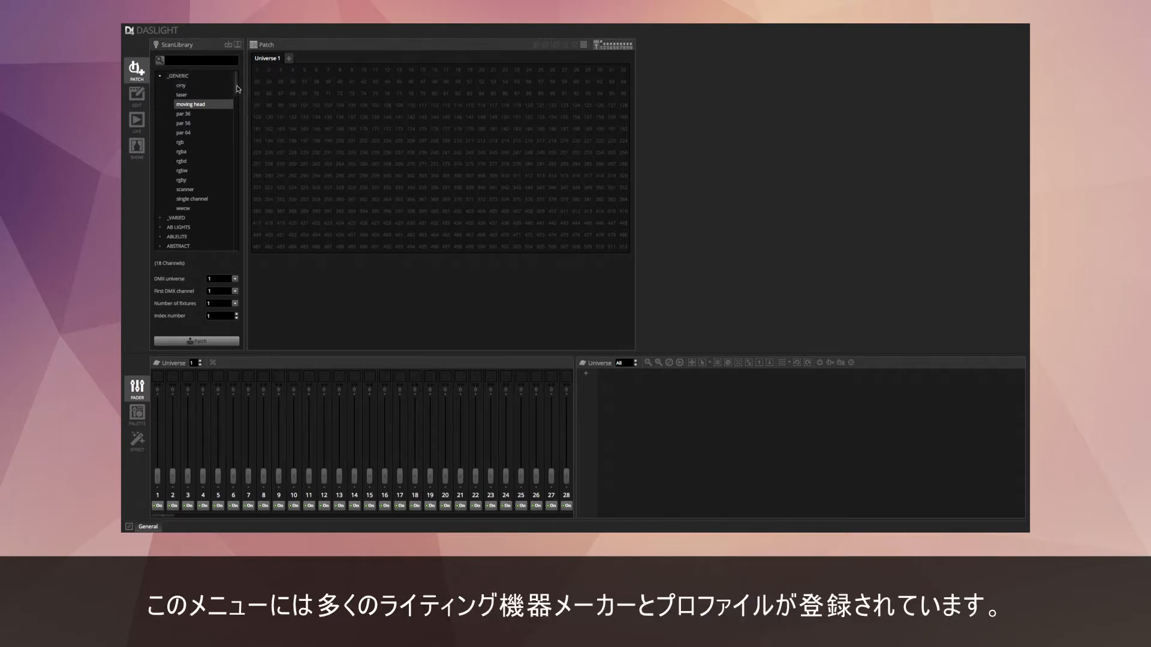
Step: Look at the online fixture import list, close it, then launch Scan Library from the Tools menu
{"action": "scroll", "scroll_direction": "down", "scroll_amount": 3}
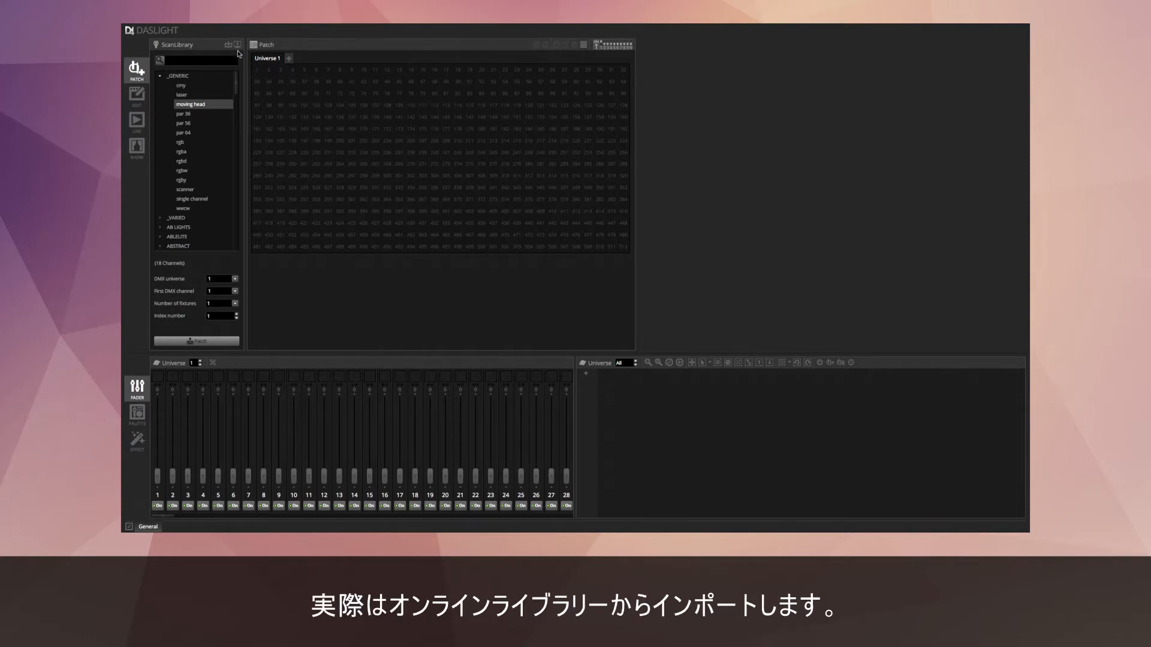
{"action": "left_click", "coordinate": [237, 45]}
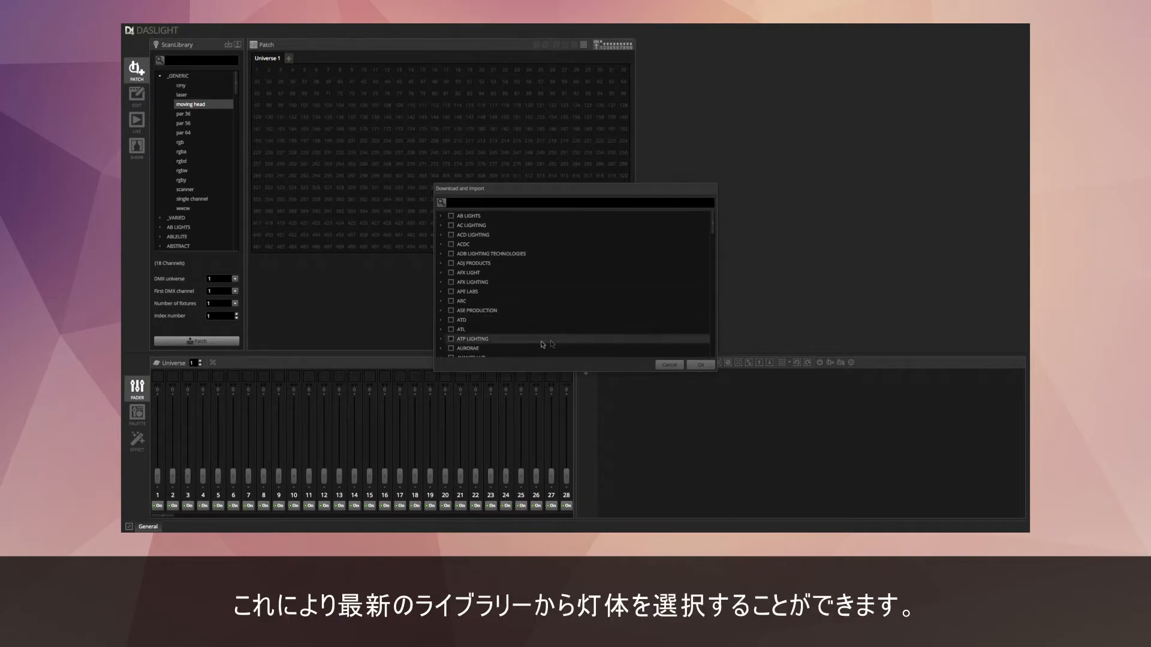
{"action": "mouse_move", "coordinate": [465, 226]}
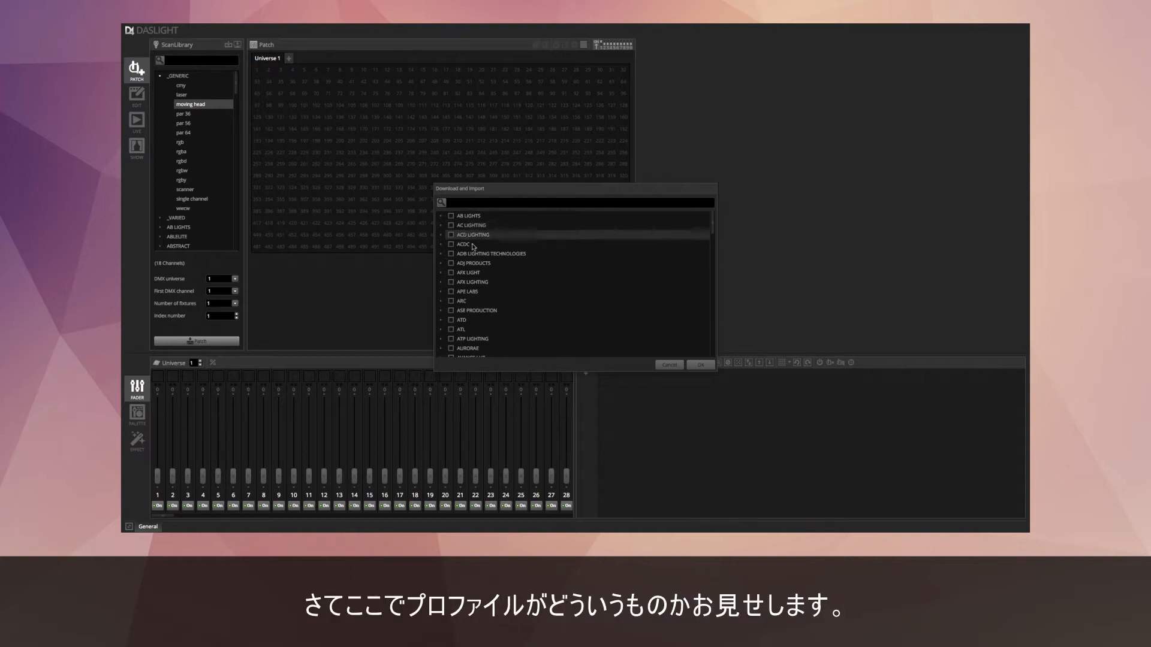
{"action": "left_click", "coordinate": [667, 364]}
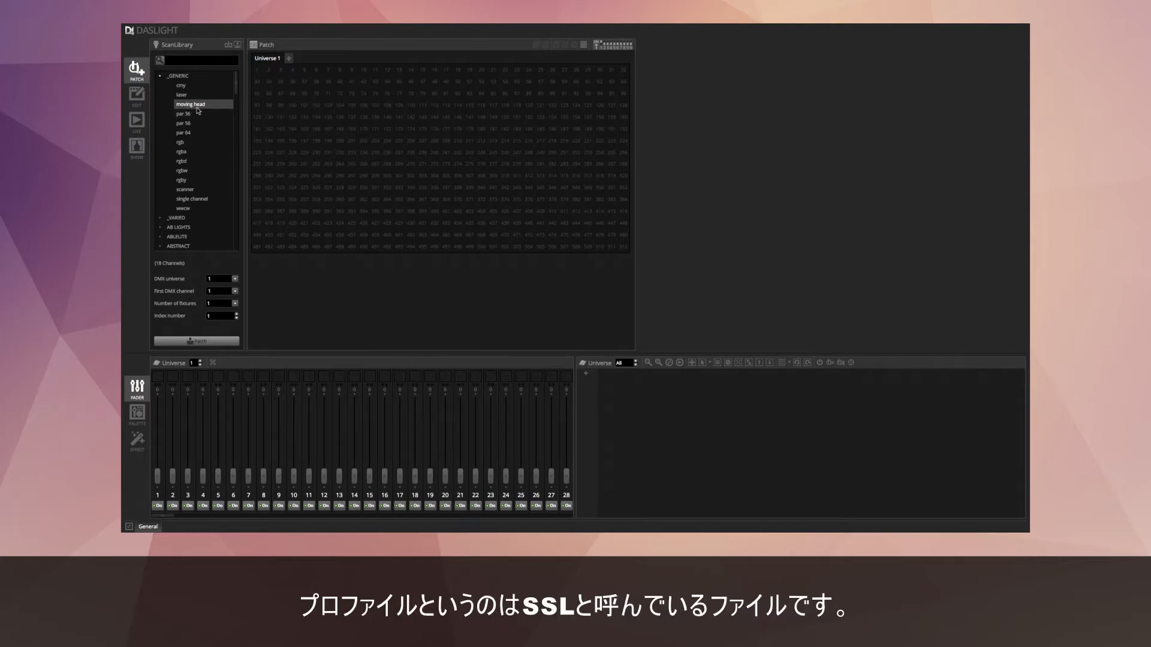
{"action": "mouse_move", "coordinate": [207, 110]}
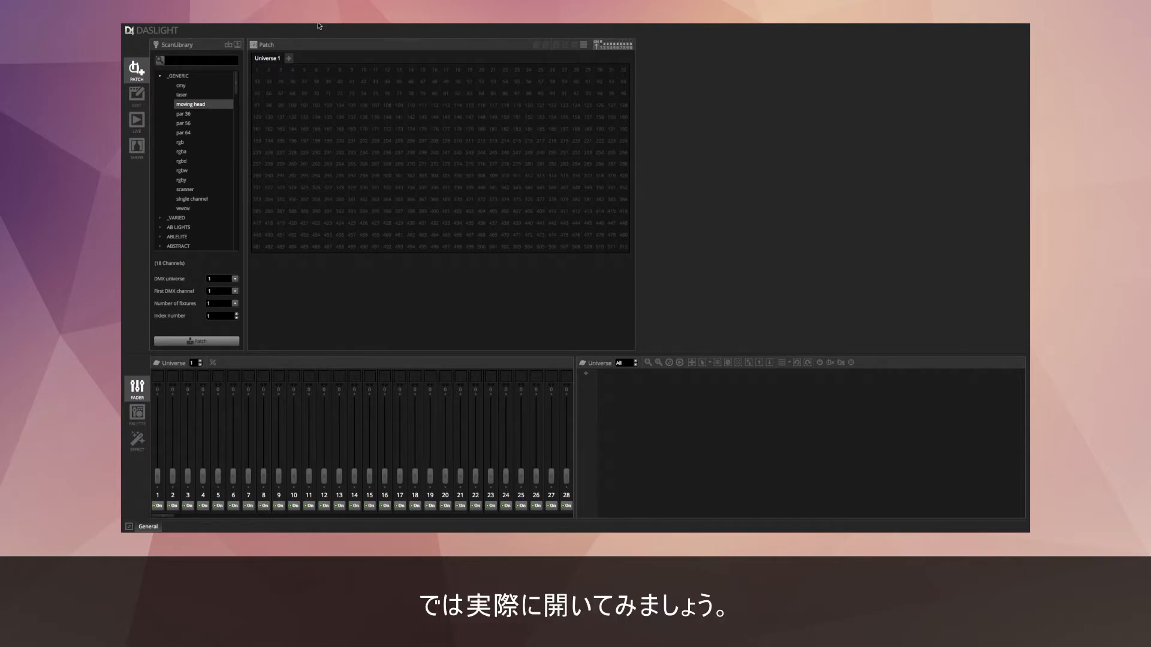
{"action": "left_click", "coordinate": [235, 27]}
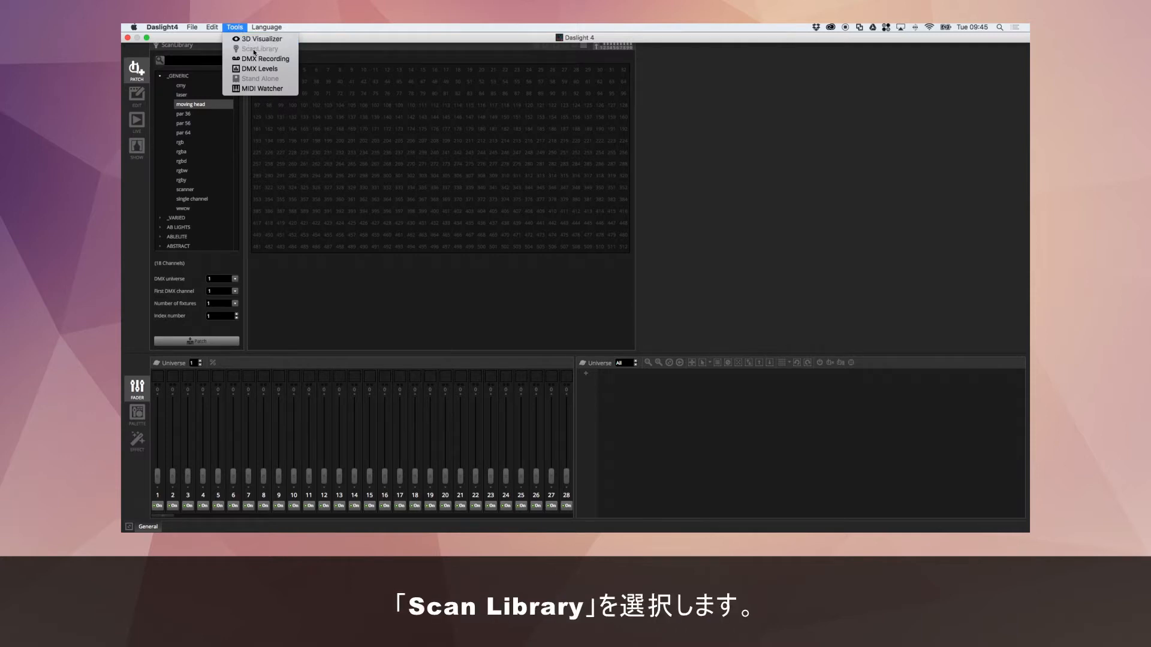
{"action": "left_click", "coordinate": [260, 48]}
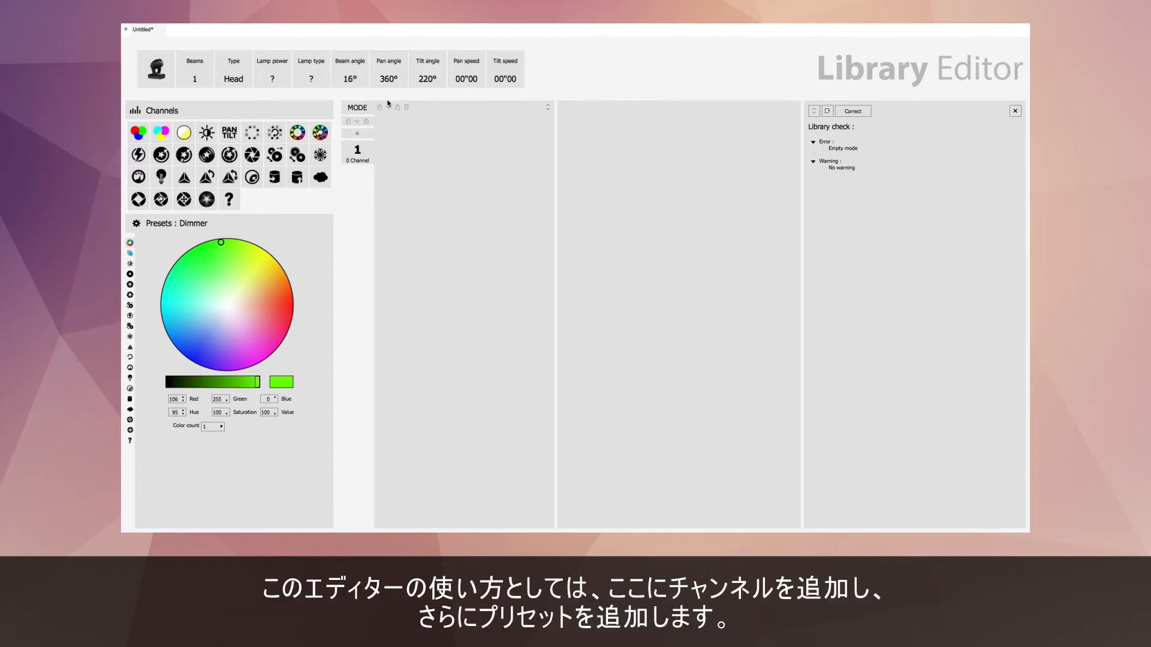
{"action": "mouse_move", "coordinate": [449, 128]}
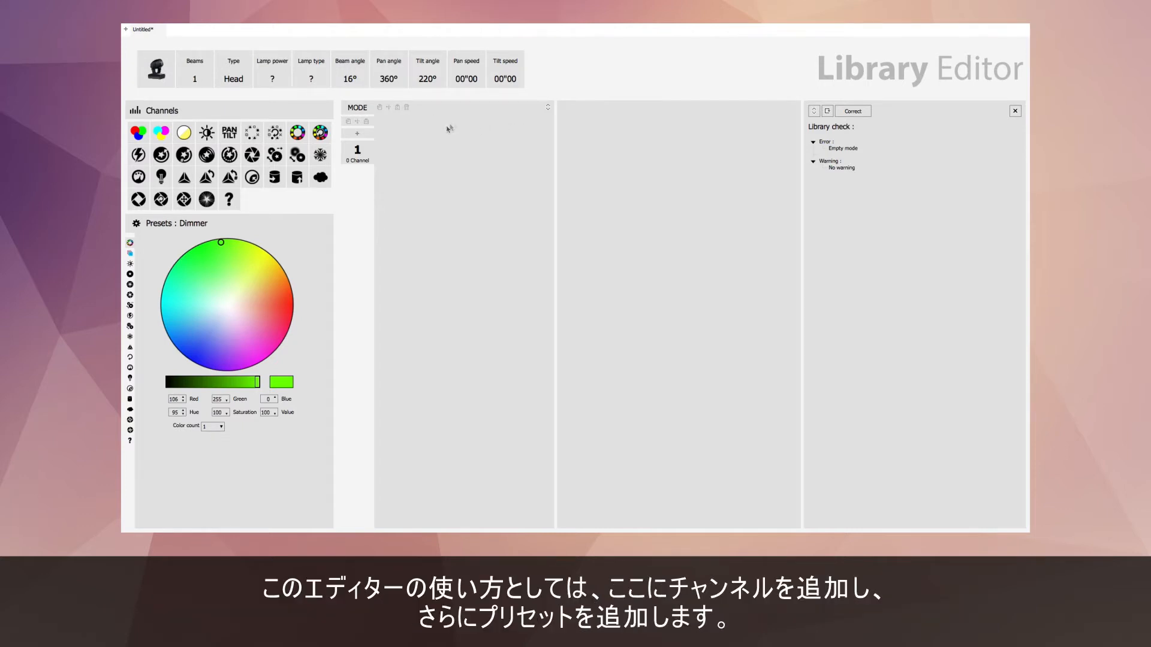
{"action": "mouse_move", "coordinate": [461, 266]}
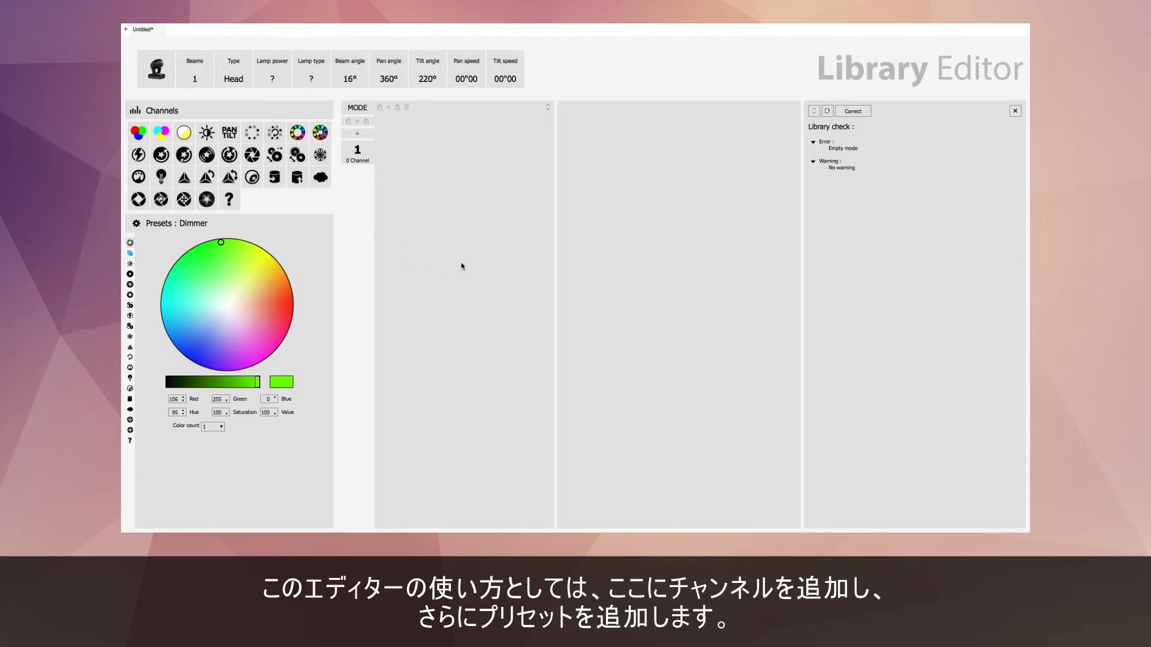
{"action": "mouse_move", "coordinate": [627, 179]}
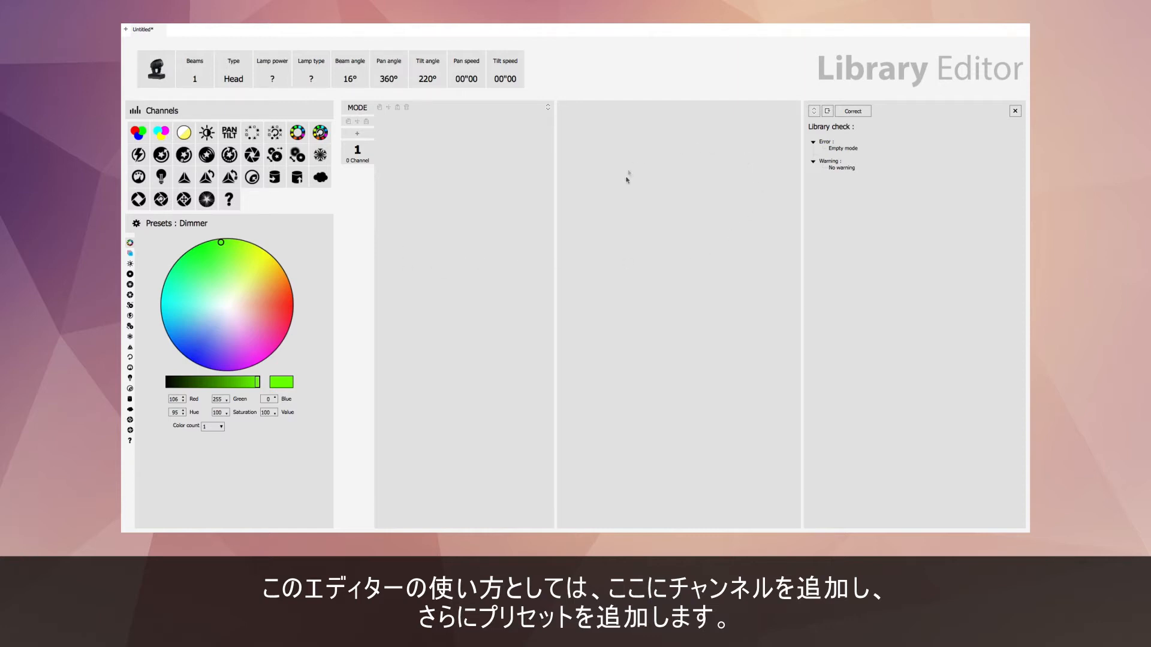
{"action": "mouse_move", "coordinate": [567, 189]}
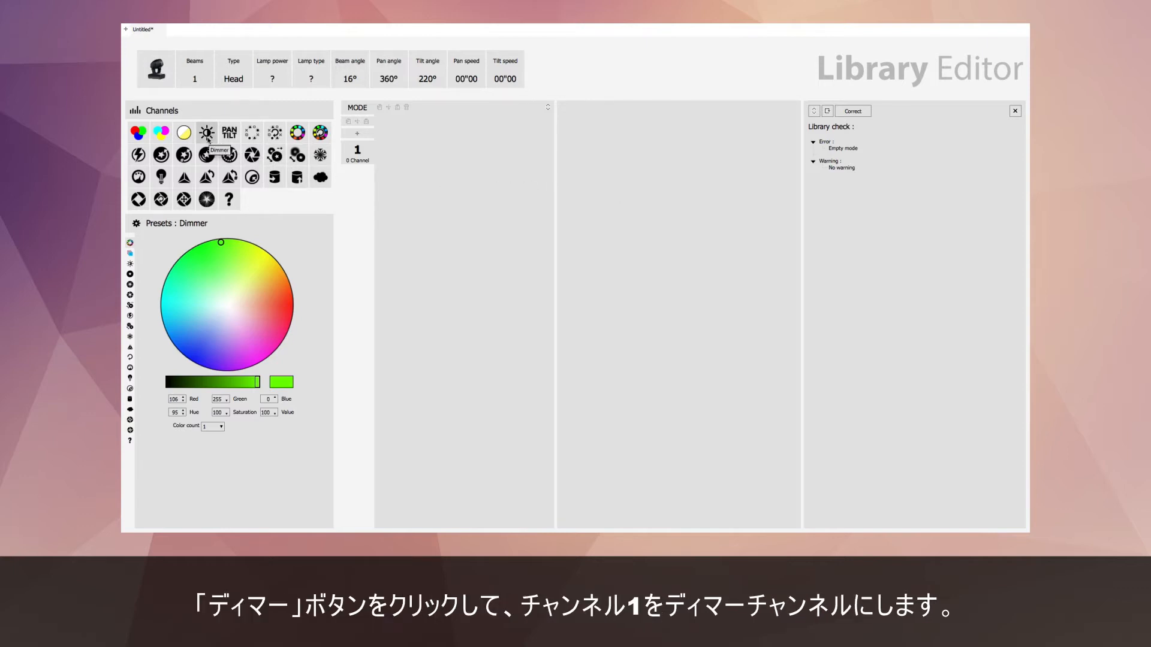
Step: Make channel 1 a Dimmer channel
{"action": "left_click", "coordinate": [207, 133]}
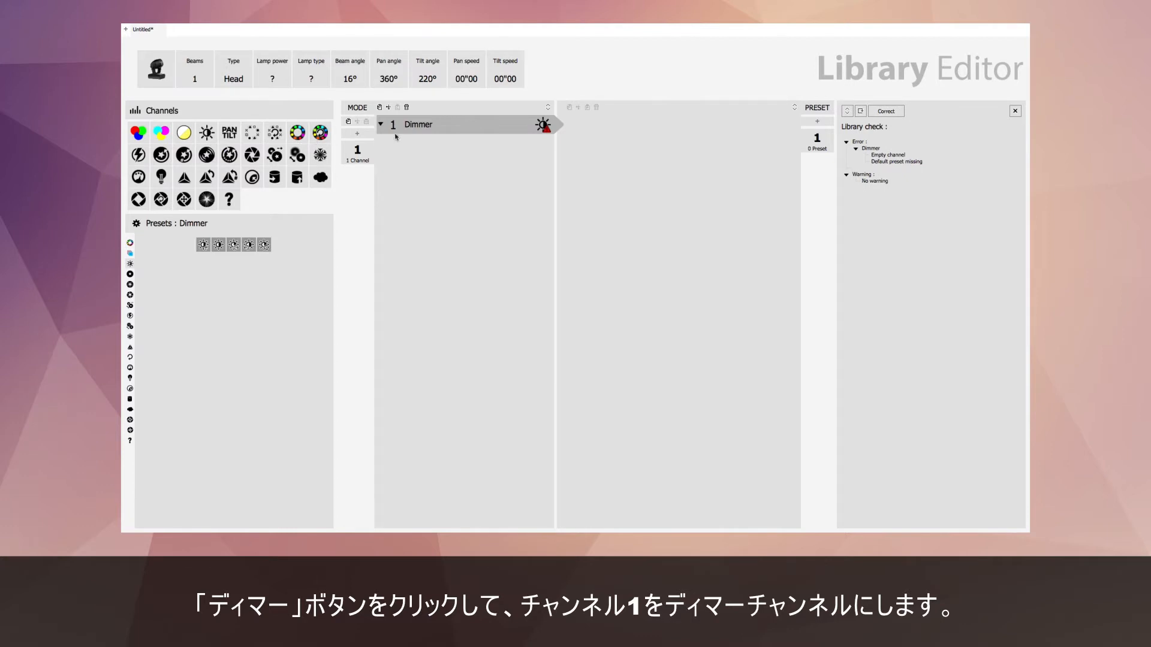
{"action": "mouse_move", "coordinate": [433, 131]}
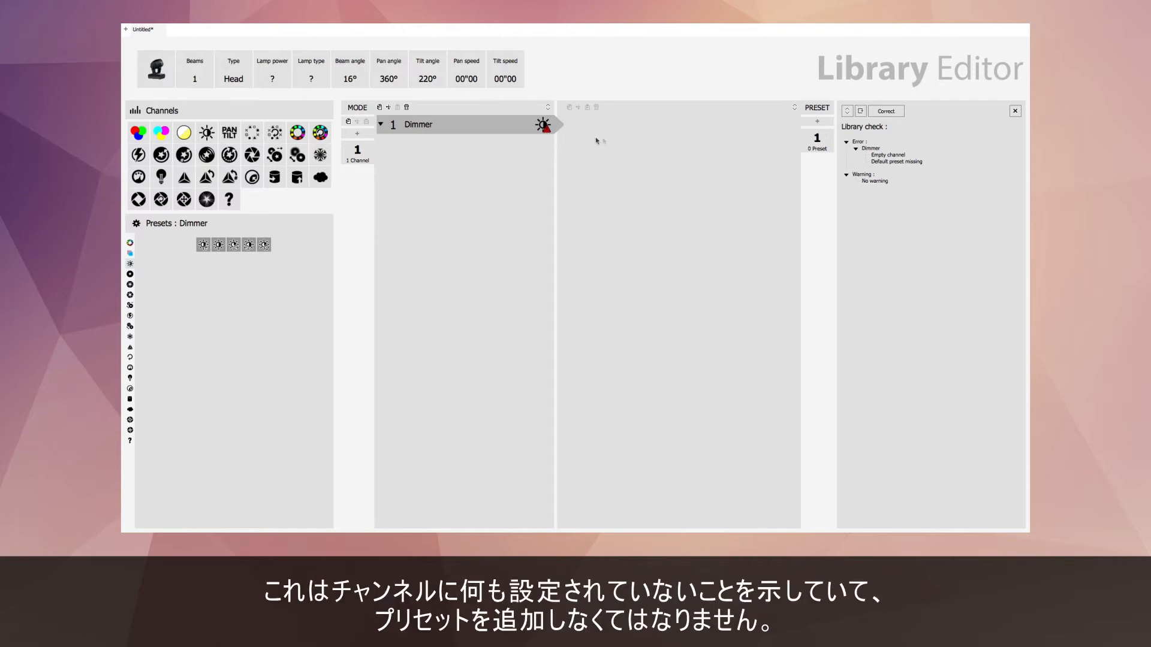
{"action": "mouse_move", "coordinate": [624, 153]}
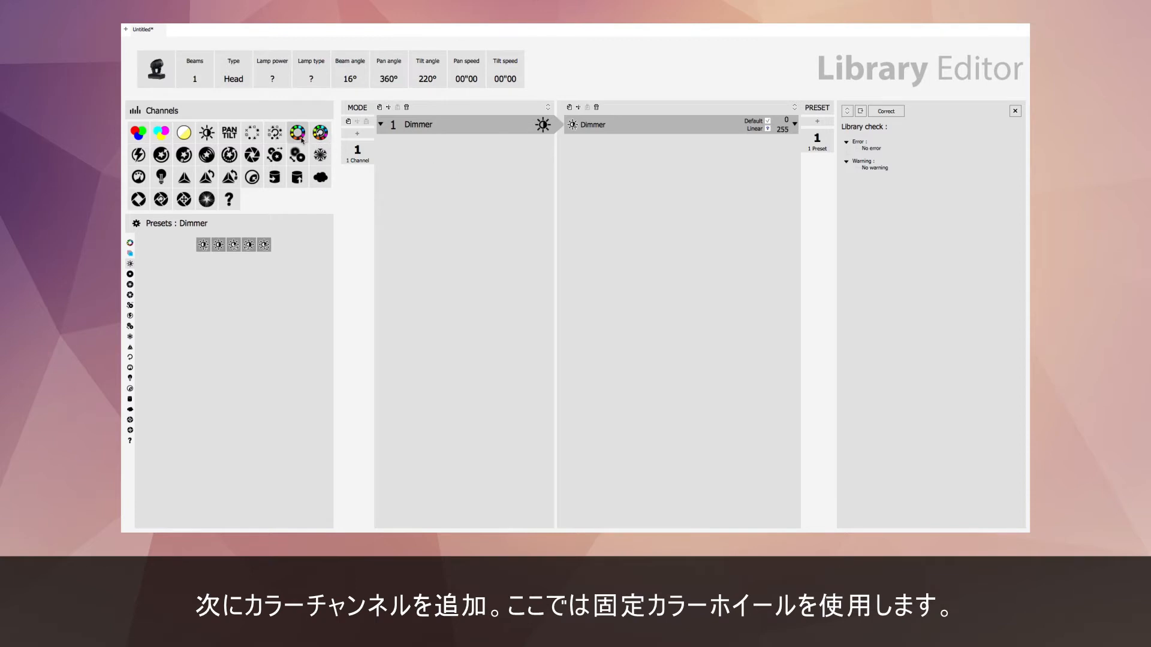
Step: Add a Color Wheel as channel 2 with white and further colour presets
{"action": "left_click", "coordinate": [298, 133]}
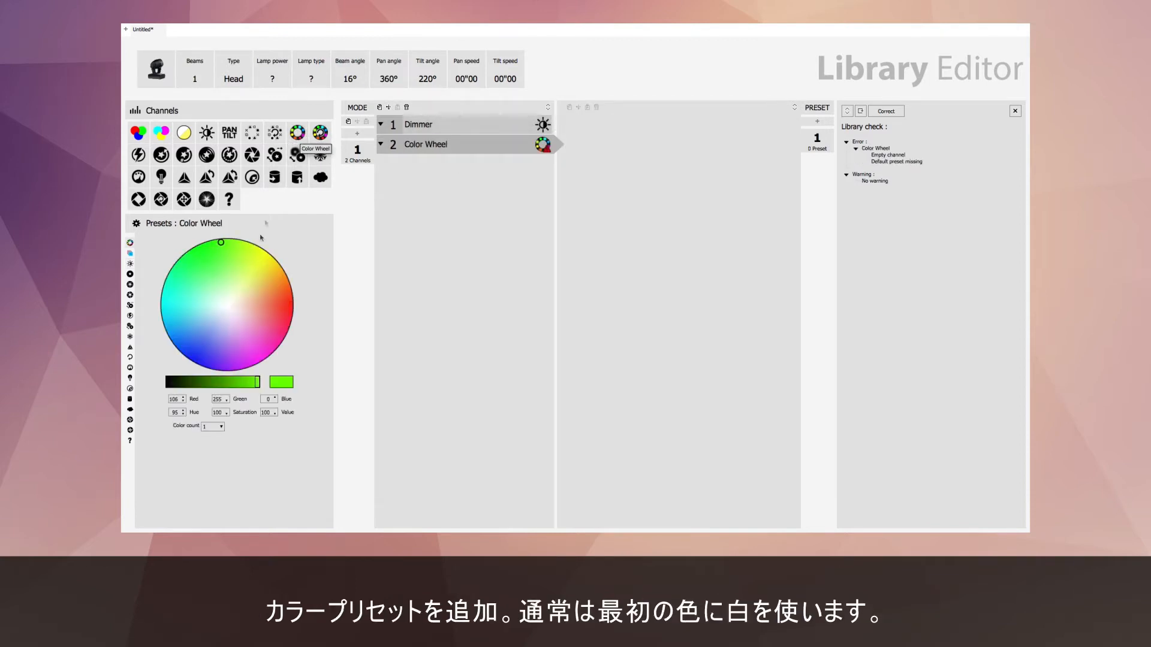
{"action": "left_click", "coordinate": [226, 306]}
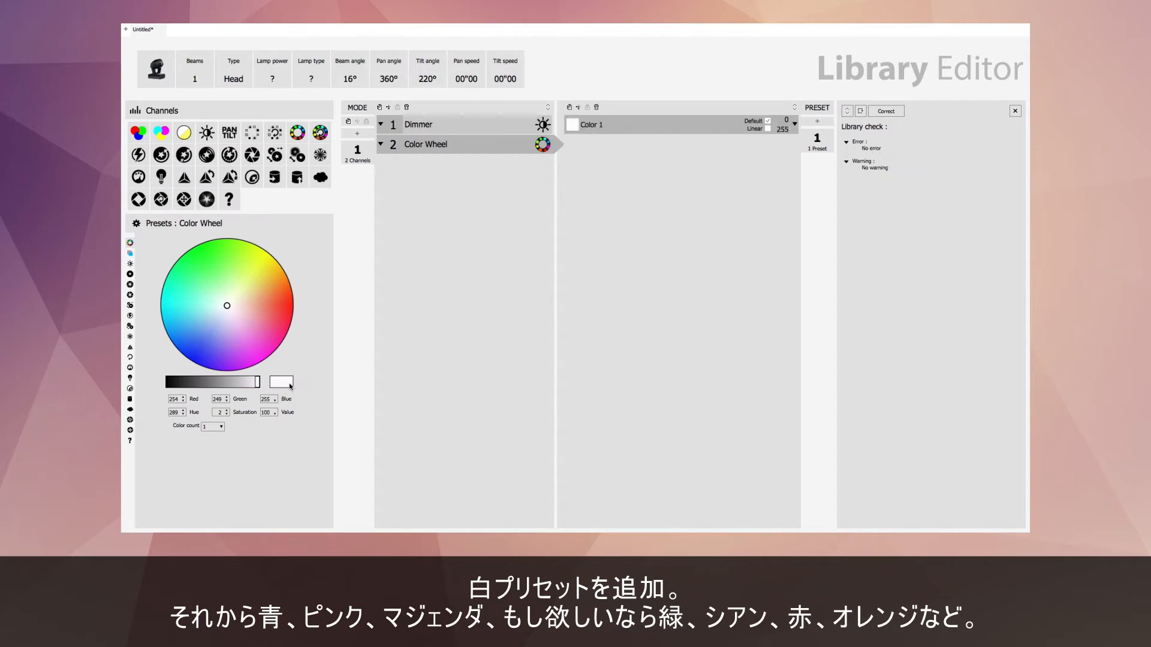
{"action": "left_click", "coordinate": [176, 357]}
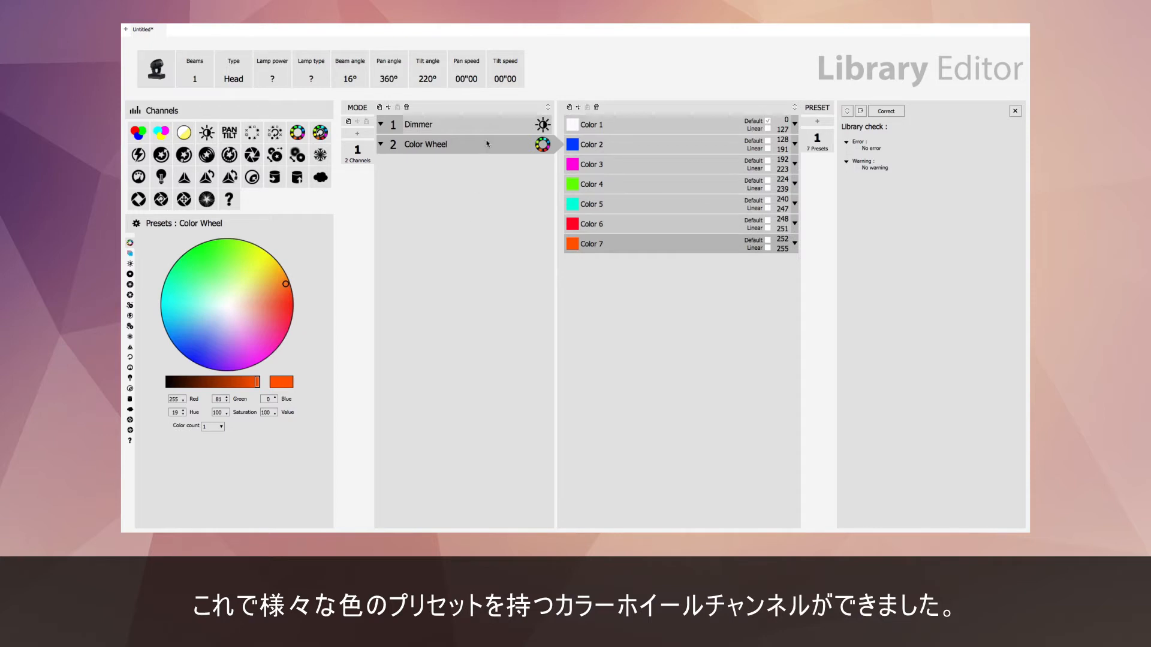
{"action": "mouse_move", "coordinate": [627, 257]}
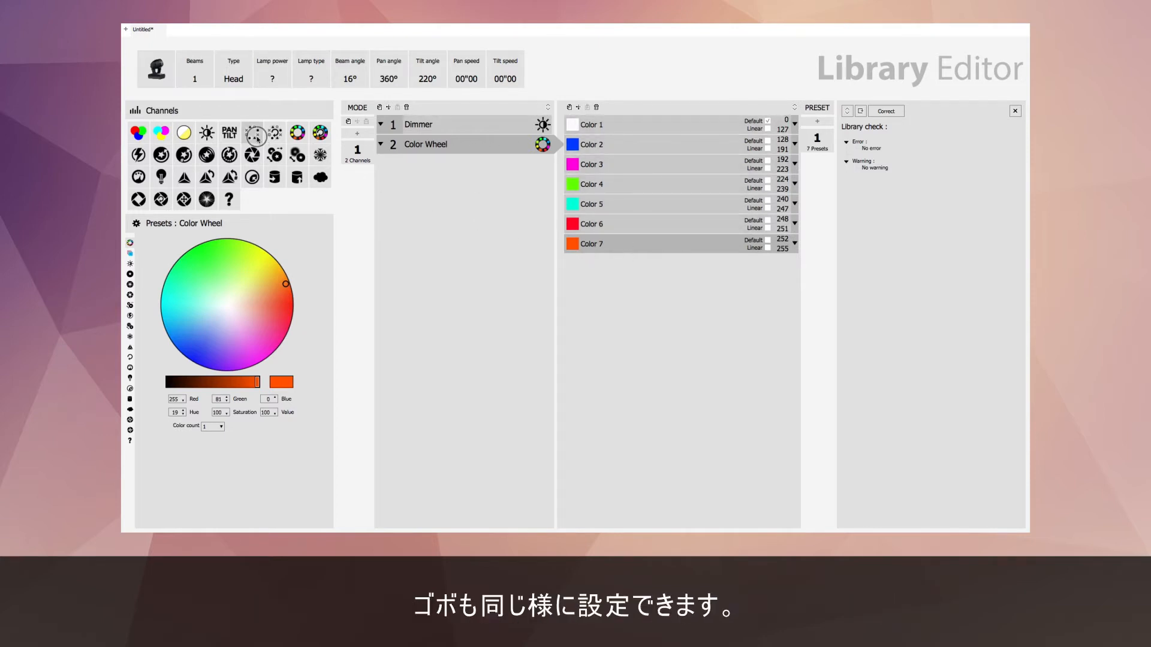
Step: Add a Gobo Wheel channel and a Shutter channel with a Shutter open preset
{"action": "left_click", "coordinate": [252, 132]}
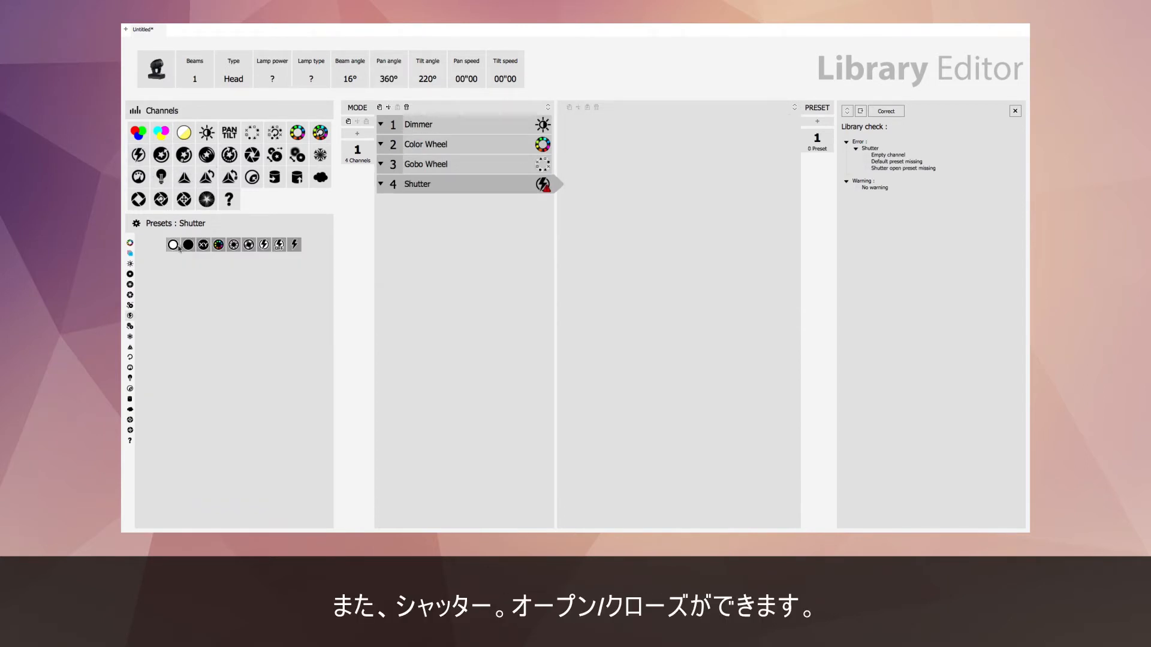
{"action": "mouse_move", "coordinate": [172, 245]}
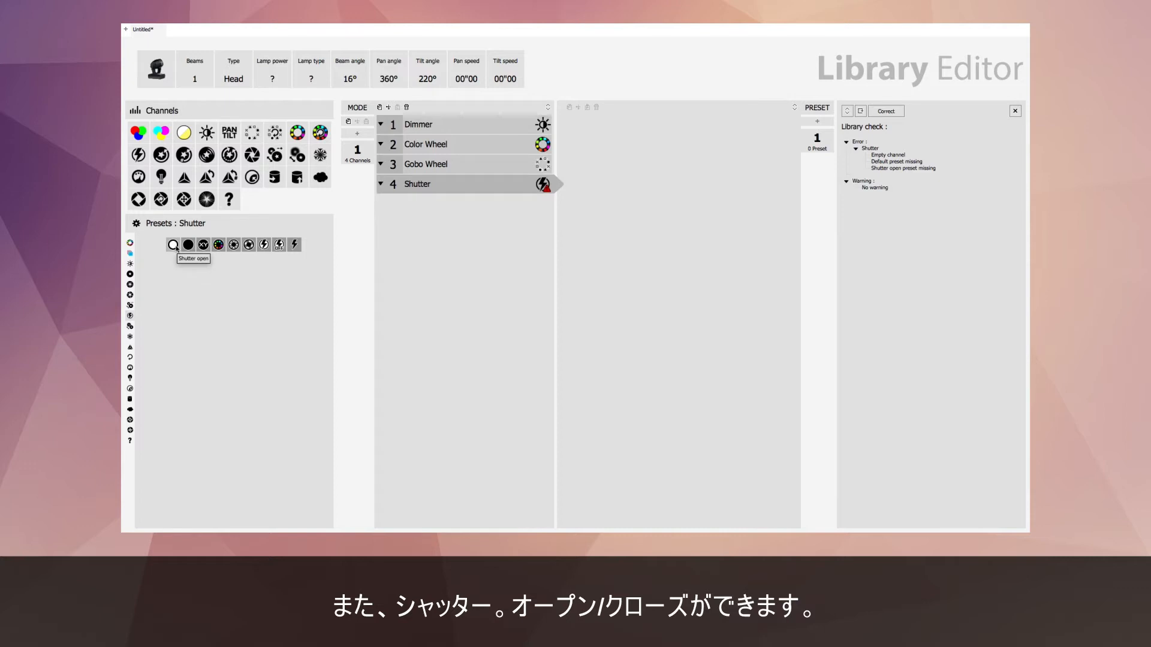
{"action": "left_click", "coordinate": [172, 245]}
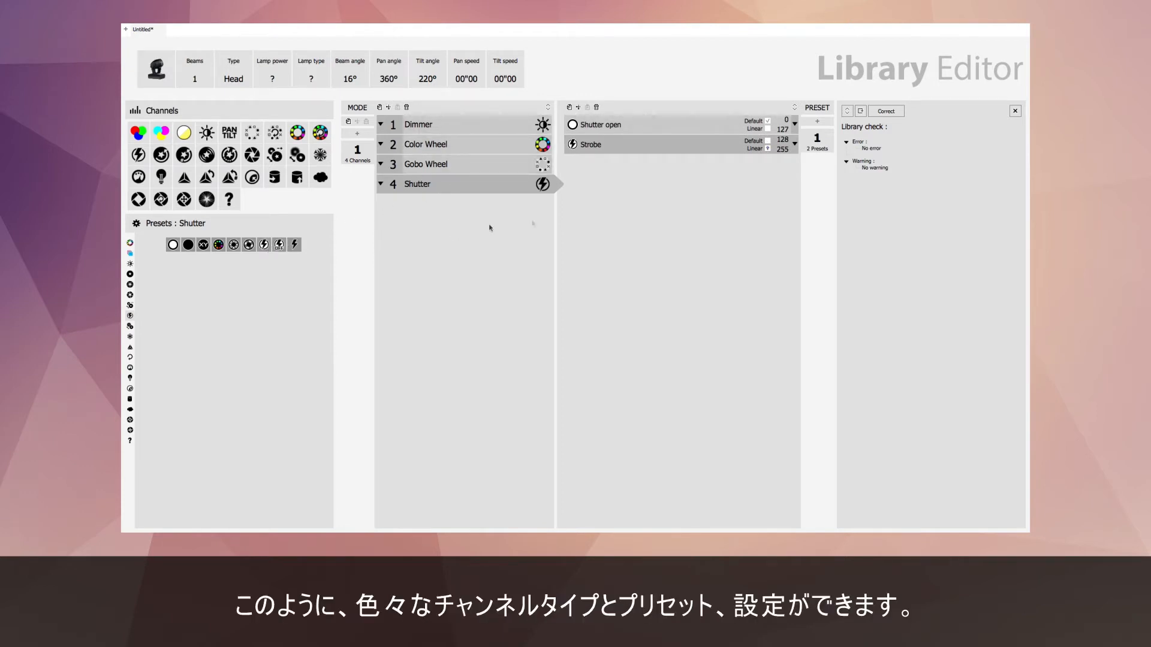
{"action": "mouse_move", "coordinate": [624, 225]}
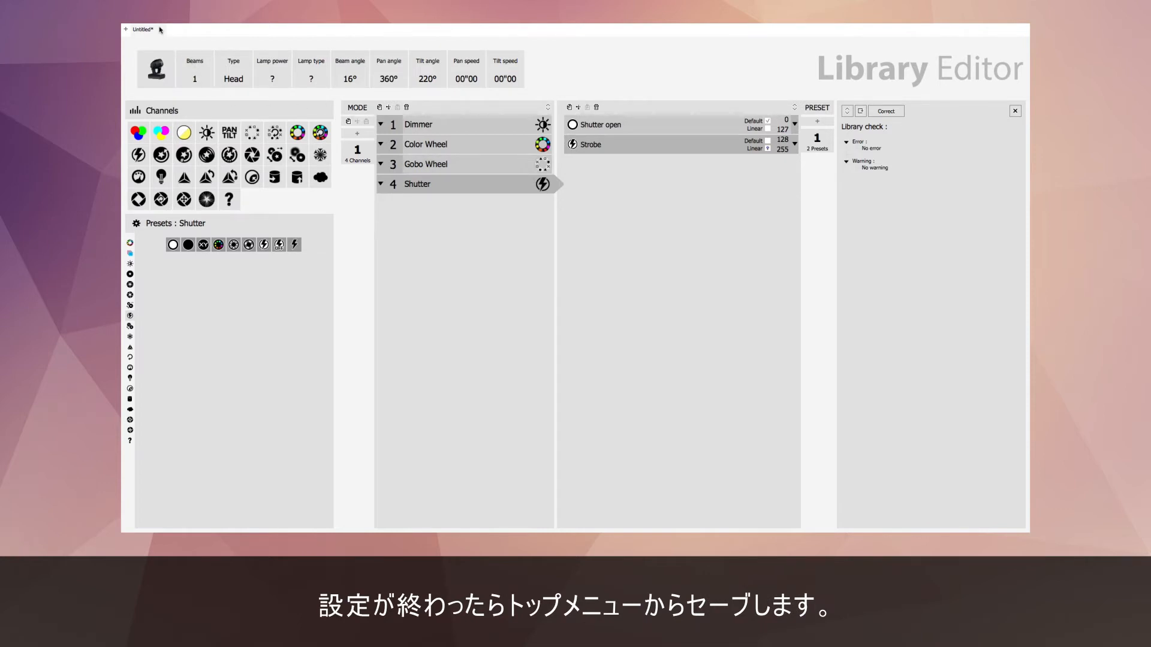
Step: Save the profile as 'my fixture' in the ScanLibrary folder via Save as
{"action": "left_click", "coordinate": [200, 27]}
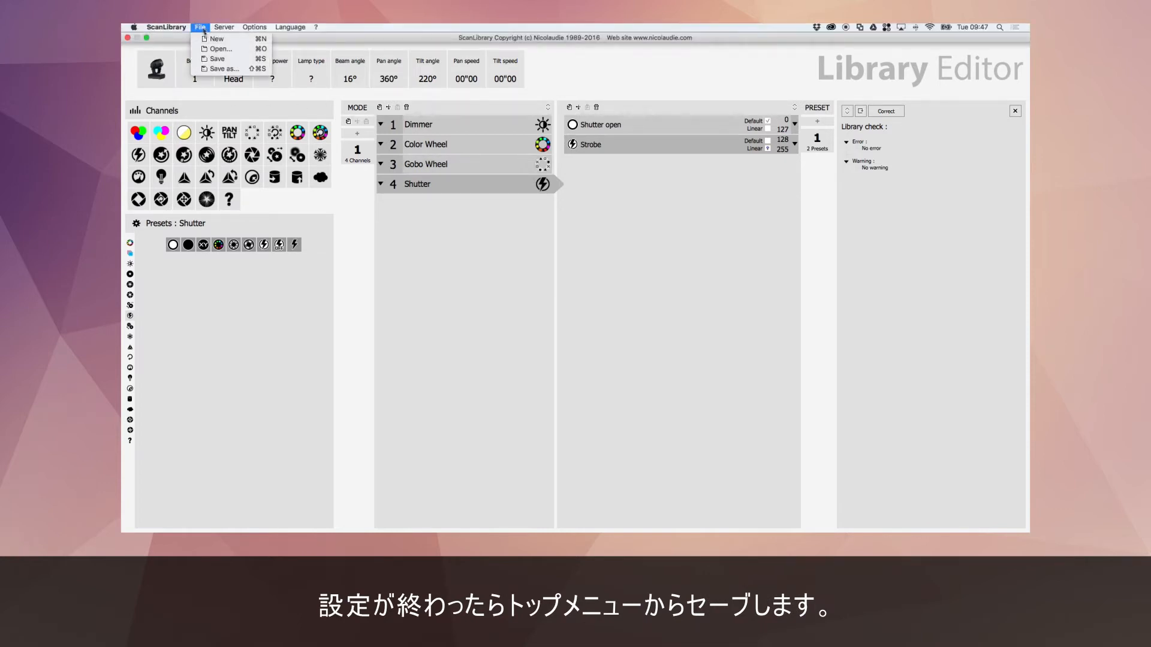
{"action": "left_click", "coordinate": [223, 68]}
{"action": "type", "text": "my f"}
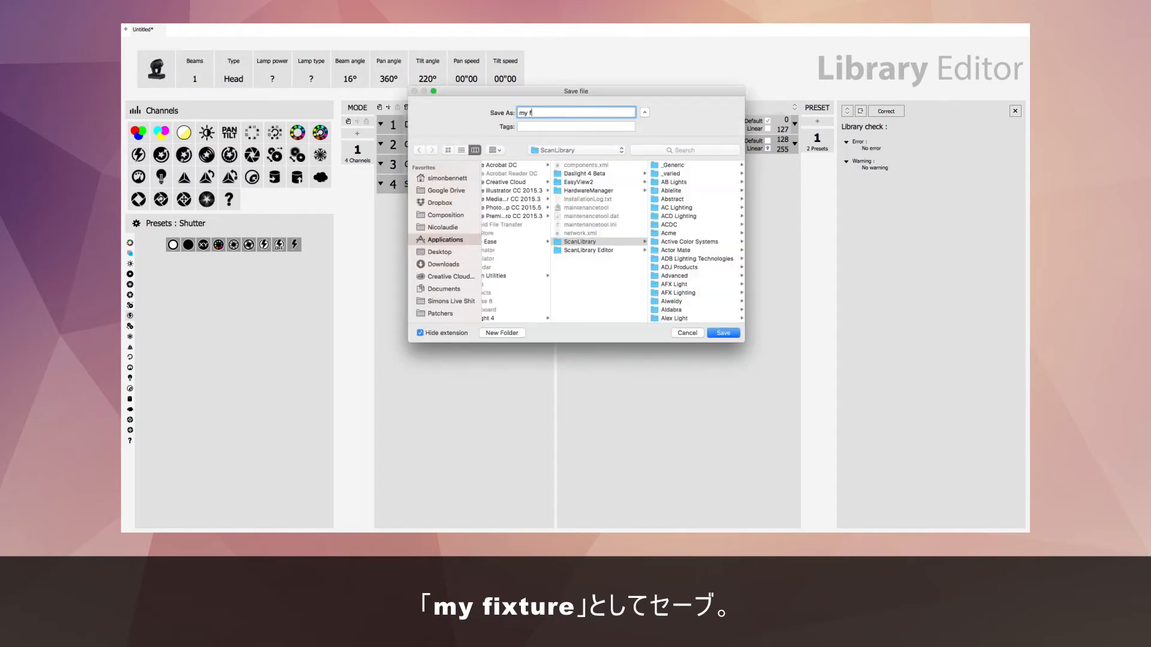
{"action": "type", "text": "ixture"}
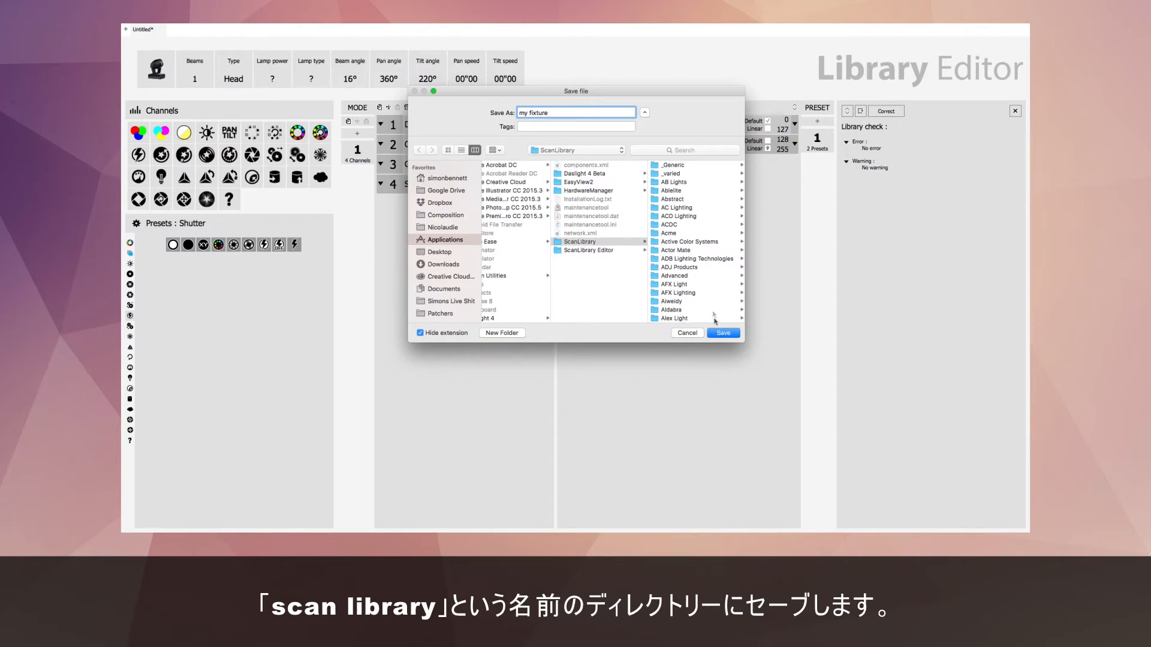
{"action": "left_click", "coordinate": [721, 332]}
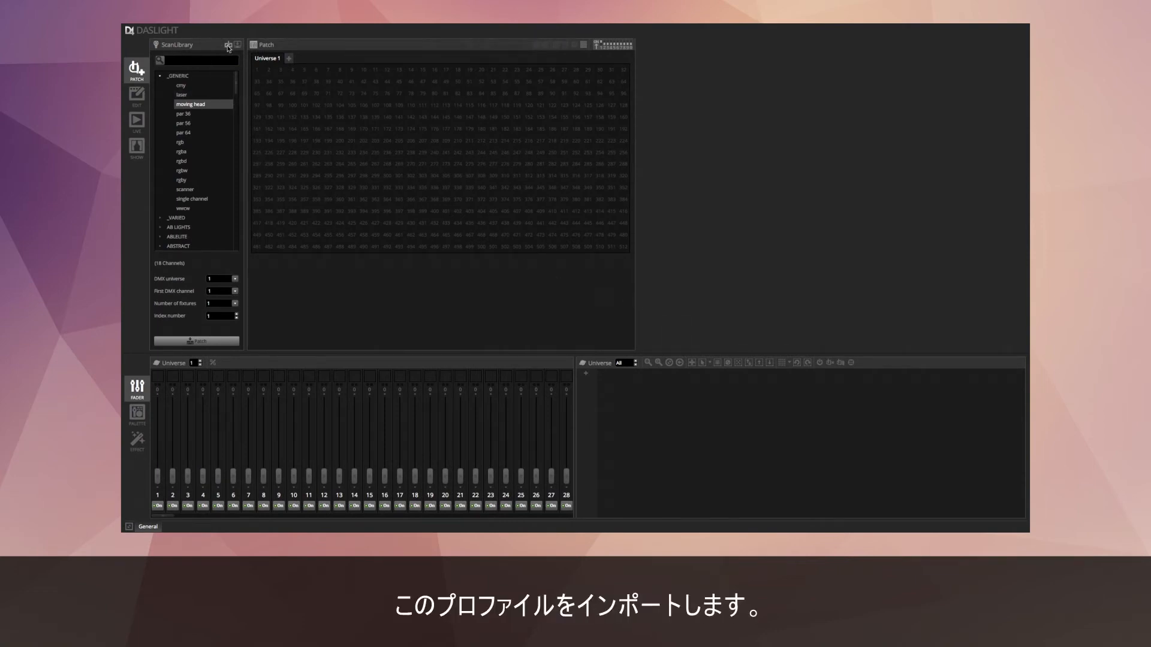
Step: Import the my fixture.ssl2 profile into Daslight's library
{"action": "left_click", "coordinate": [228, 44]}
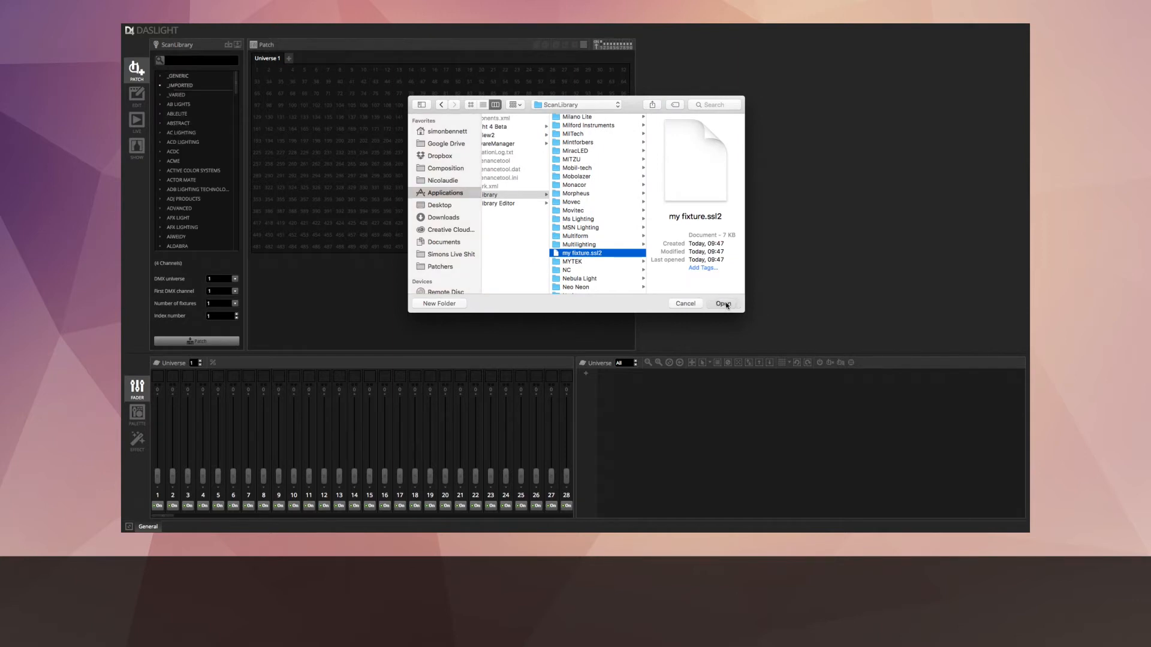
{"action": "left_click", "coordinate": [721, 304]}
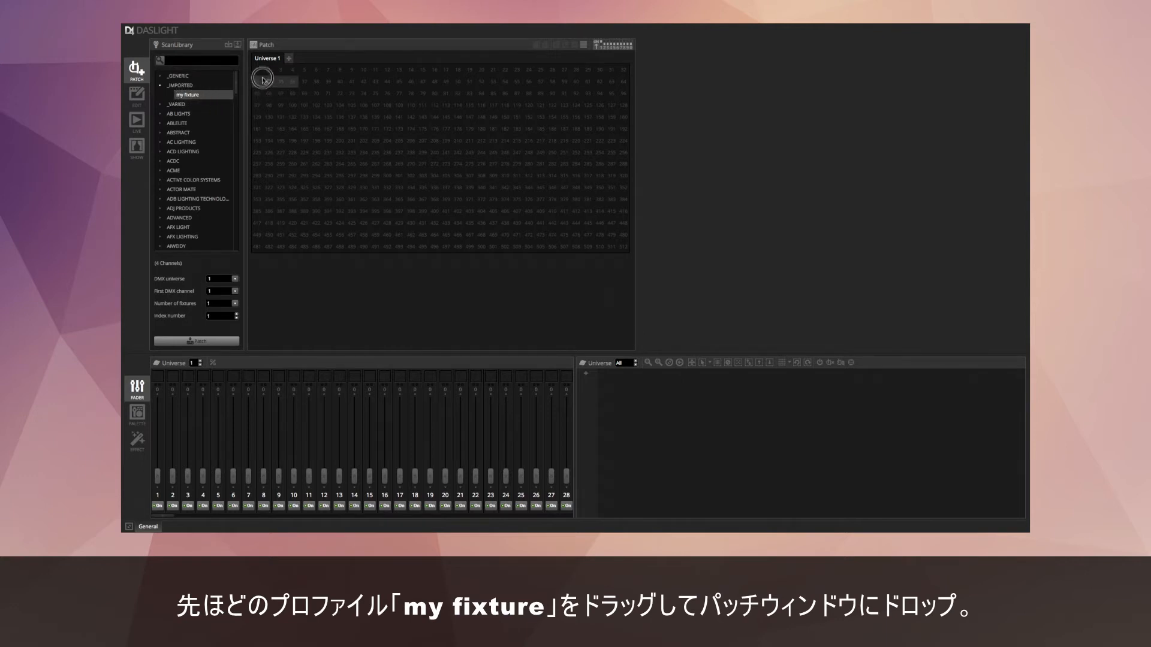
Step: Patch my fixture at DMX address 1 and test its faders: green colour, dotted gobo, strobe shutter
{"action": "left_click_drag", "start_coordinate": [196, 93], "coordinate": [273, 74]}
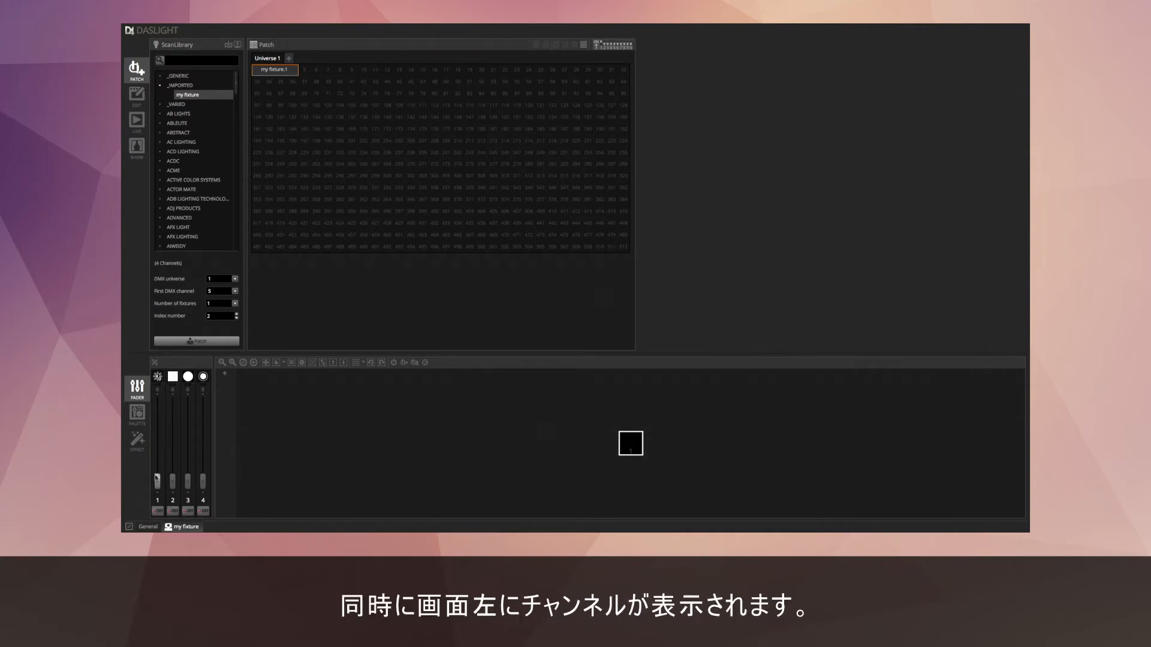
{"action": "left_click_drag", "start_coordinate": [158, 488], "coordinate": [157, 385]}
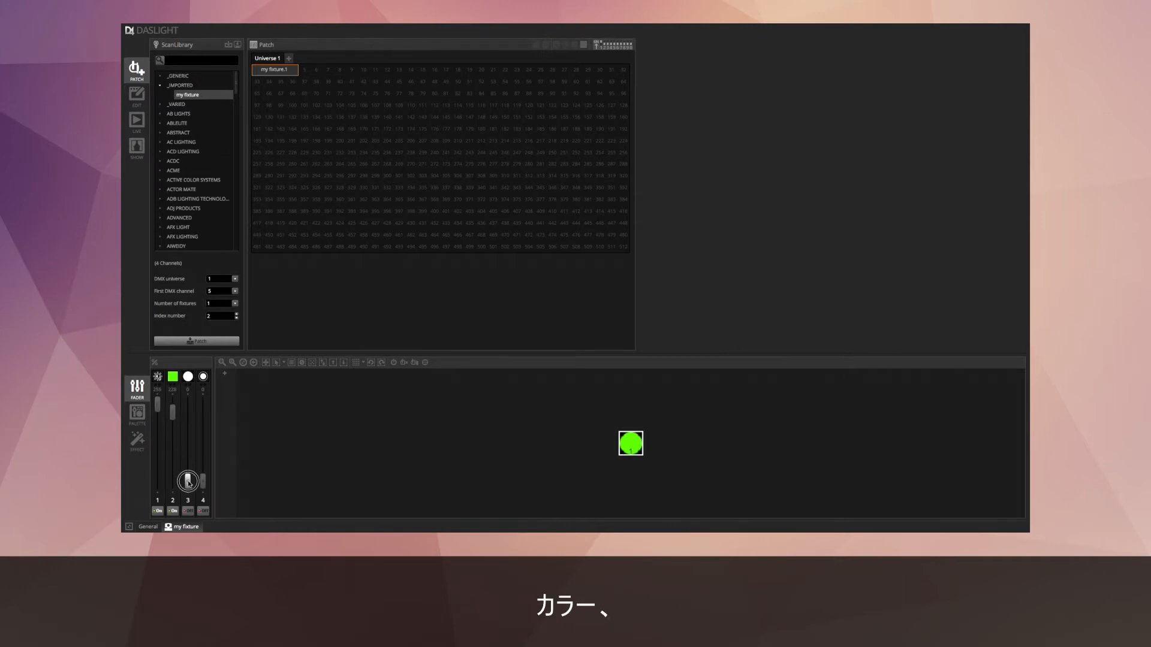
{"action": "left_click_drag", "start_coordinate": [187, 482], "coordinate": [187, 437]}
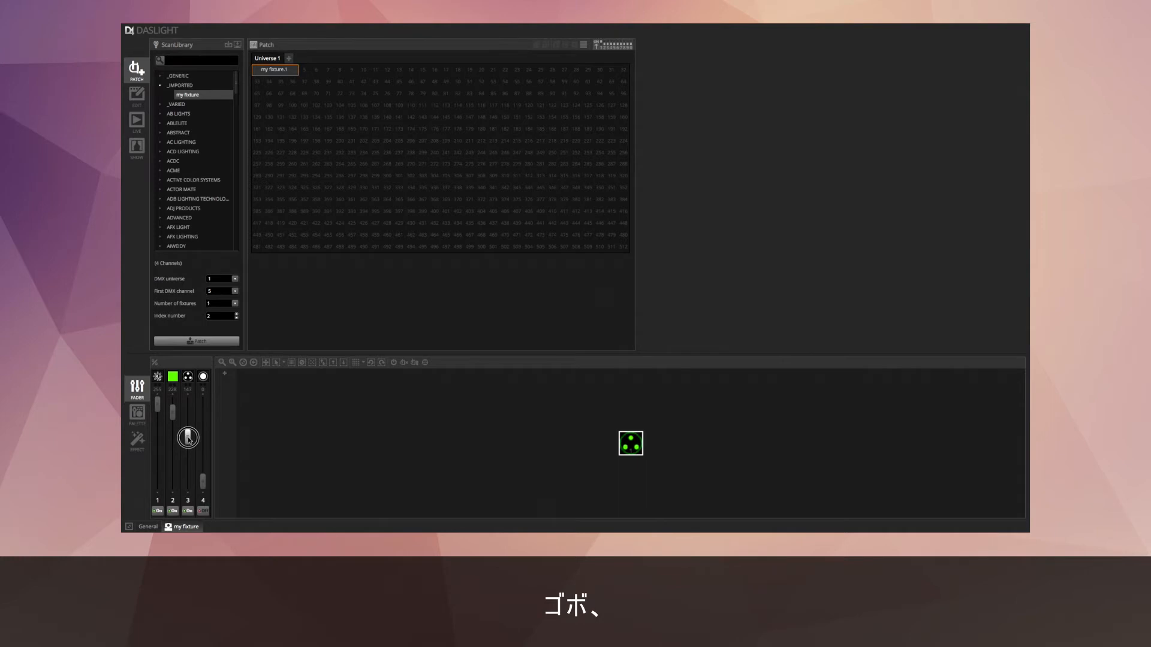
{"action": "left_click_drag", "start_coordinate": [187, 439], "coordinate": [187, 411]}
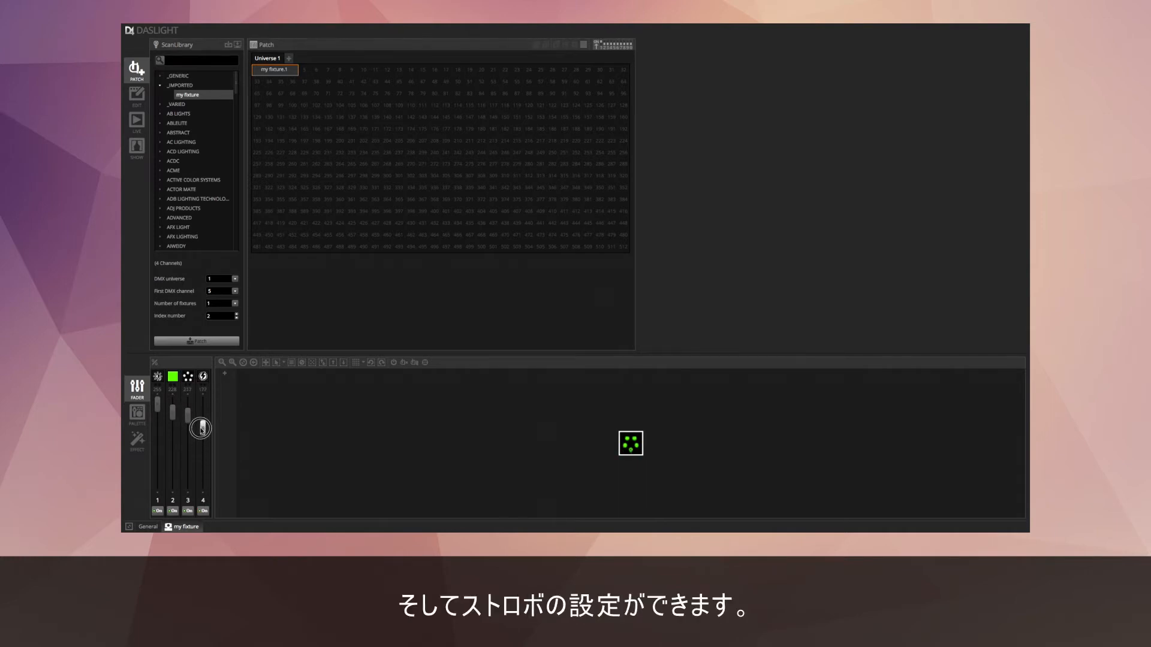
{"action": "left_click_drag", "start_coordinate": [201, 428], "coordinate": [202, 433]}
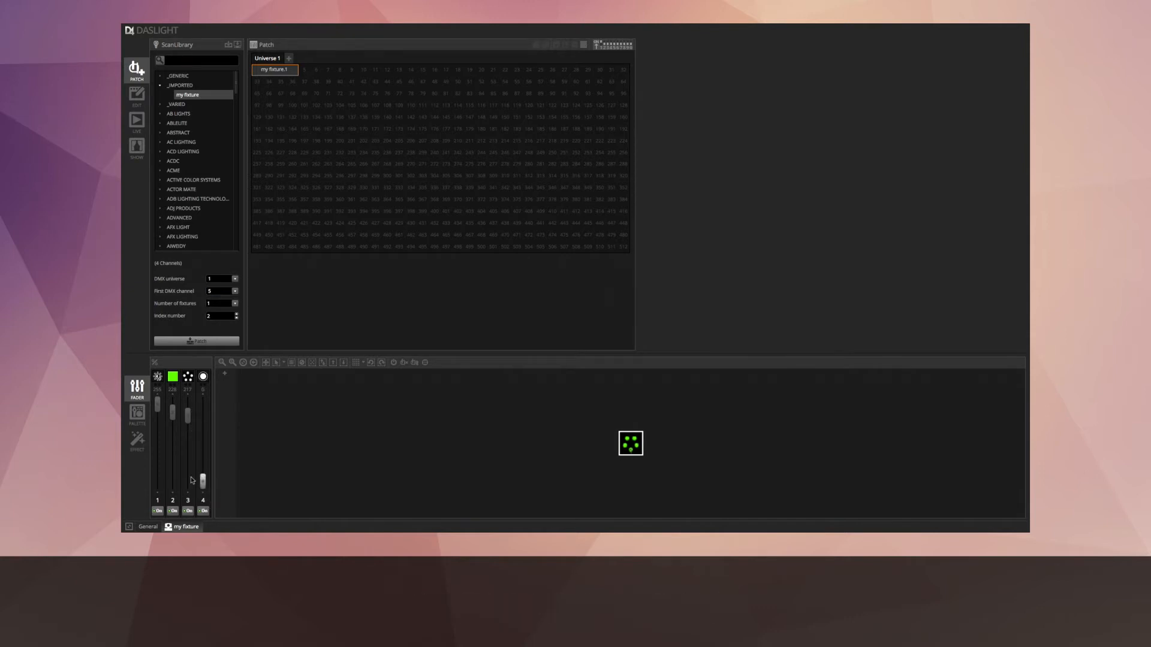
Step: Show channels as palettes, set colour to white, then patch 7 more copies of the fixture
{"action": "left_click", "coordinate": [137, 415]}
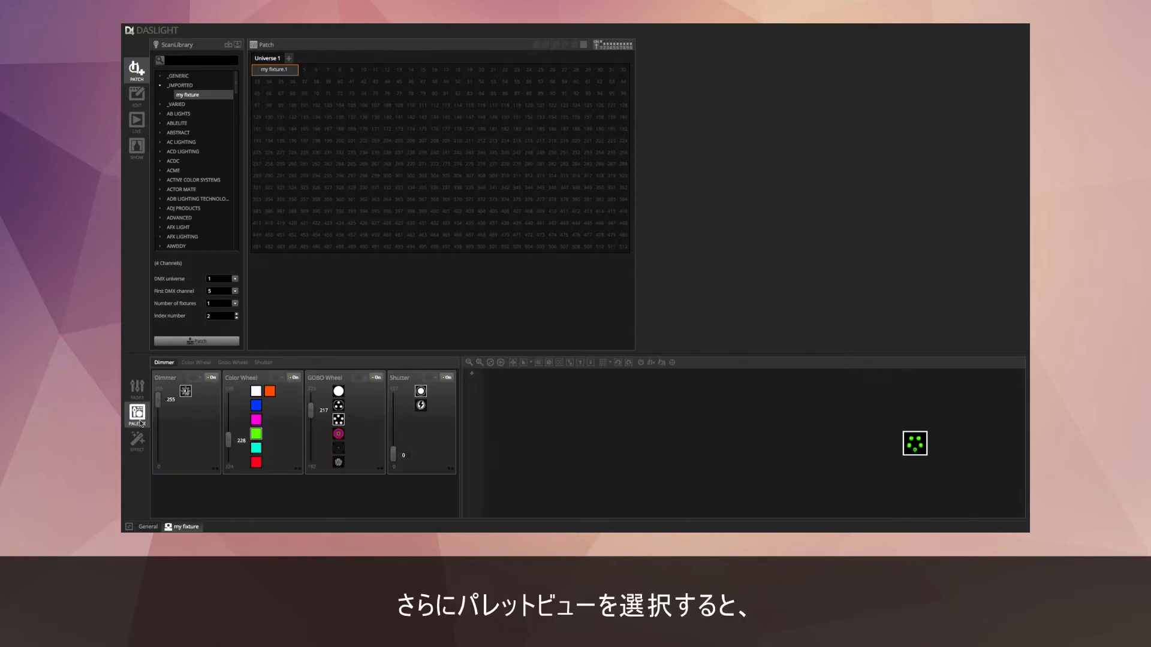
{"action": "left_click", "coordinate": [256, 419]}
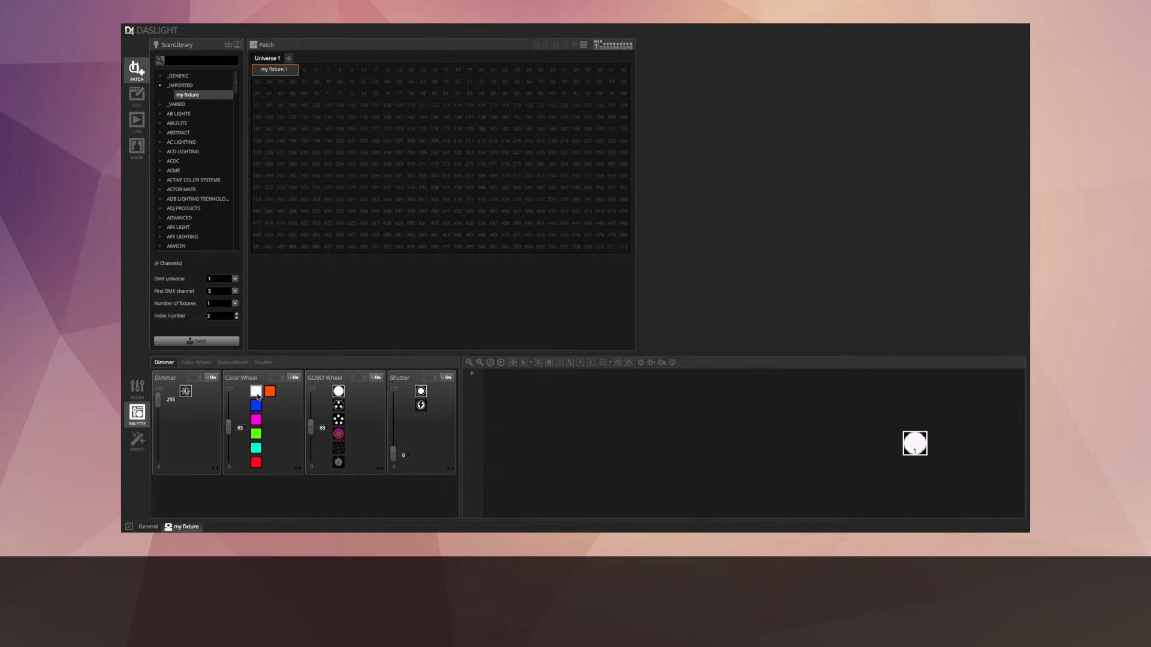
{"action": "mouse_move", "coordinate": [255, 404]}
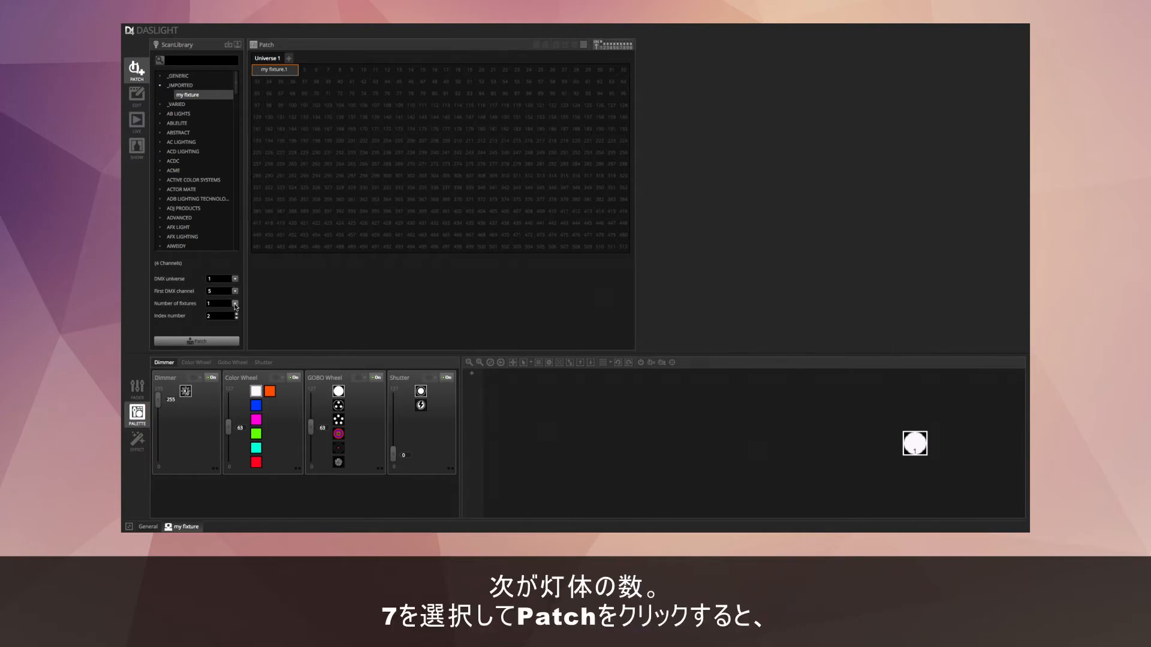
{"action": "left_click", "coordinate": [235, 302]}
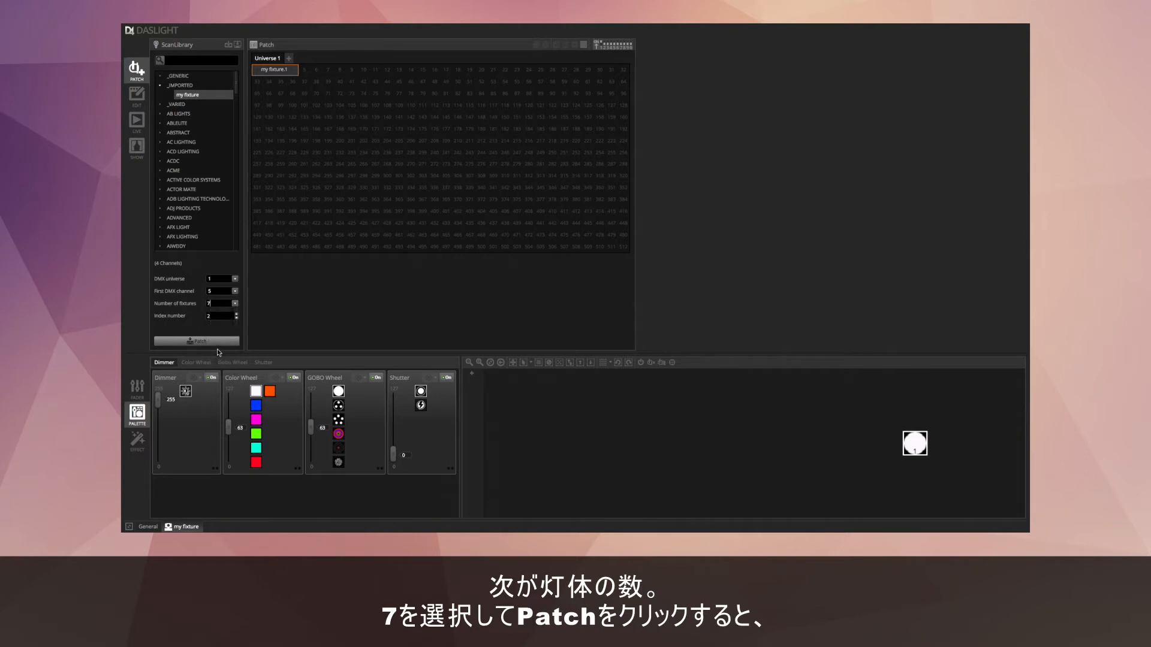
{"action": "left_click", "coordinate": [195, 341]}
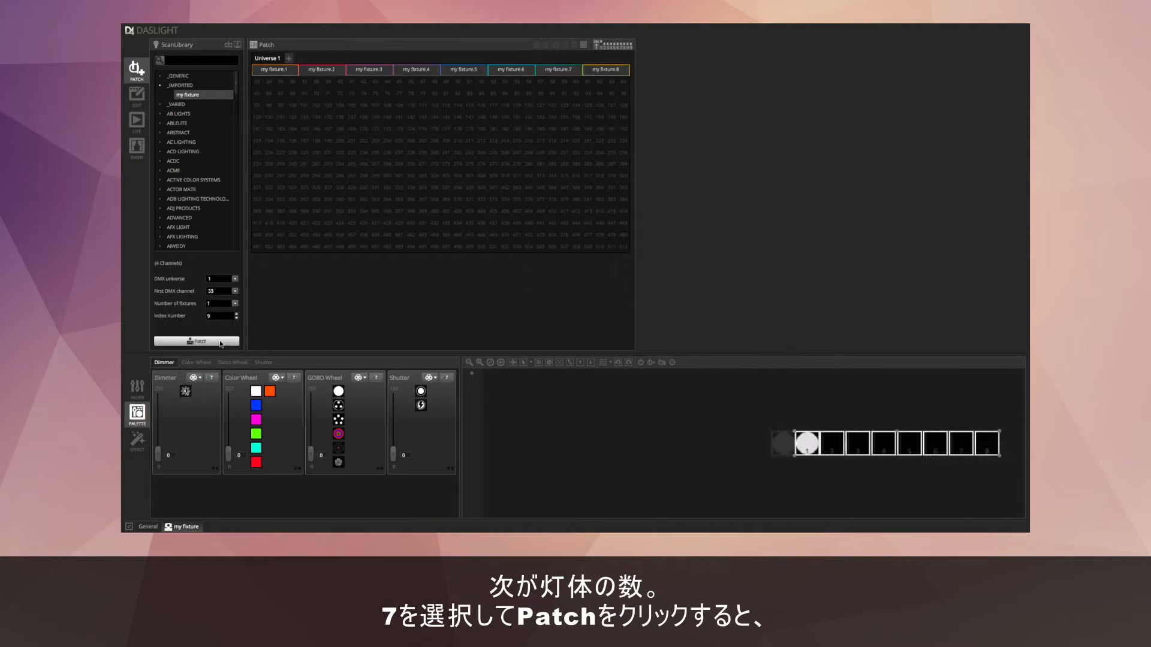
{"action": "left_click", "coordinate": [195, 342]}
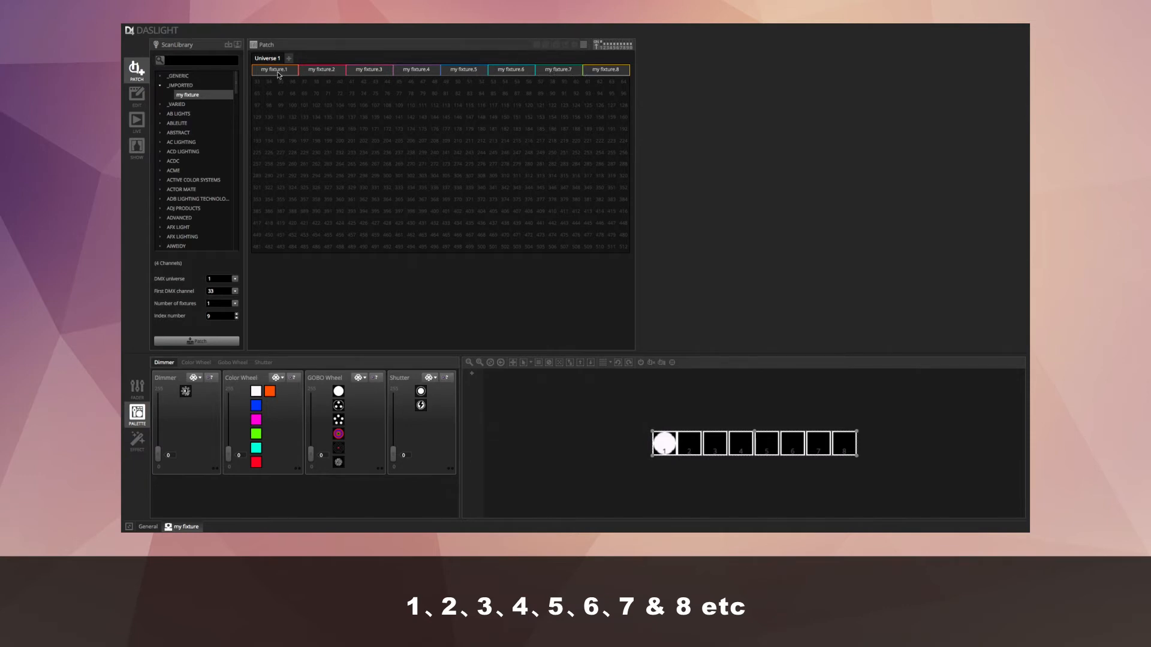
Step: Rename the first patched fixture from my fixture.1 to 'left'
{"action": "right_click", "coordinate": [274, 69]}
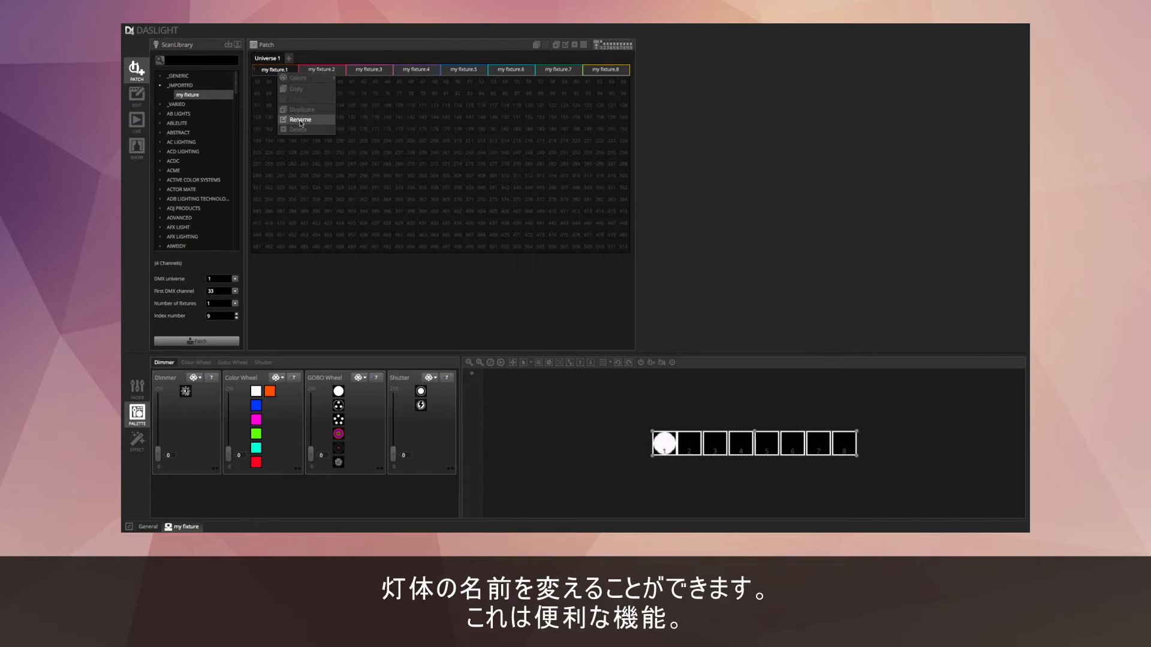
{"action": "left_click", "coordinate": [299, 119]}
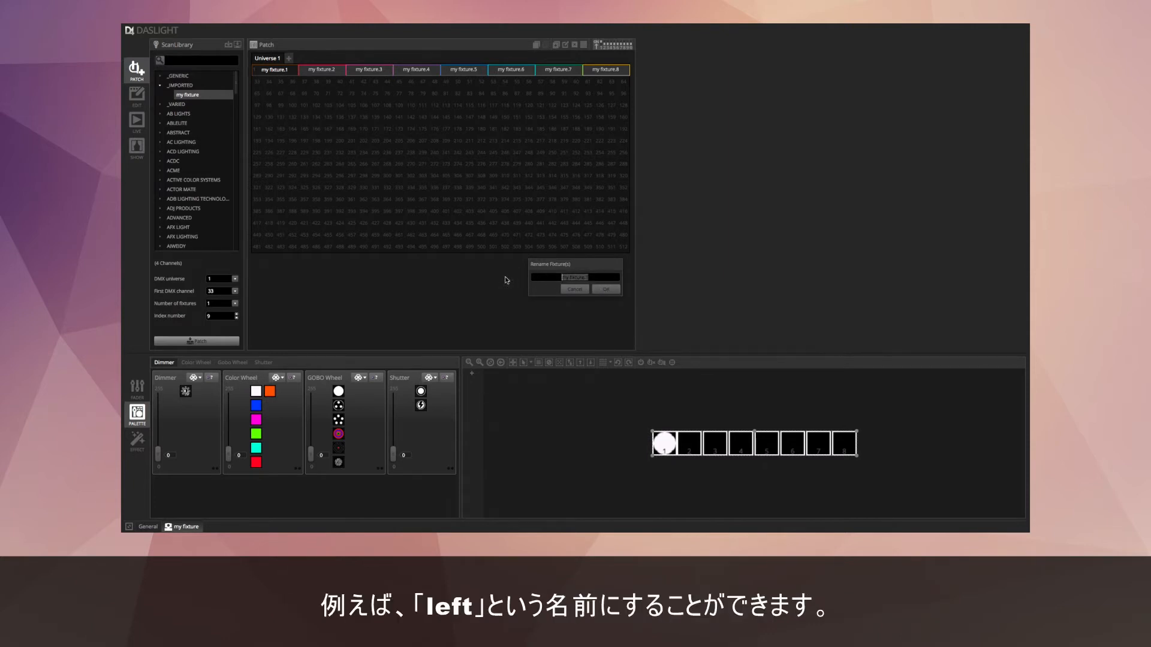
{"action": "type", "text": "left"}
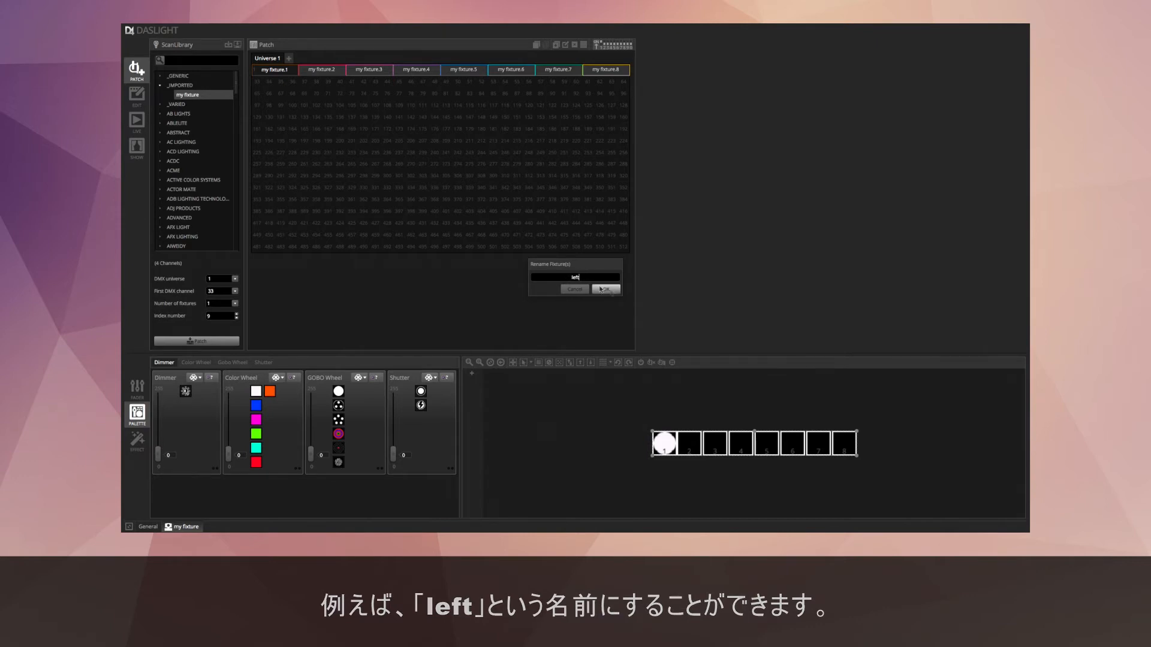
{"action": "left_click", "coordinate": [604, 289]}
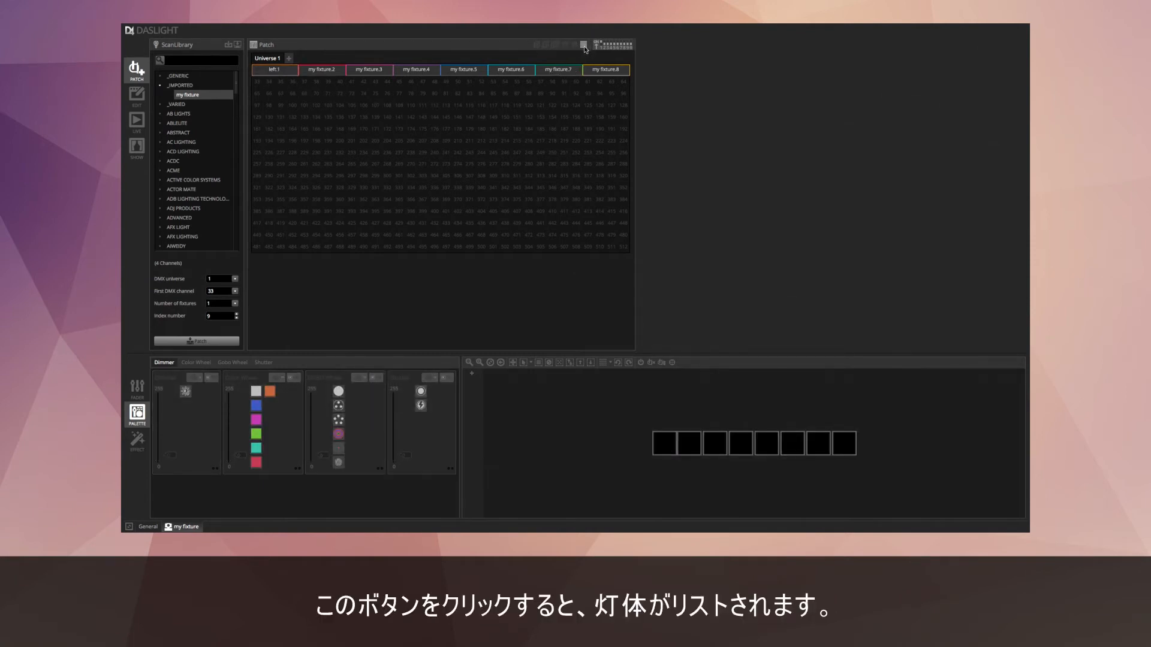
Step: Show the patch as a list, expand left.1, and toggle the Dimmer Fade checkbox off and on
{"action": "left_click", "coordinate": [583, 44]}
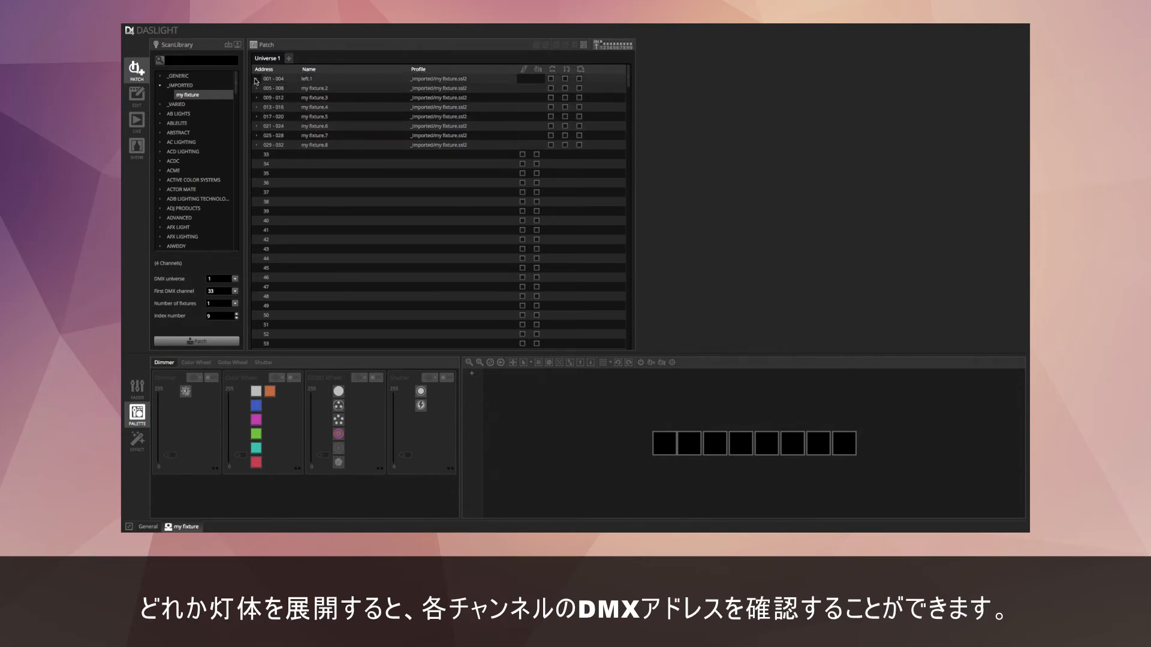
{"action": "left_click", "coordinate": [256, 79]}
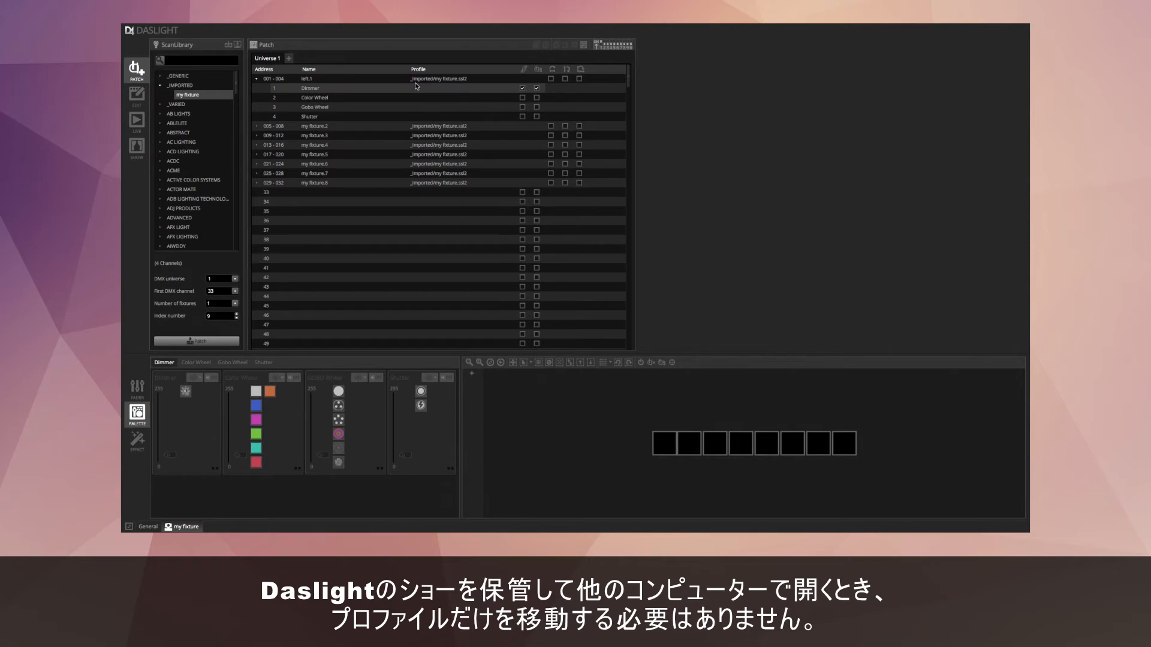
{"action": "left_click", "coordinate": [331, 79]}
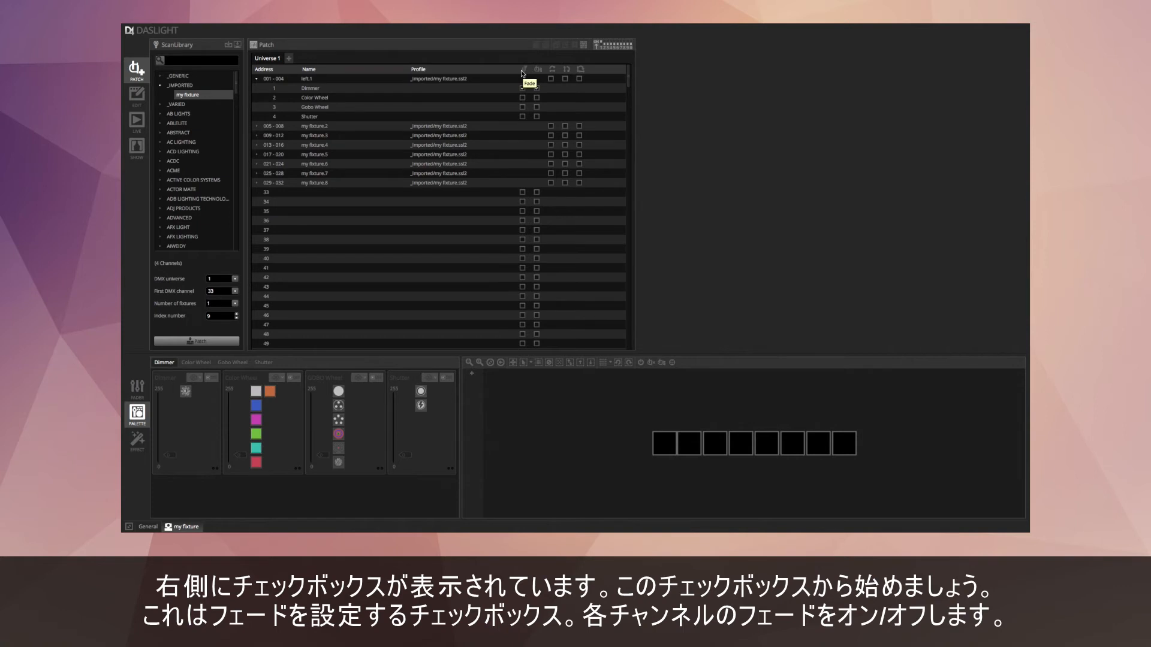
{"action": "left_click", "coordinate": [536, 87]}
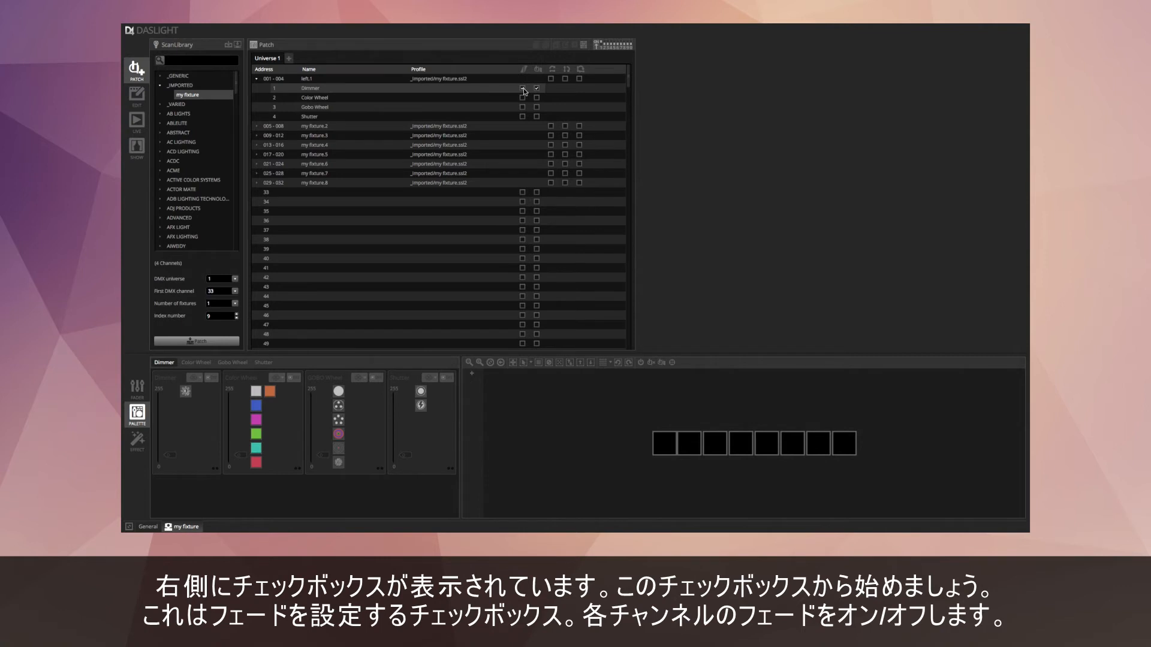
{"action": "left_click", "coordinate": [522, 88]}
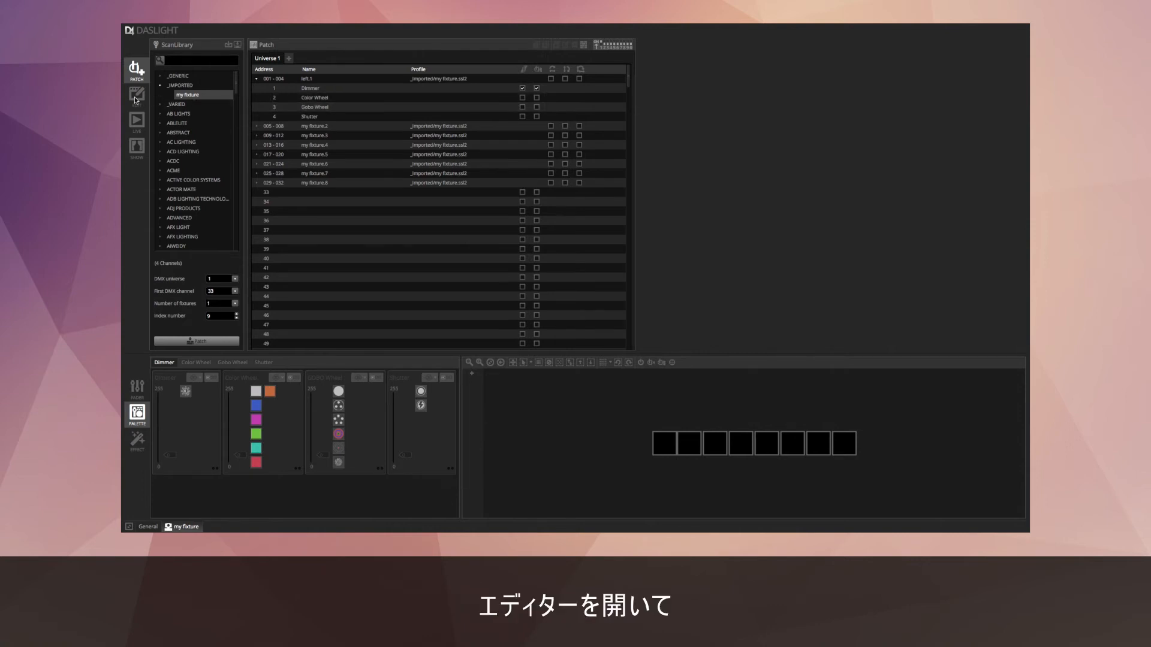
Step: In the scene editor, select the first fixture and colour it blue in step 1
{"action": "left_click", "coordinate": [135, 97]}
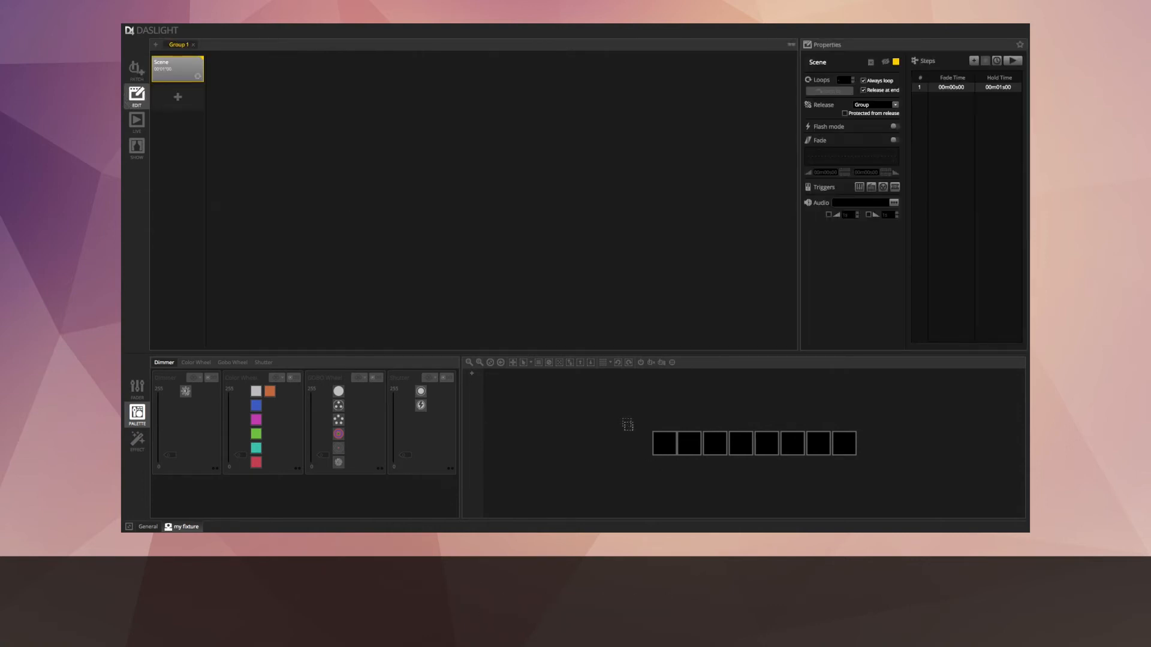
{"action": "left_click", "coordinate": [639, 431]}
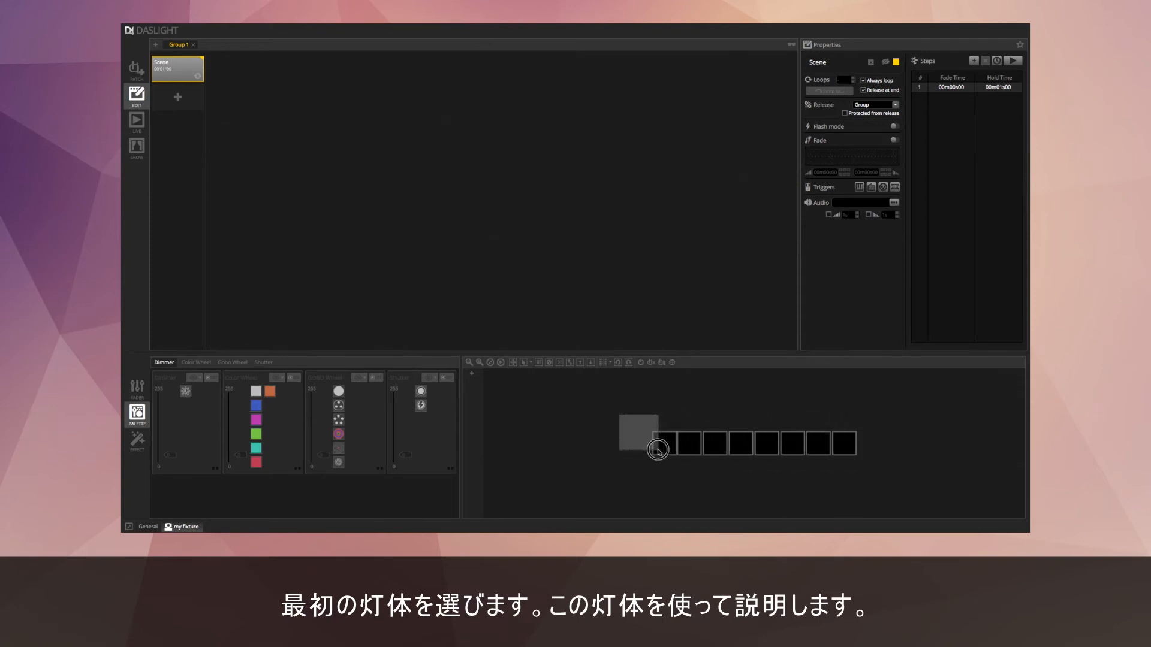
{"action": "left_click", "coordinate": [636, 433]}
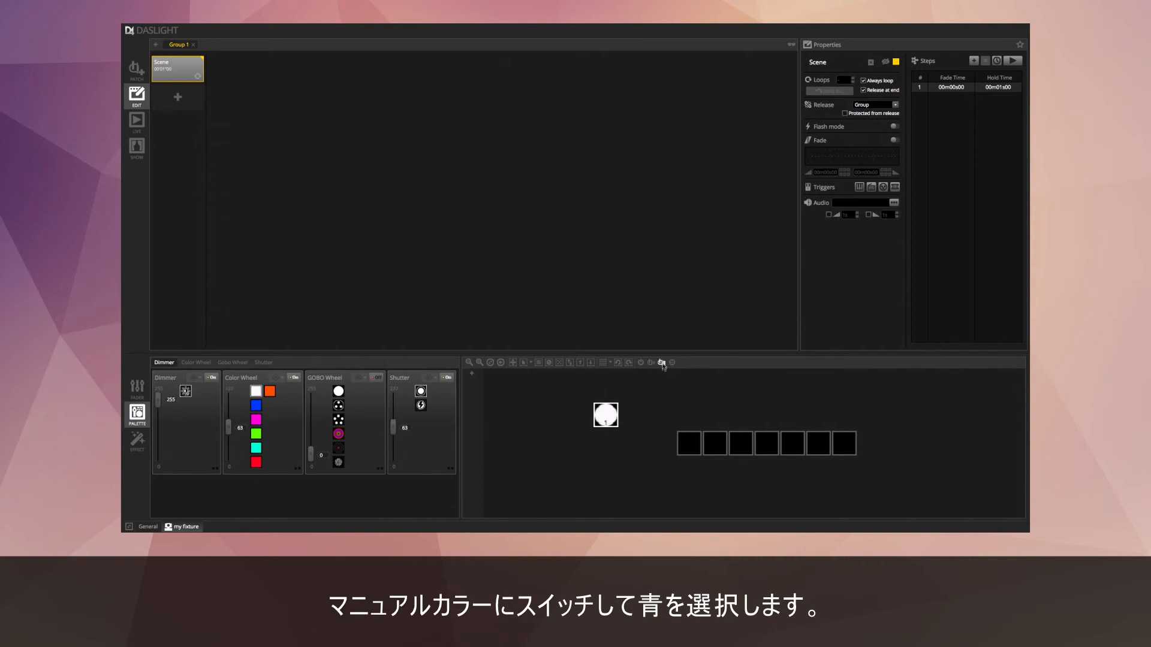
{"action": "left_click", "coordinate": [257, 403]}
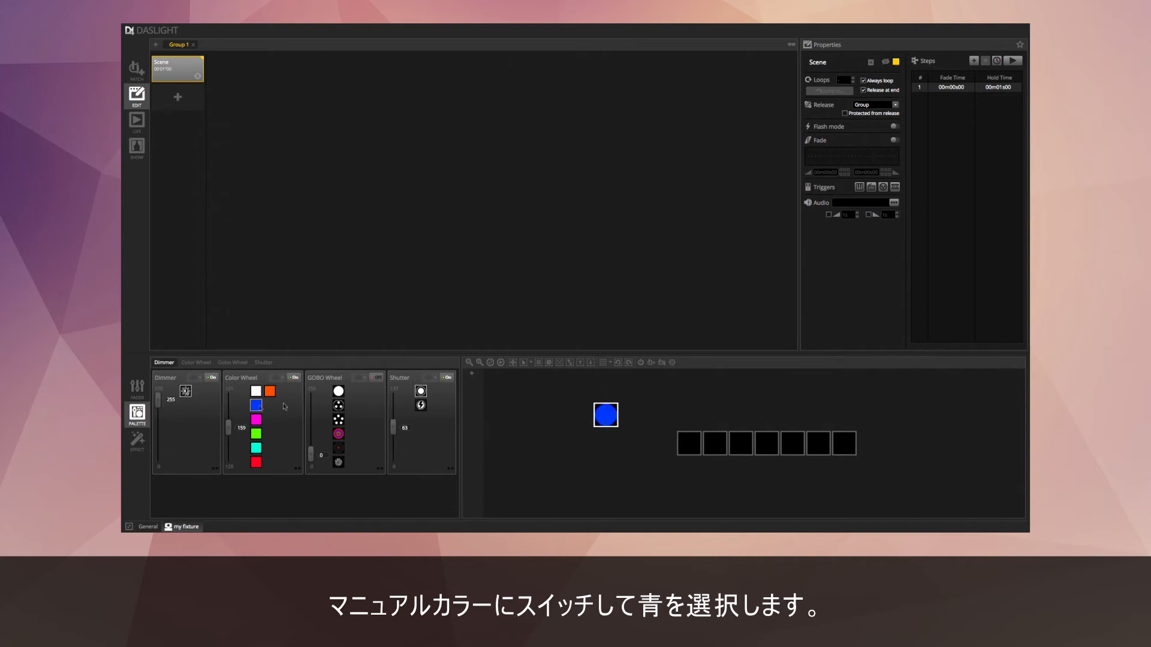
Step: Add a second step to the scene with the fixture set to green
{"action": "left_click", "coordinate": [973, 60]}
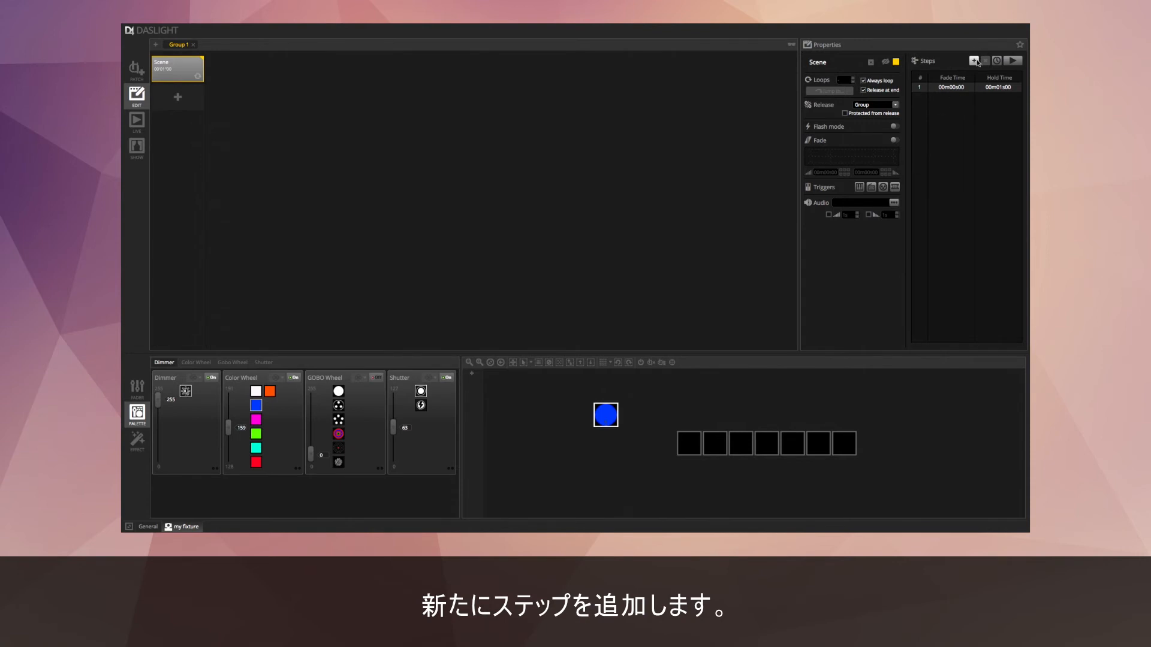
{"action": "left_click", "coordinate": [974, 61]}
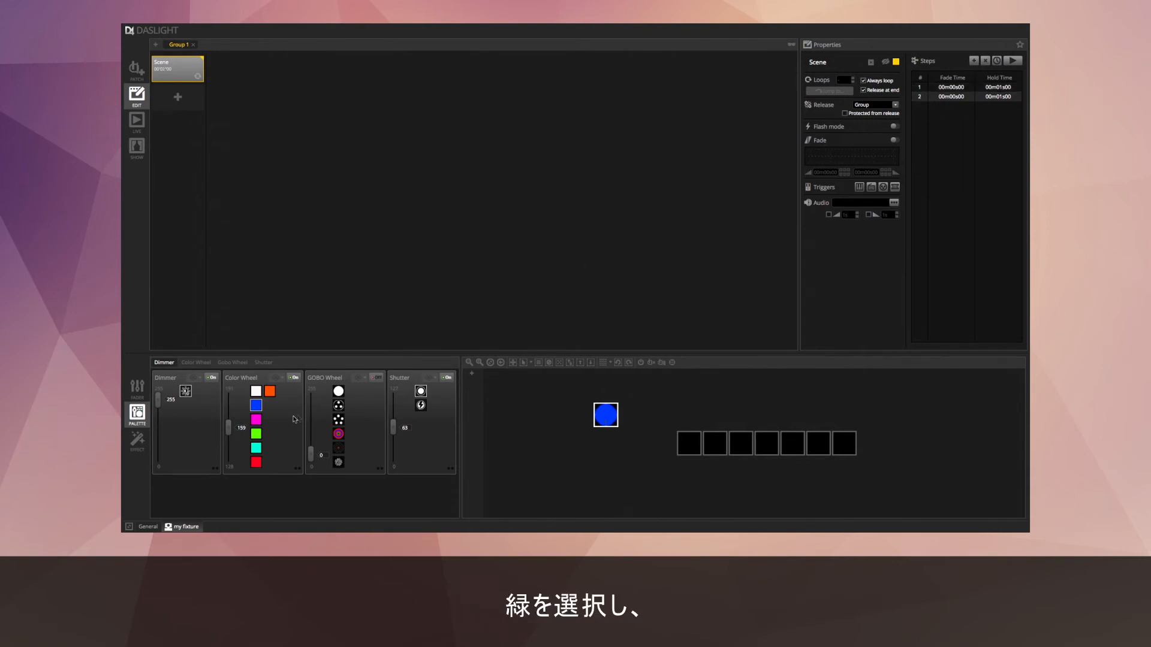
{"action": "left_click", "coordinate": [256, 432]}
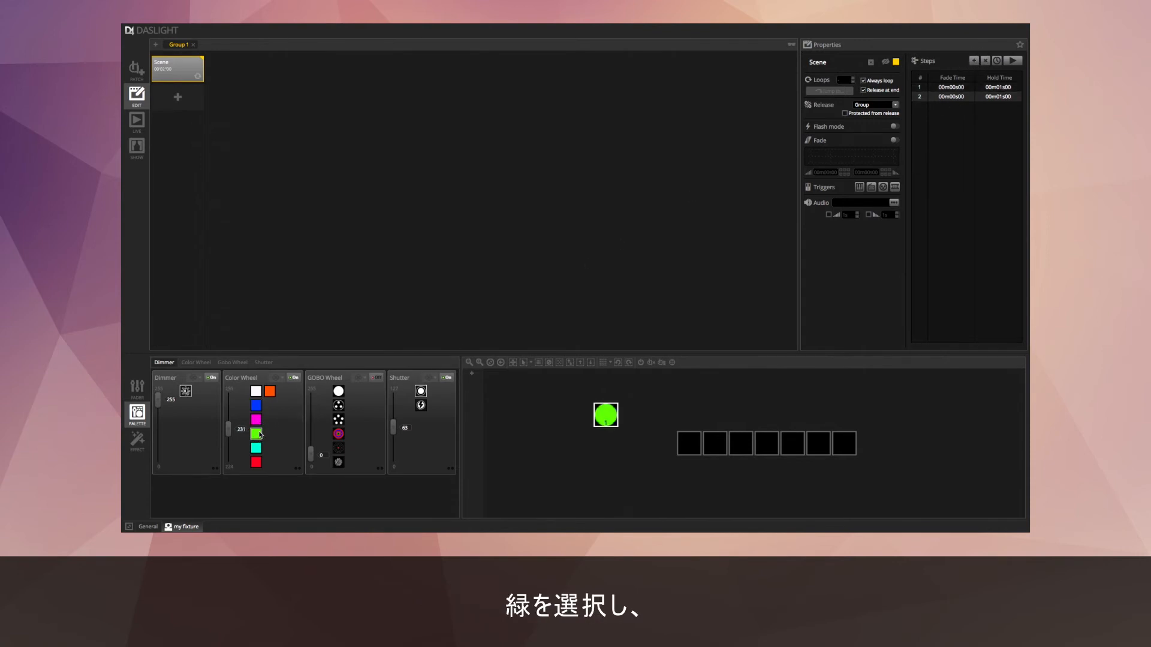
Step: Lower the green step's dimmer fader from 255 to about half, 112
{"action": "left_click_drag", "start_coordinate": [158, 452], "coordinate": [158, 395]}
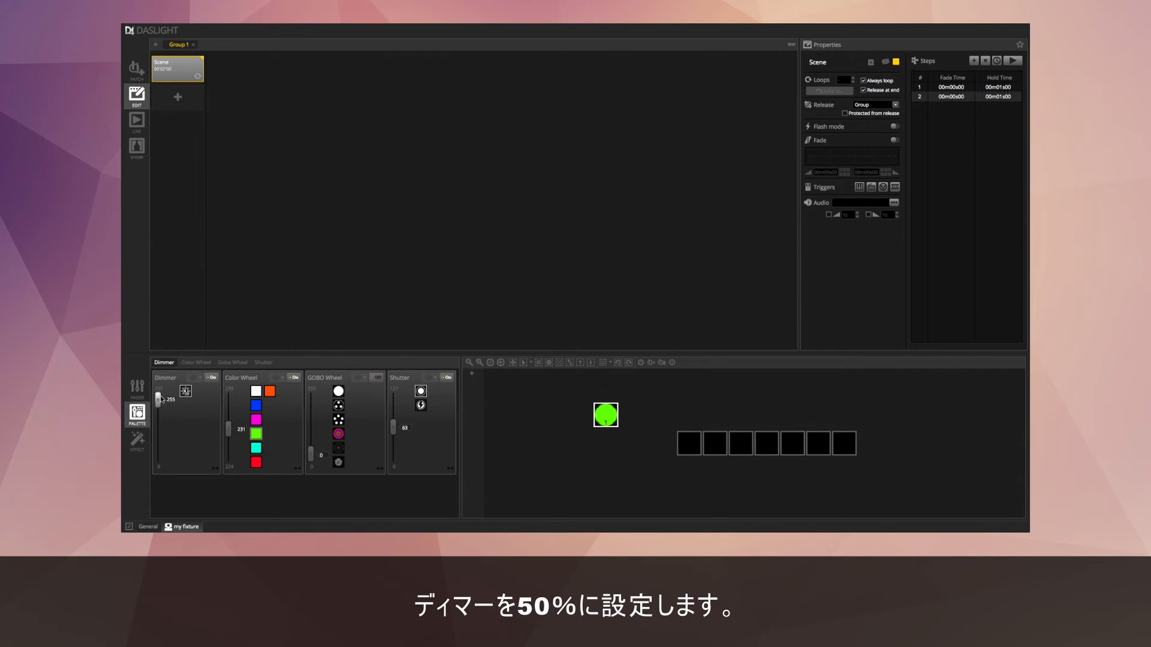
{"action": "left_click_drag", "start_coordinate": [158, 398], "coordinate": [158, 427]}
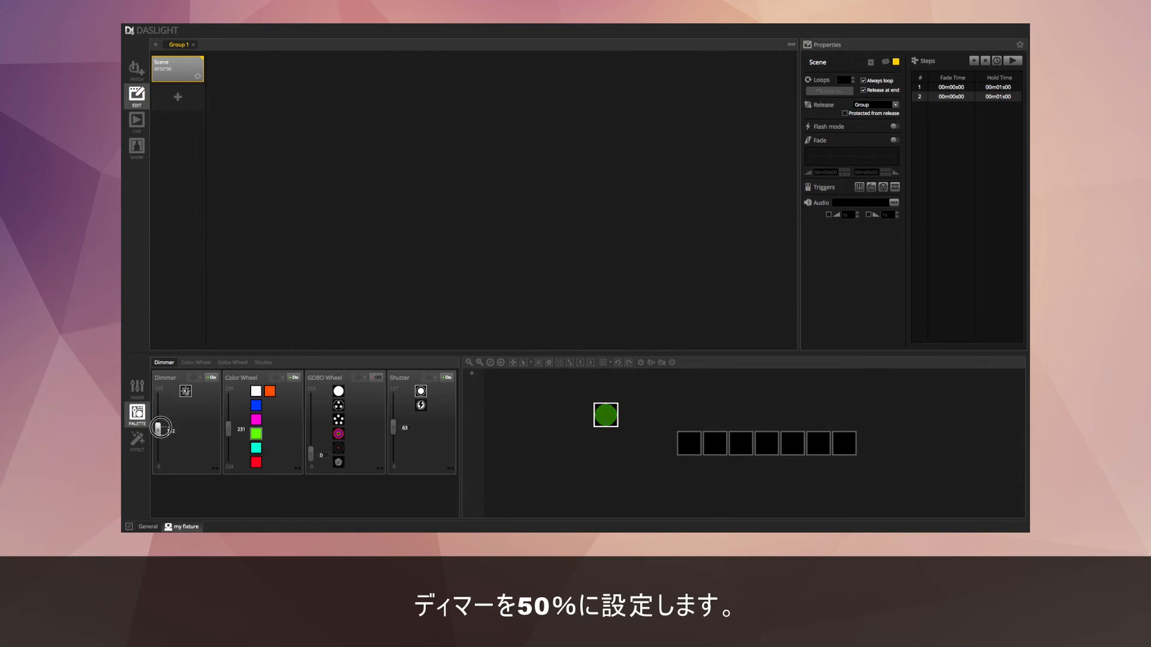
{"action": "left_click_drag", "start_coordinate": [159, 429], "coordinate": [159, 424]}
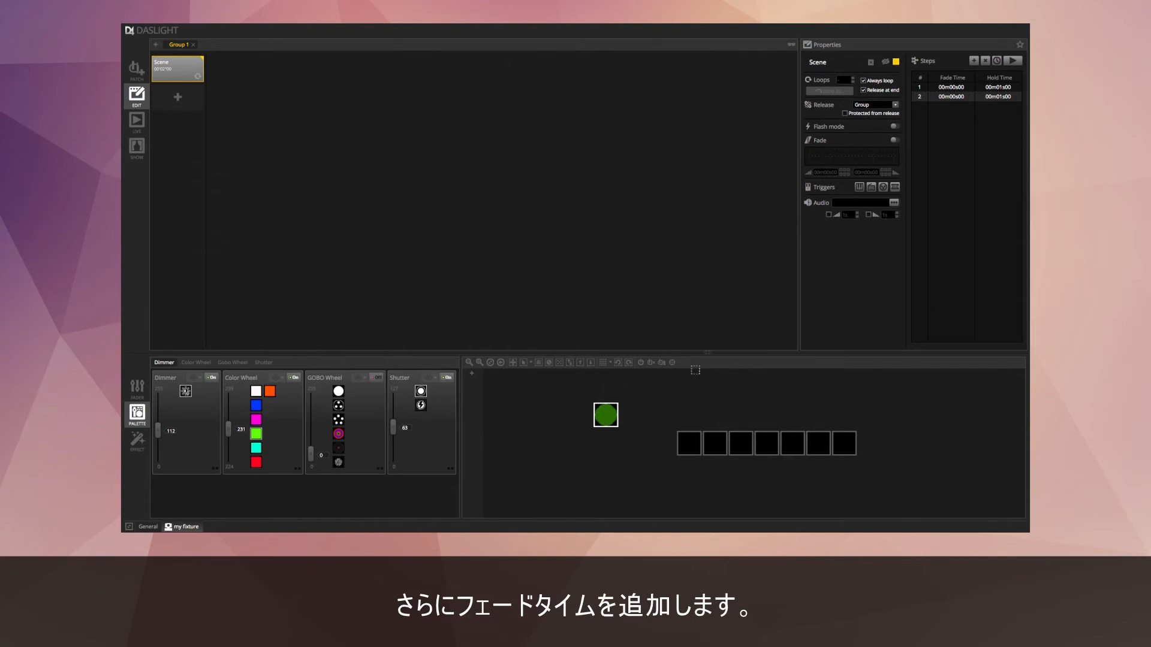
Step: Give steps 1 and 2 a 00m05s00 fade time, then play the scene once through to green
{"action": "double_click", "coordinate": [947, 88]}
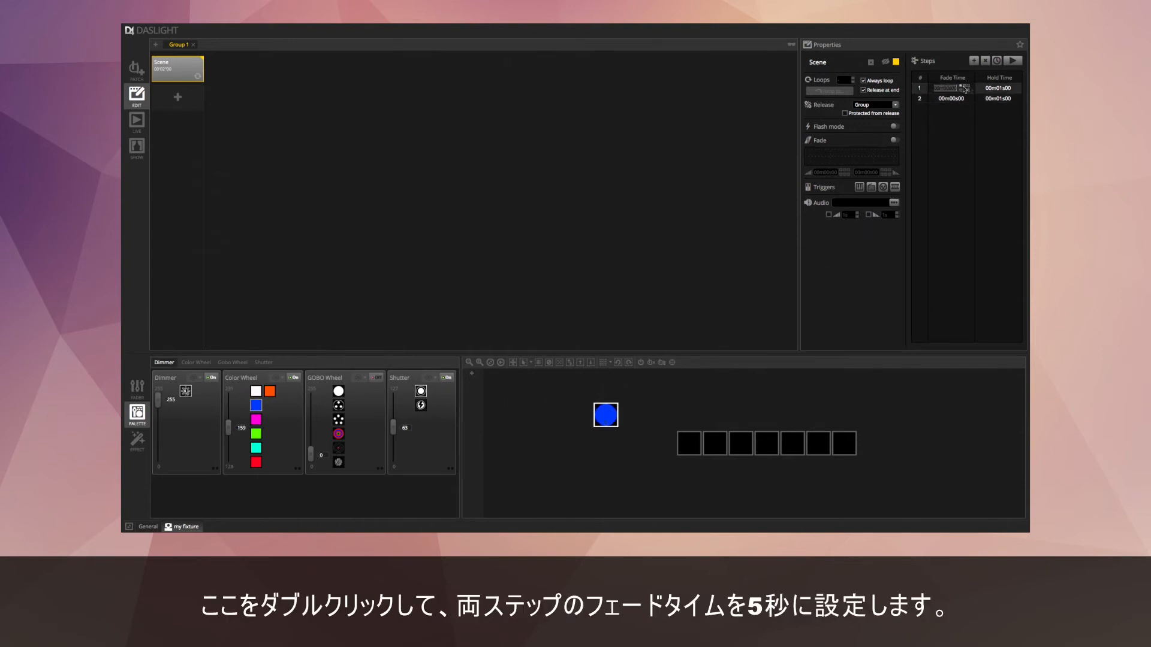
{"action": "double_click", "coordinate": [945, 88]}
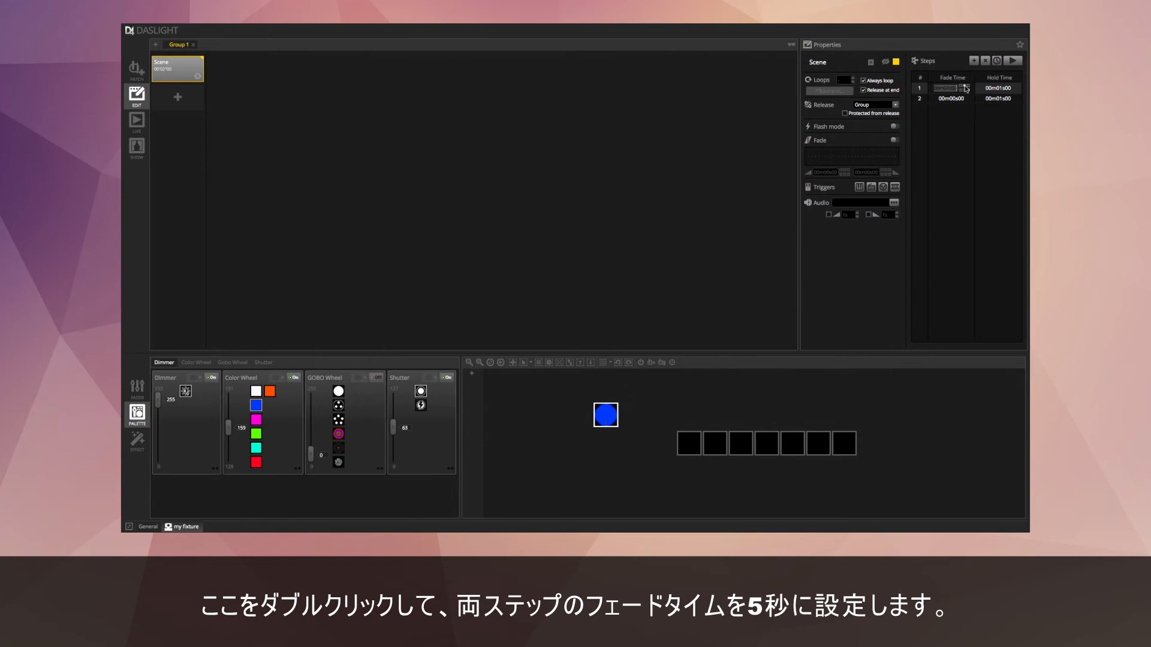
{"action": "double_click", "coordinate": [944, 97]}
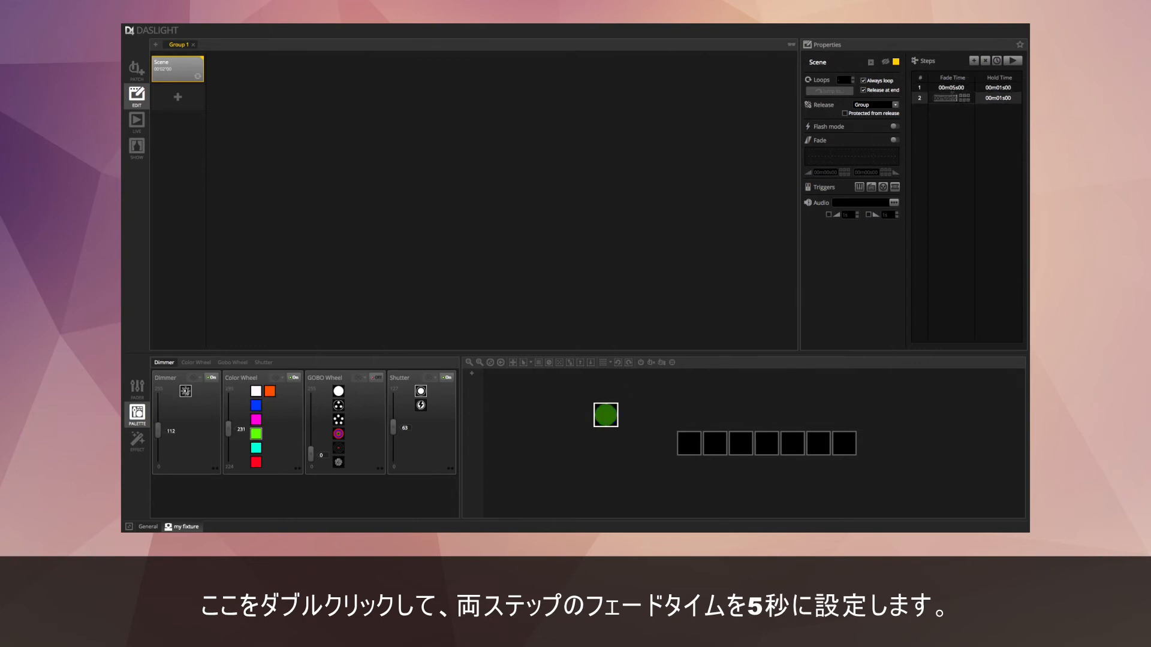
{"action": "double_click", "coordinate": [951, 97]}
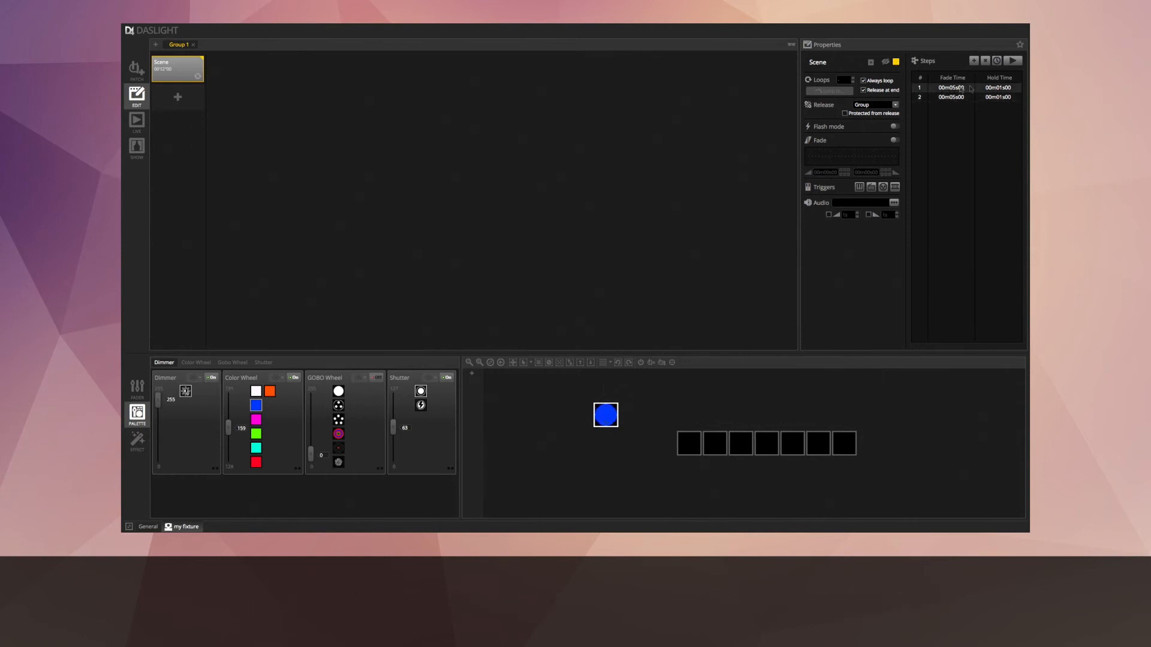
{"action": "left_click", "coordinate": [999, 87]}
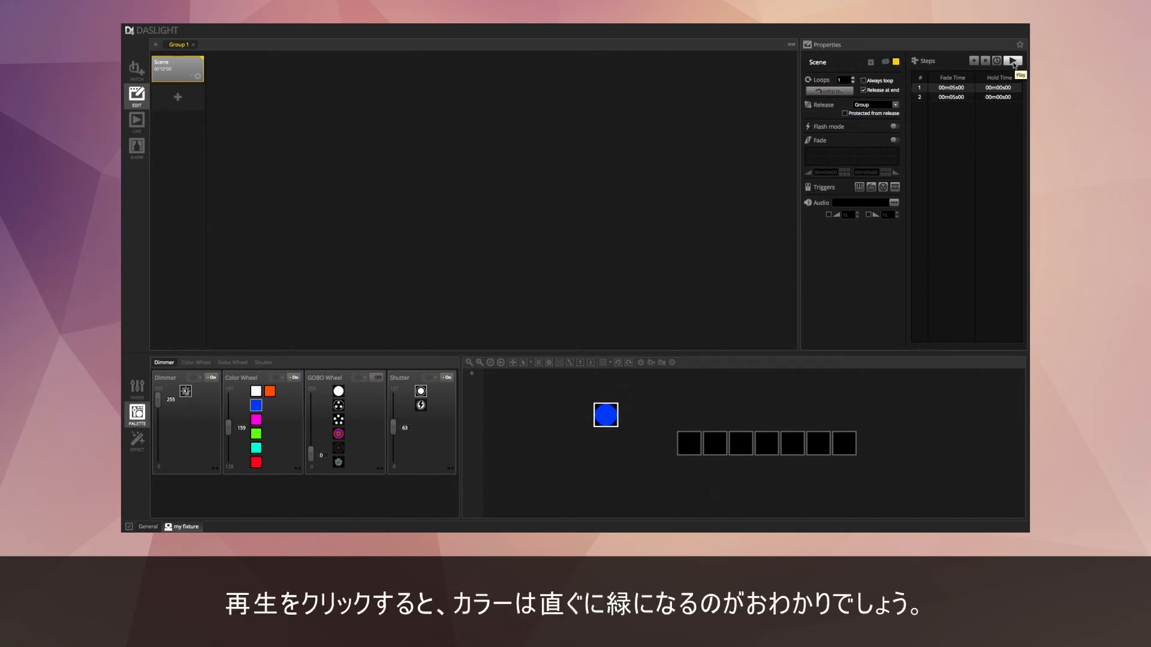
{"action": "left_click", "coordinate": [1012, 62]}
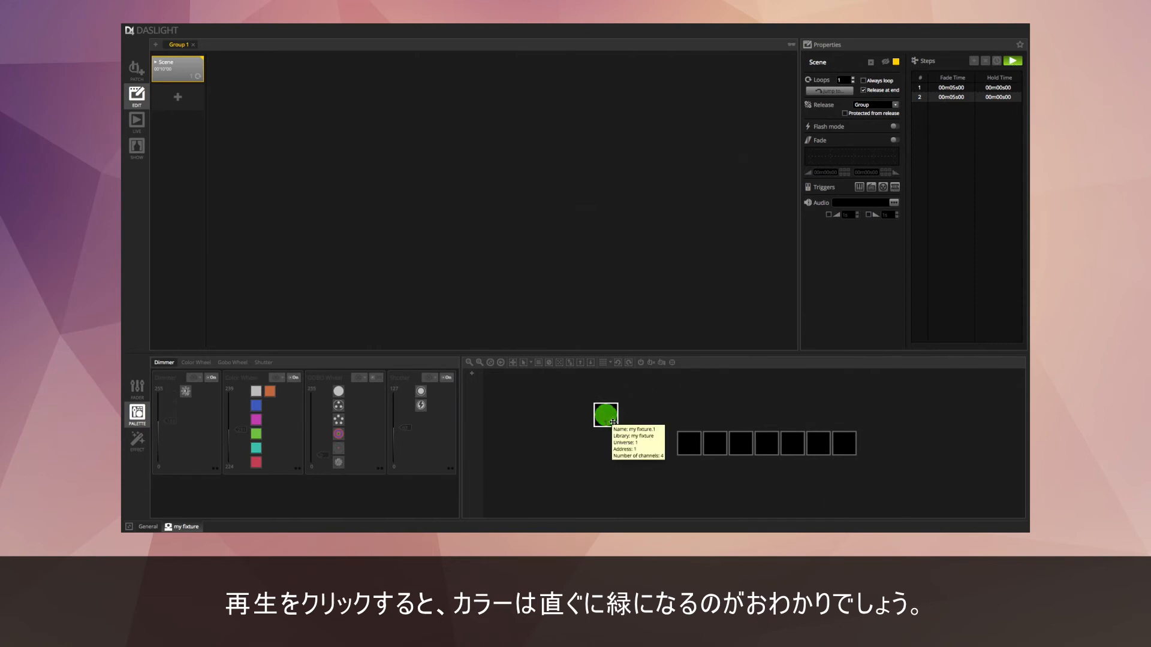
{"action": "left_click", "coordinate": [1013, 62]}
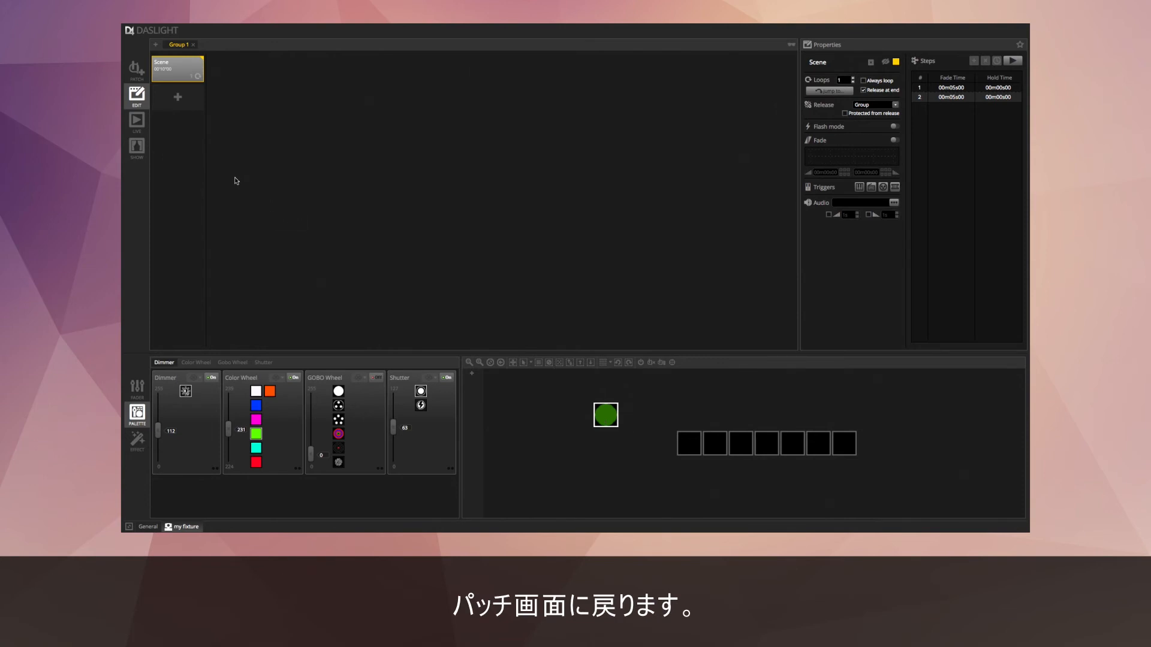
Step: Enable fading on left.1's Color Wheel channel in Patch and replay the blue-to-green scene
{"action": "left_click", "coordinate": [136, 67]}
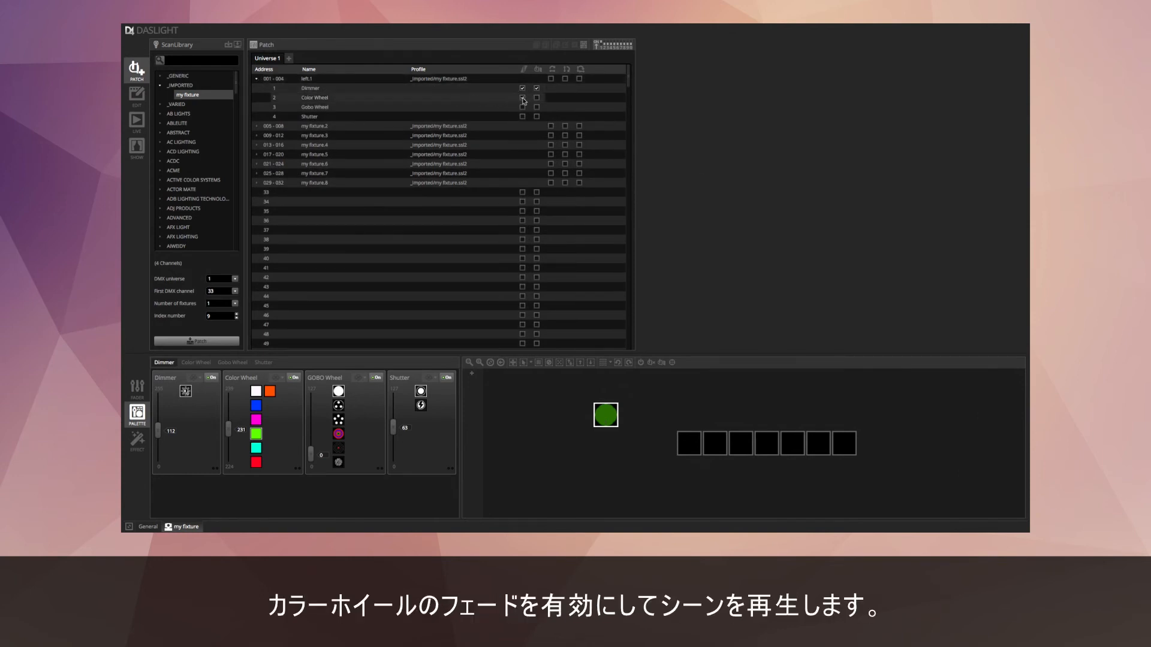
{"action": "left_click", "coordinate": [537, 97]}
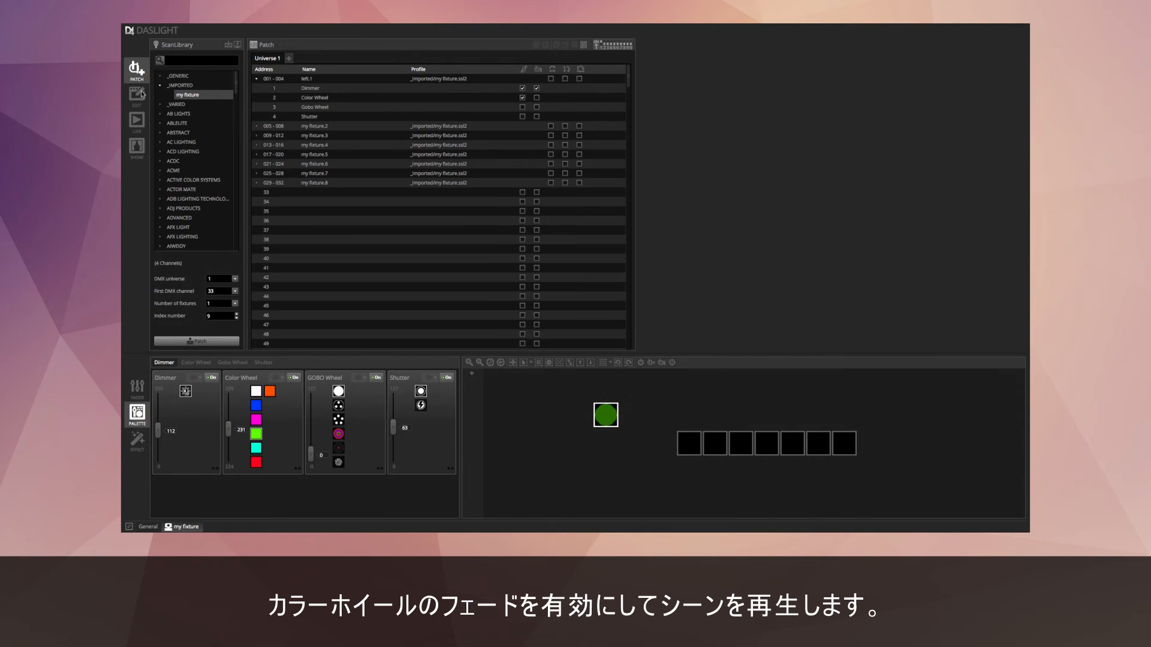
{"action": "left_click", "coordinate": [137, 96]}
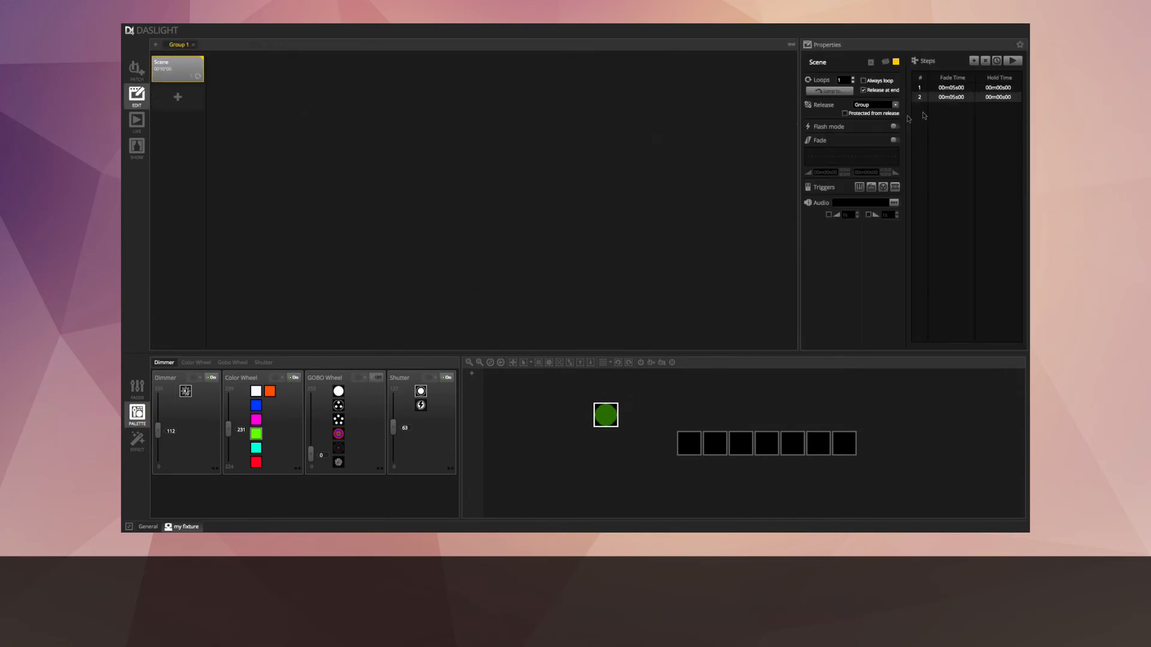
{"action": "left_click", "coordinate": [1013, 62]}
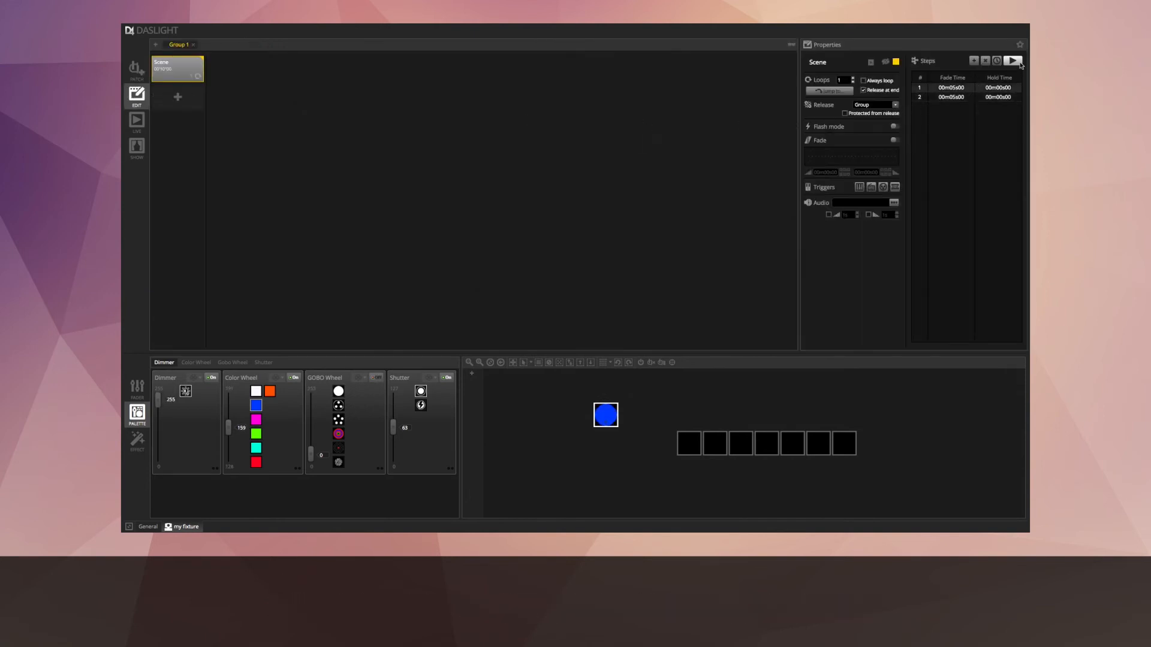
{"action": "left_click", "coordinate": [1012, 60]}
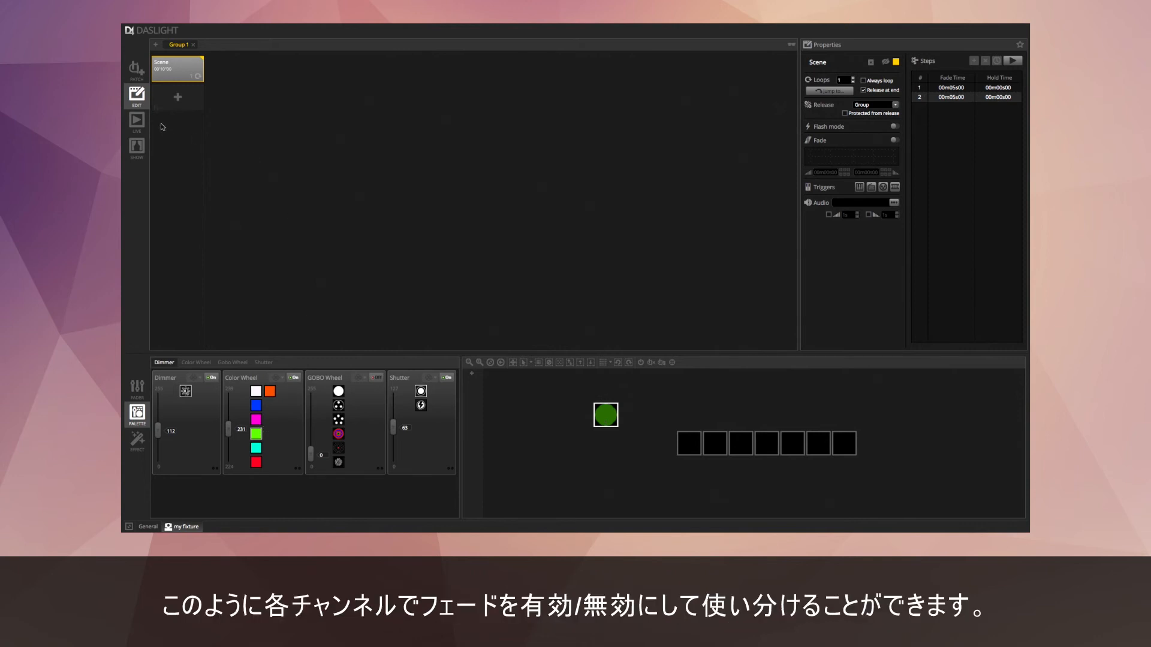
Step: Expand fixture 1 in Patch and switch fading off again on its Color Wheel channel
{"action": "left_click", "coordinate": [135, 66]}
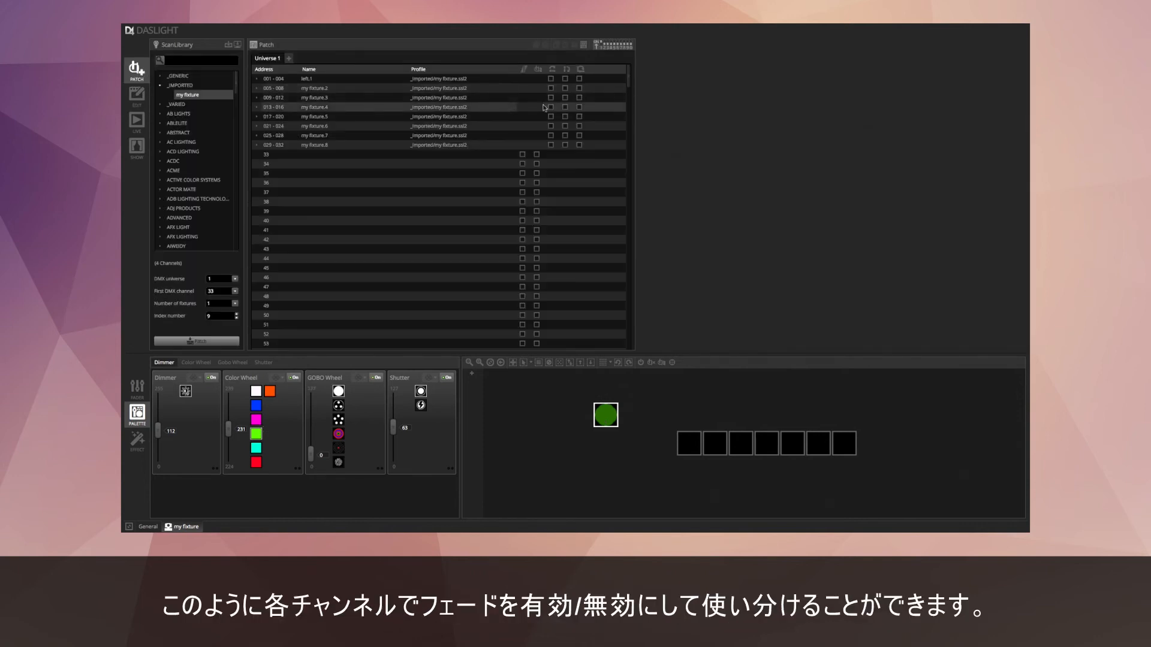
{"action": "left_click", "coordinate": [256, 79]}
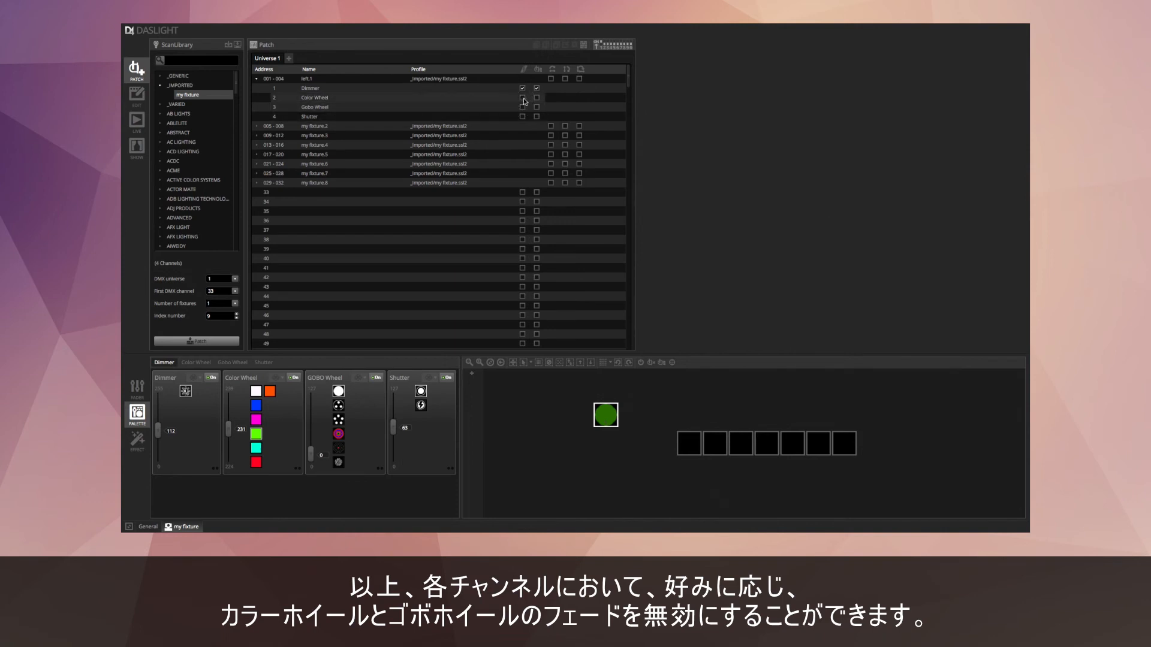
{"action": "left_click", "coordinate": [536, 88]}
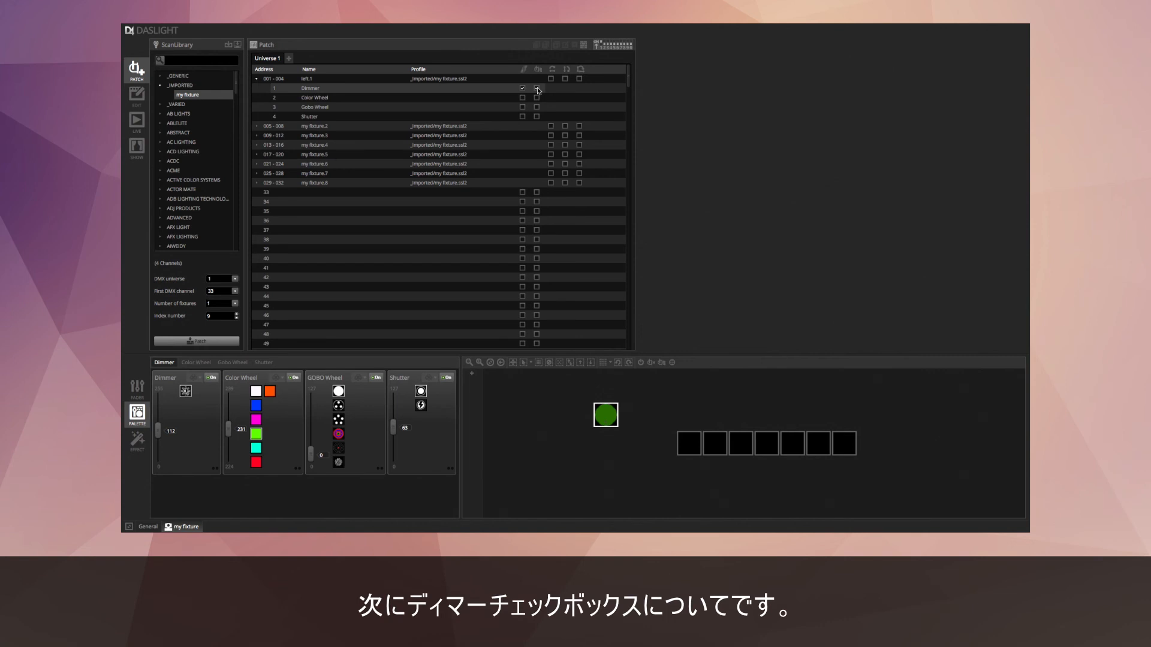
{"action": "left_click", "coordinate": [536, 88]}
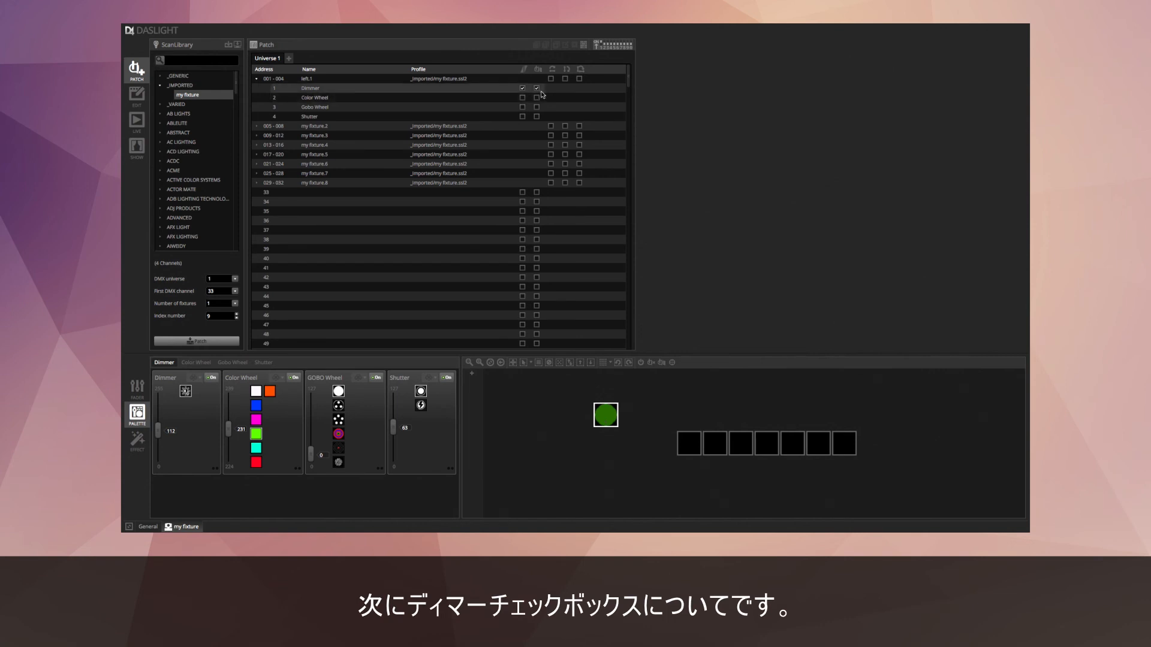
{"action": "left_click", "coordinate": [536, 87]}
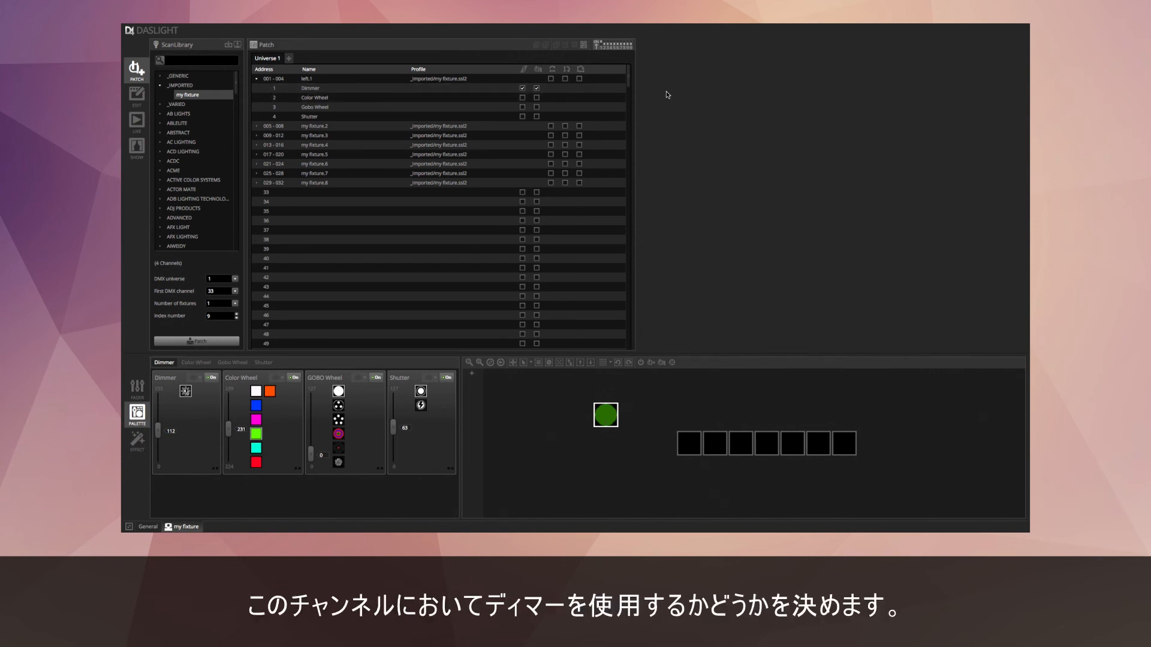
{"action": "left_click", "coordinate": [536, 88]}
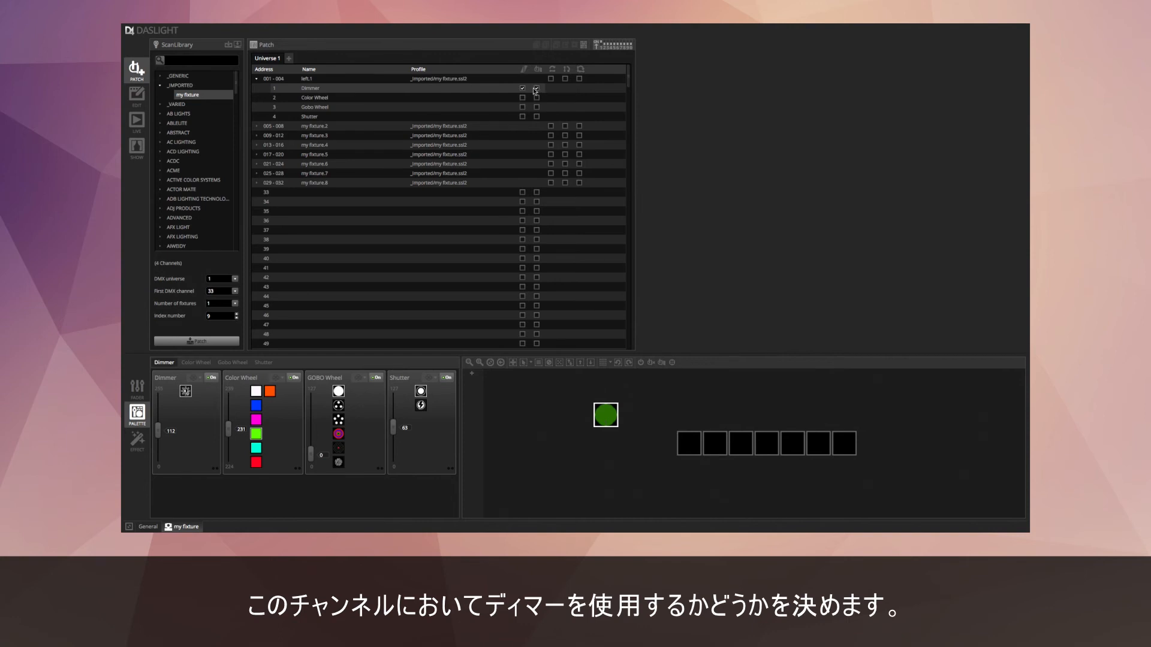
{"action": "left_click", "coordinate": [536, 88]}
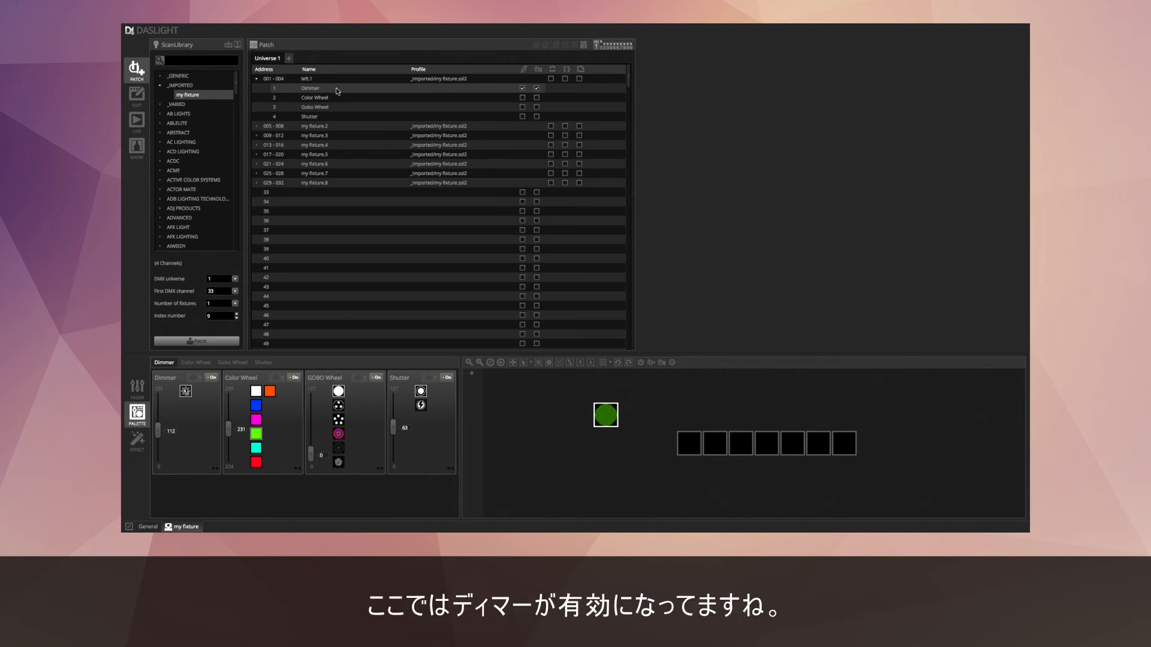
{"action": "mouse_move", "coordinate": [432, 94]}
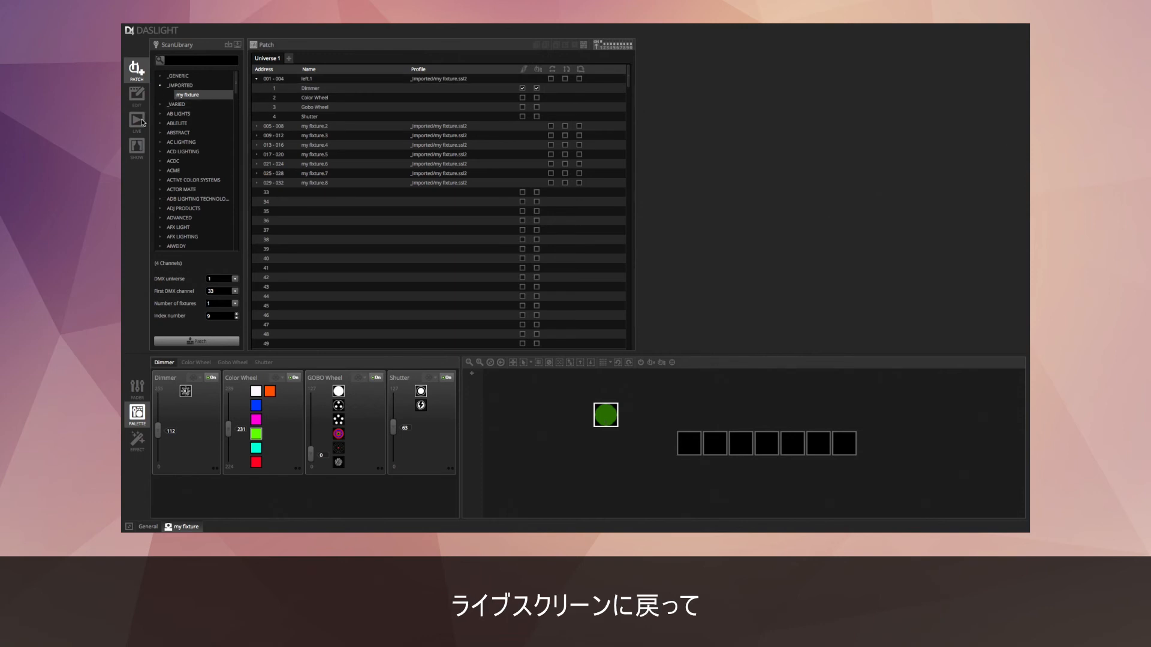
Step: Switch to the Live screen and select the Group 1 scene
{"action": "left_click", "coordinate": [135, 121]}
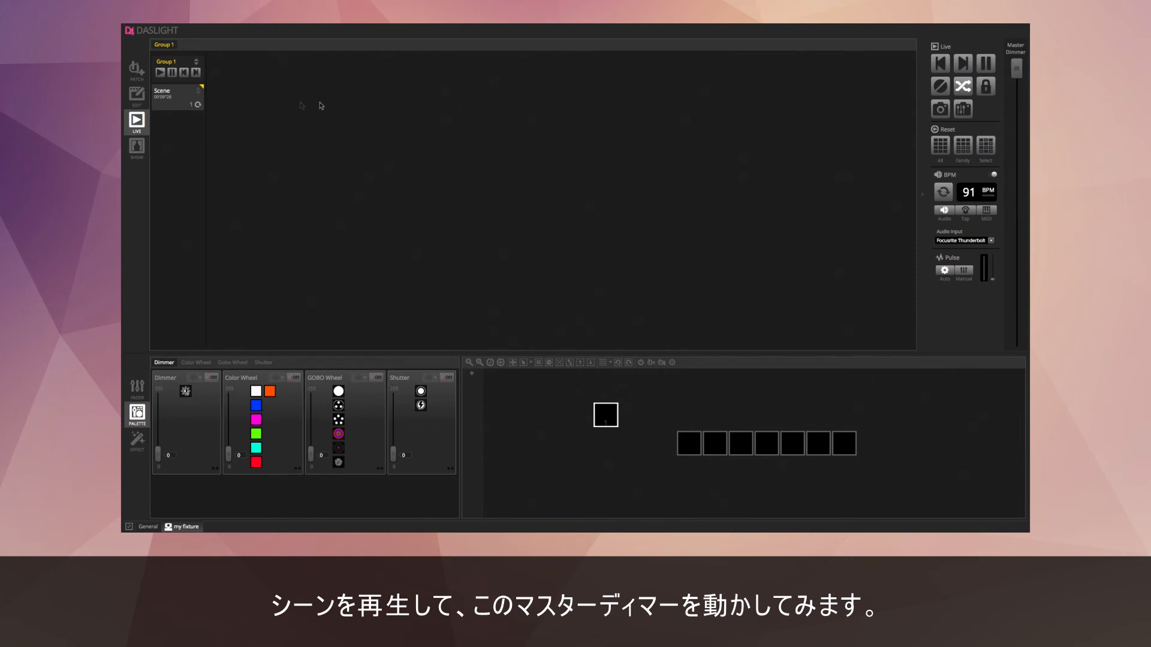
{"action": "left_click", "coordinate": [158, 72]}
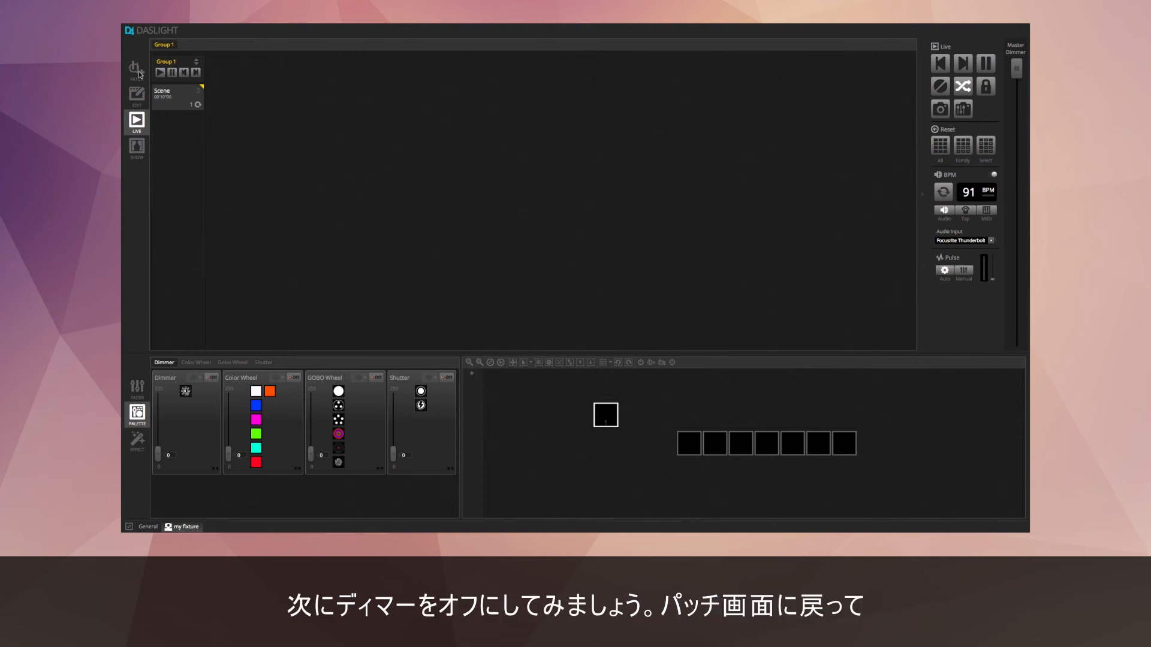
Step: Turn off the dimmer option on left.1's Dimmer channel, check the scene, and return to Patch
{"action": "left_click", "coordinate": [136, 68]}
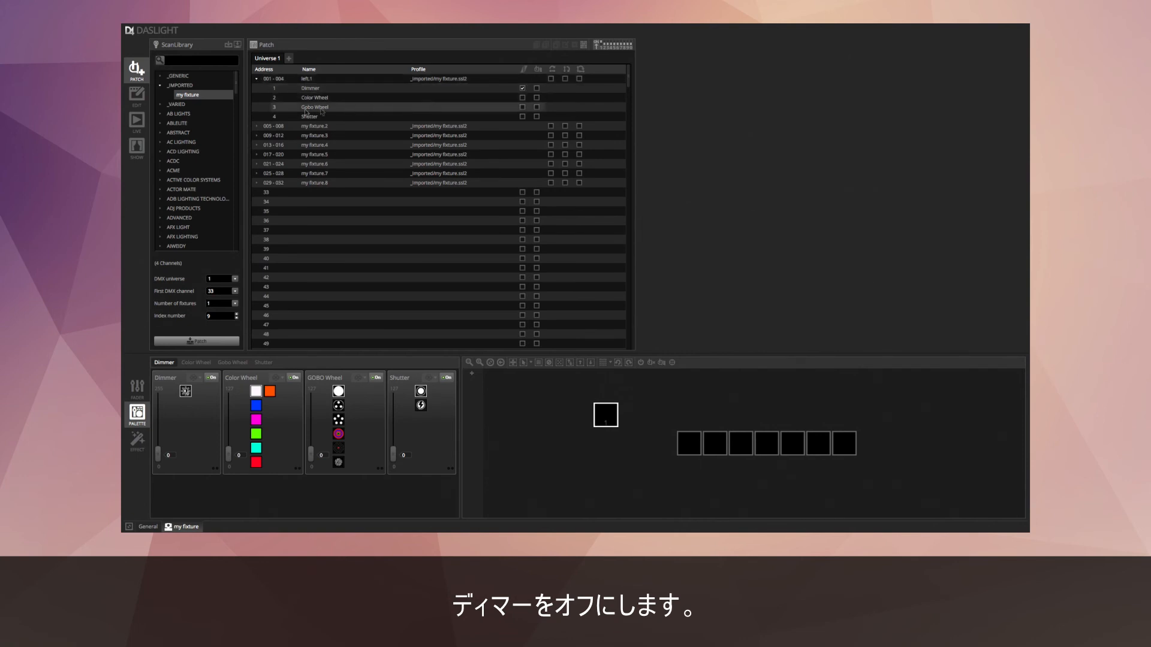
{"action": "left_click", "coordinate": [135, 121]}
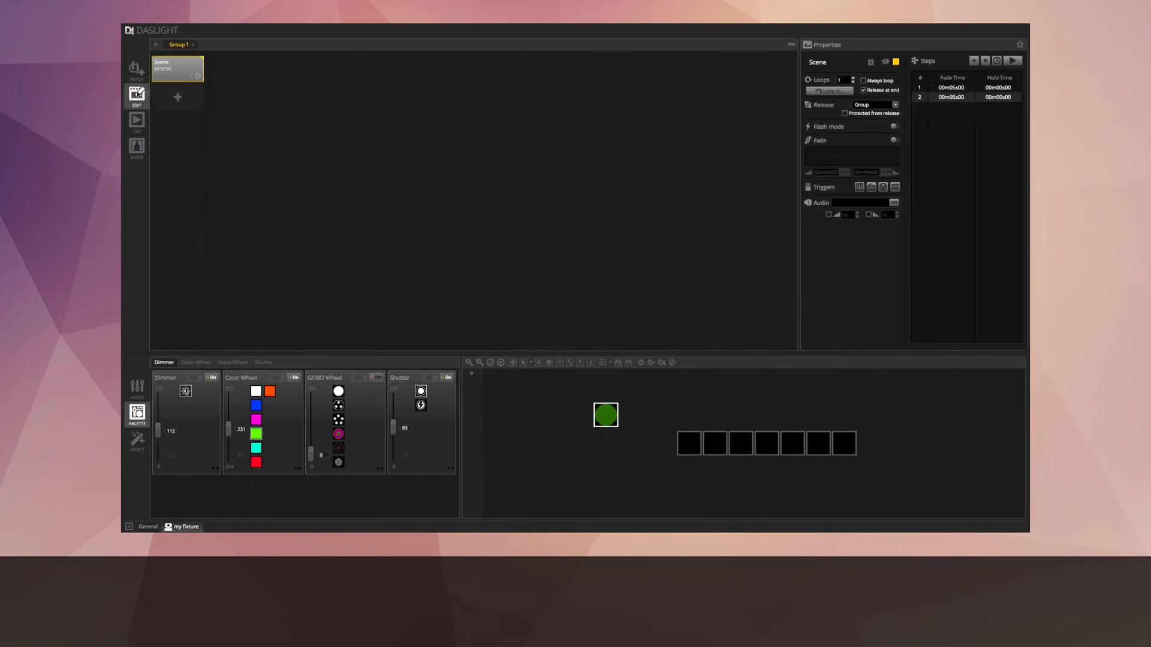
{"action": "left_click", "coordinate": [136, 69]}
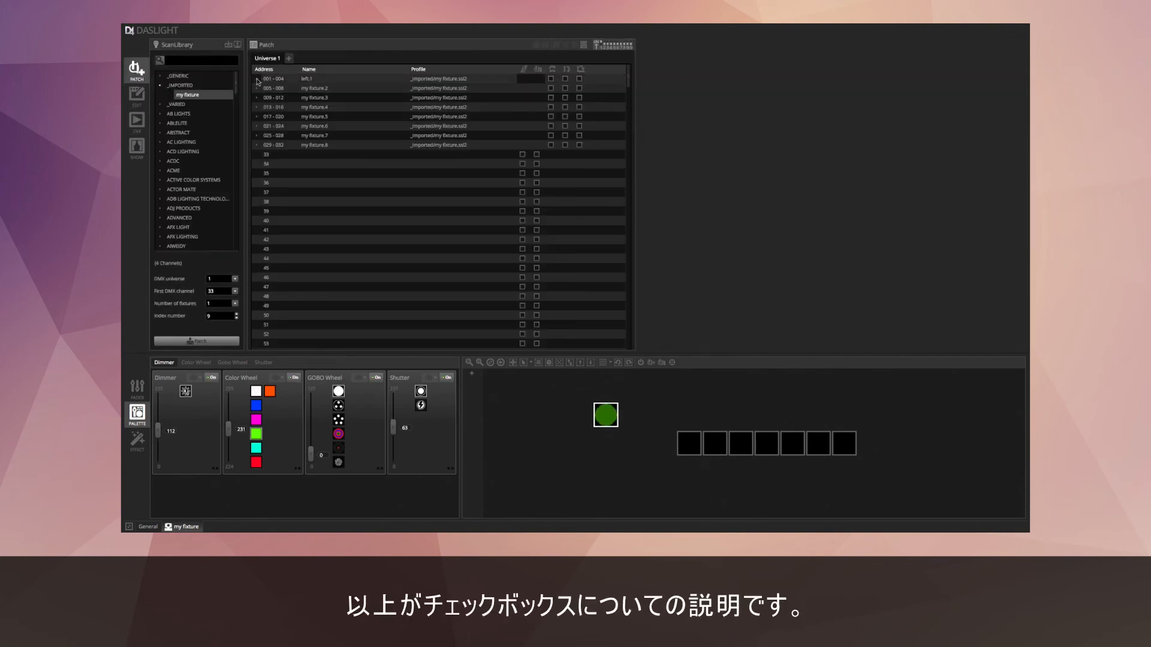
Step: Expand left.1 into its four channels in the patch list
{"action": "left_click", "coordinate": [256, 79]}
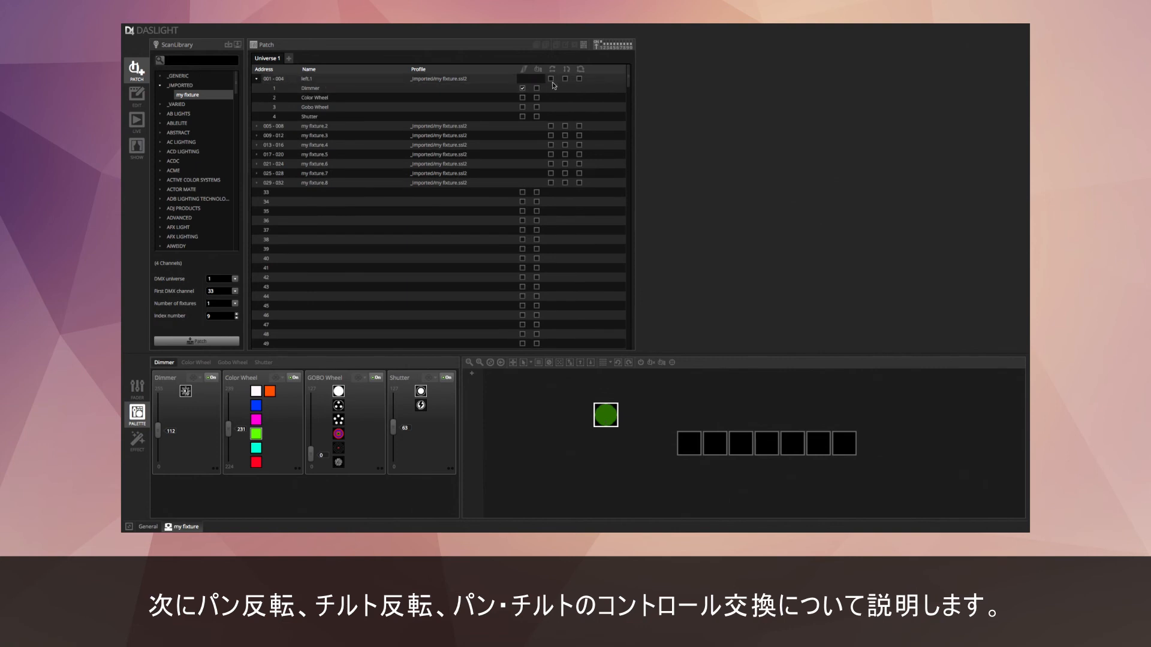
{"action": "mouse_move", "coordinate": [552, 75]}
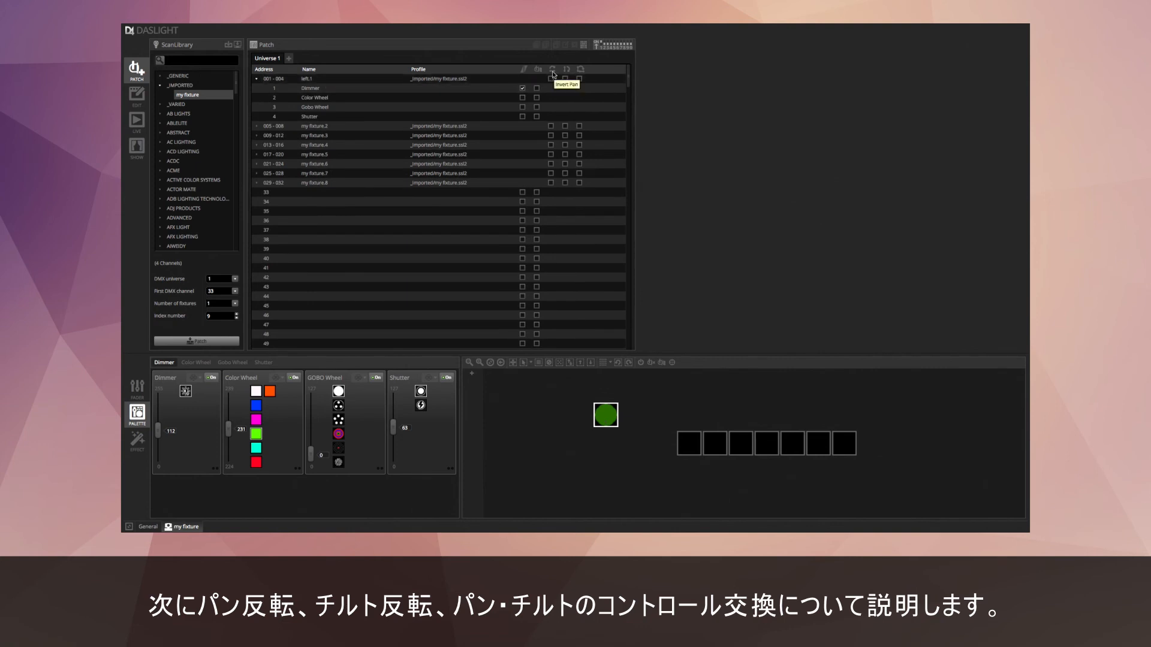
{"action": "mouse_move", "coordinate": [580, 69]}
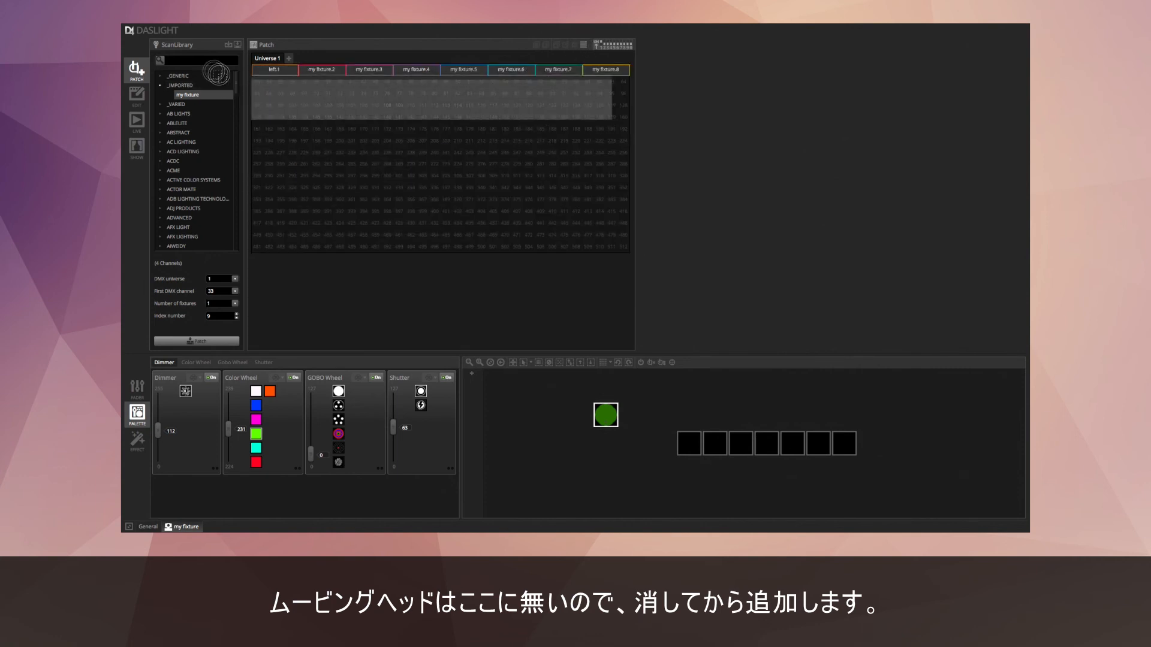
Step: Delete all eight fixtures and patch one _GENERIC moving head at Universe 1's first address, shown in 3D
{"action": "left_click", "coordinate": [574, 44]}
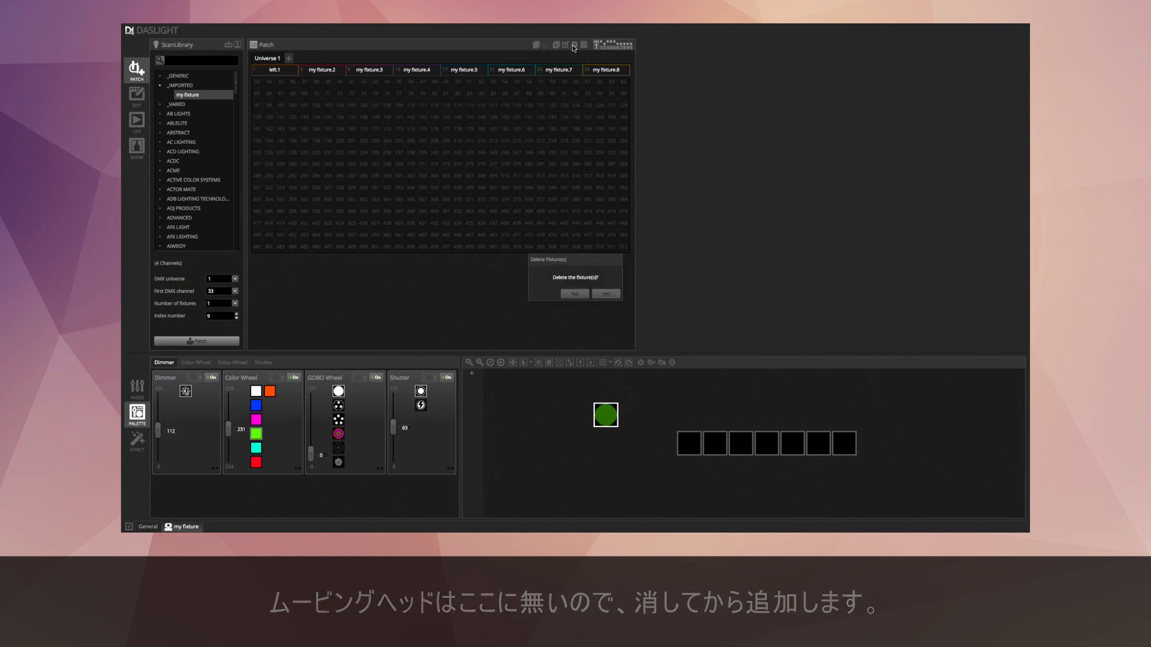
{"action": "left_click", "coordinate": [605, 293]}
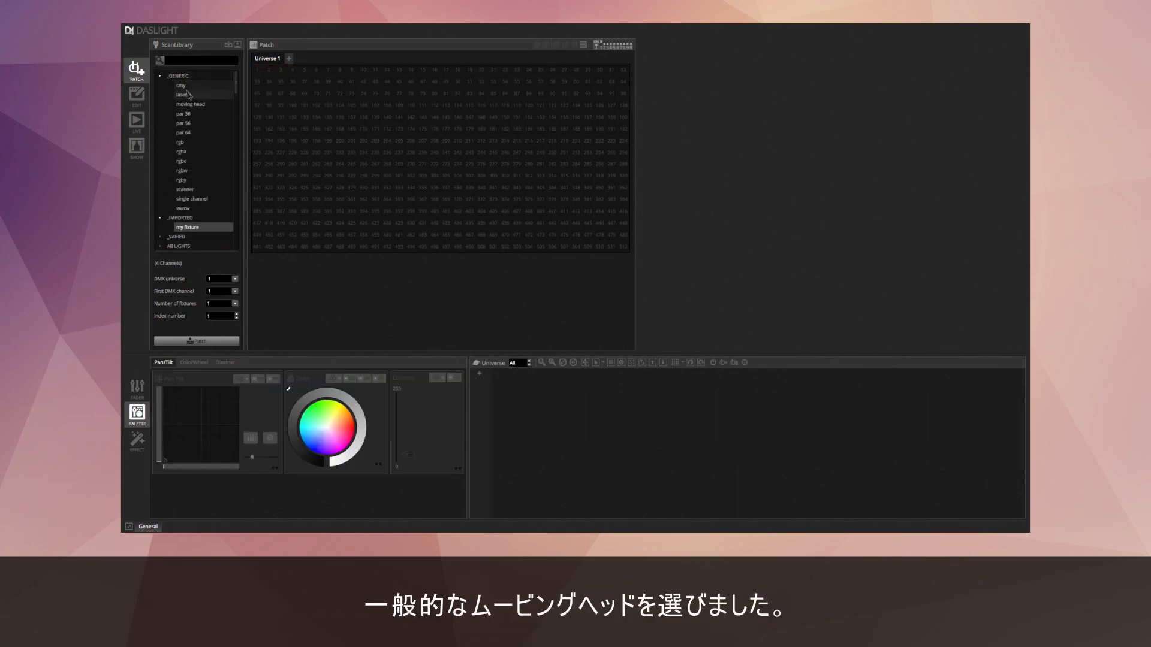
{"action": "left_click", "coordinate": [191, 103]}
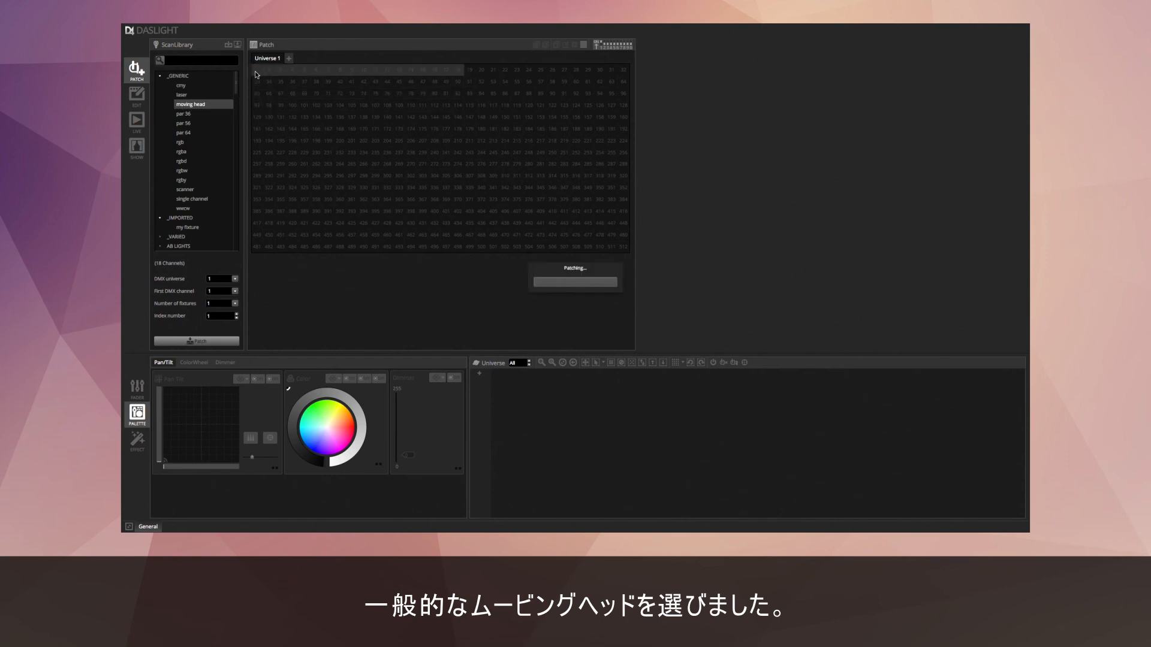
{"action": "left_click", "coordinate": [195, 340]}
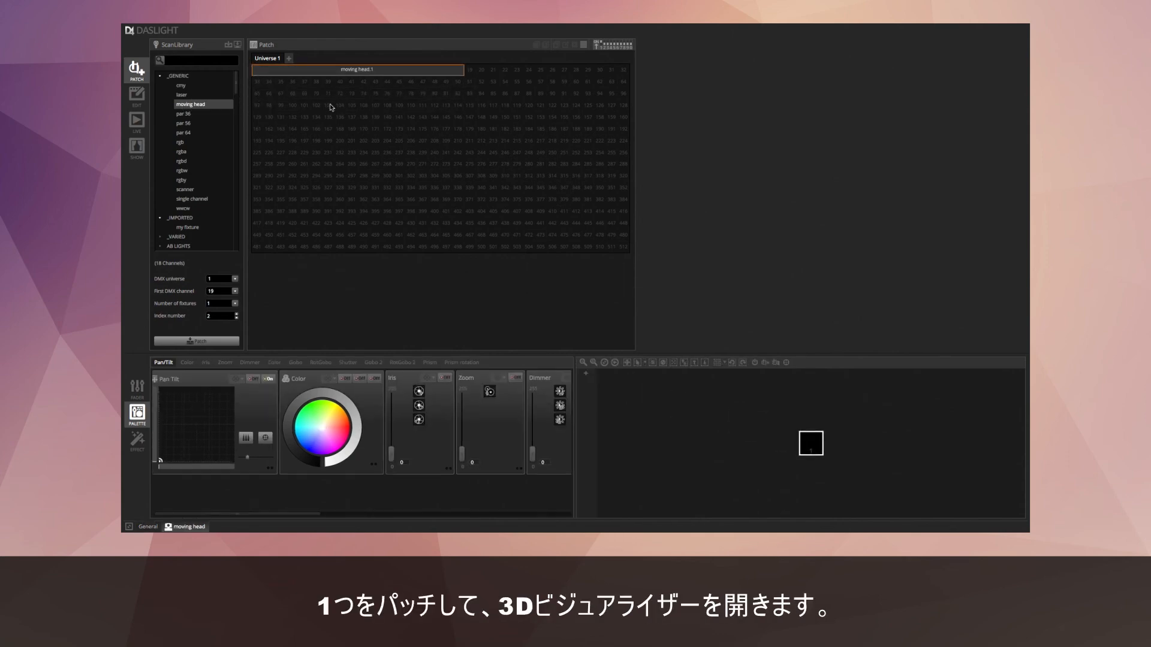
{"action": "left_click", "coordinate": [234, 28]}
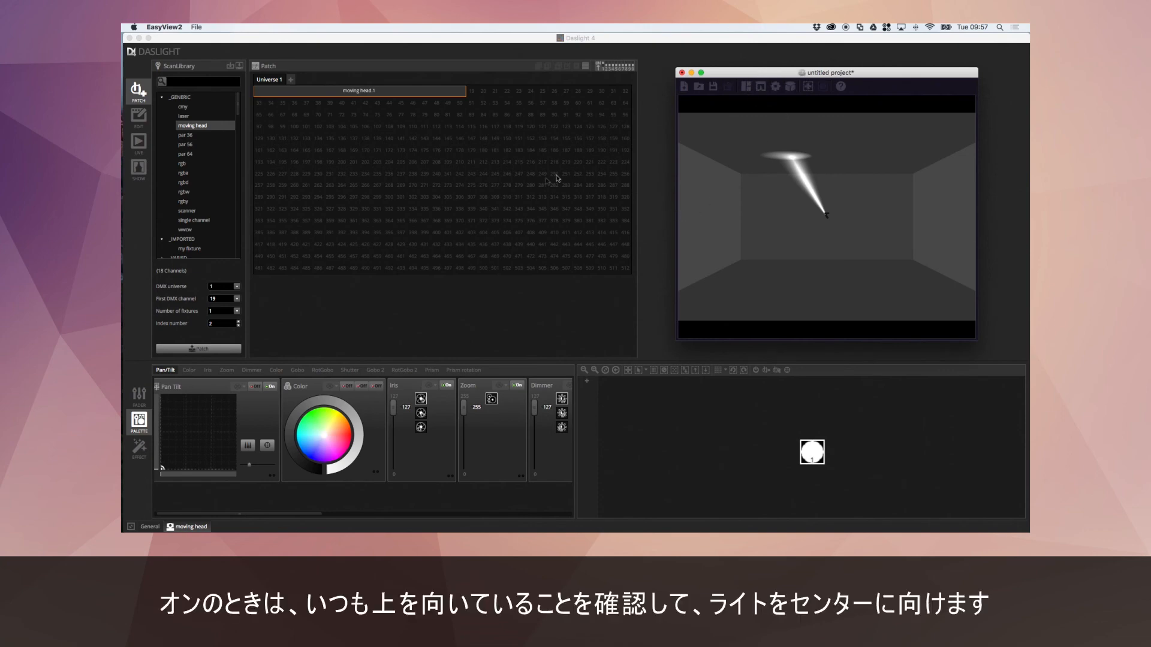
{"action": "mouse_move", "coordinate": [164, 470]}
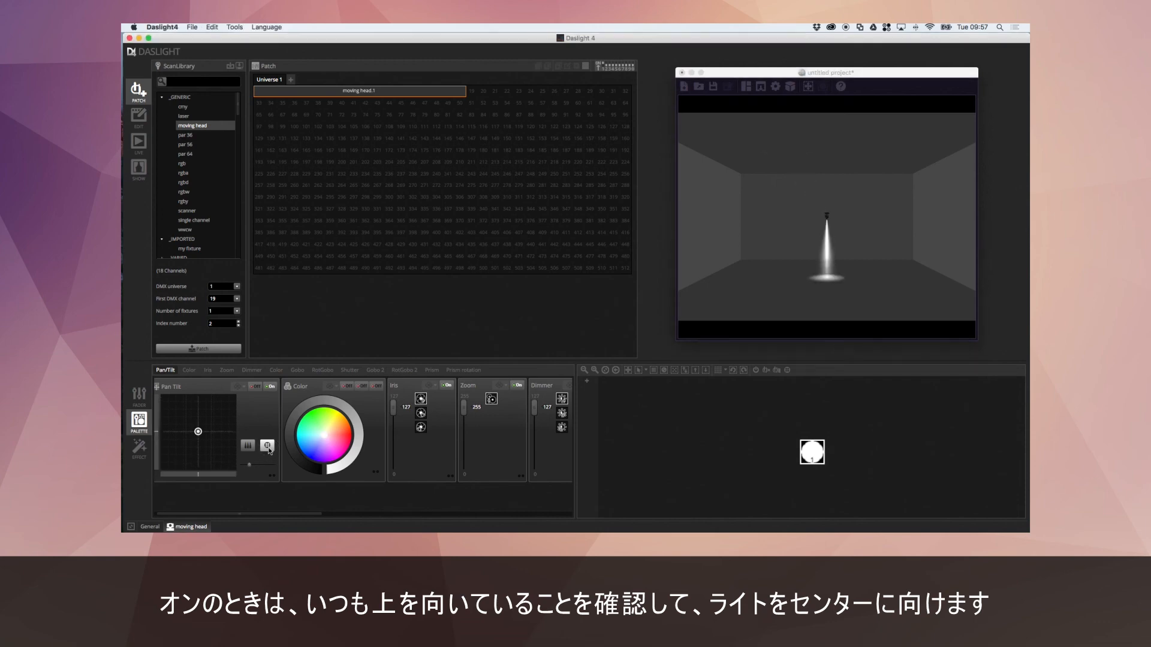
{"action": "mouse_move", "coordinate": [181, 331]}
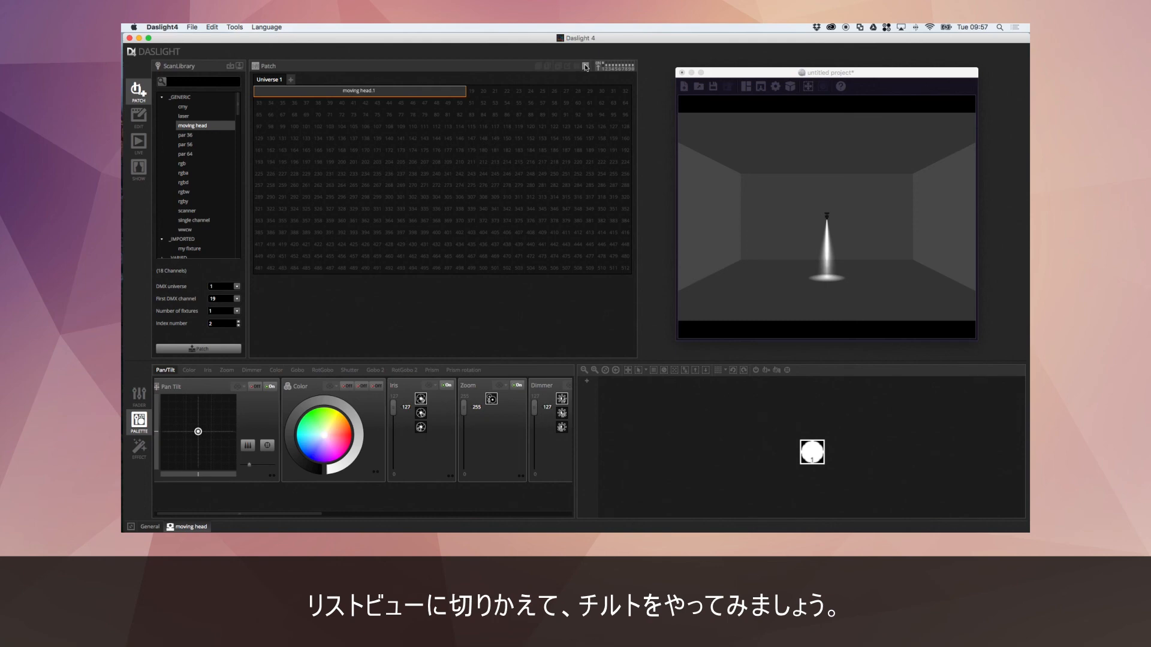
Step: In list view, tilt the moving head, enable Invert Tilt, and tilt down to hit the back wall
{"action": "left_click", "coordinate": [585, 66]}
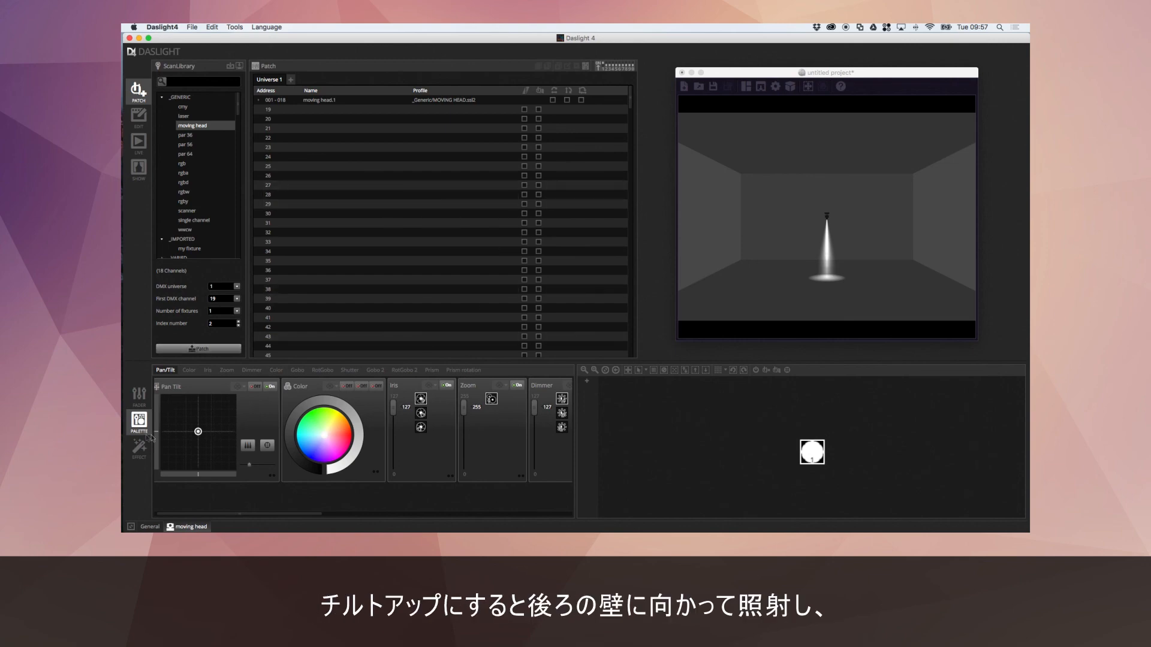
{"action": "left_click_drag", "start_coordinate": [198, 431], "coordinate": [155, 409]}
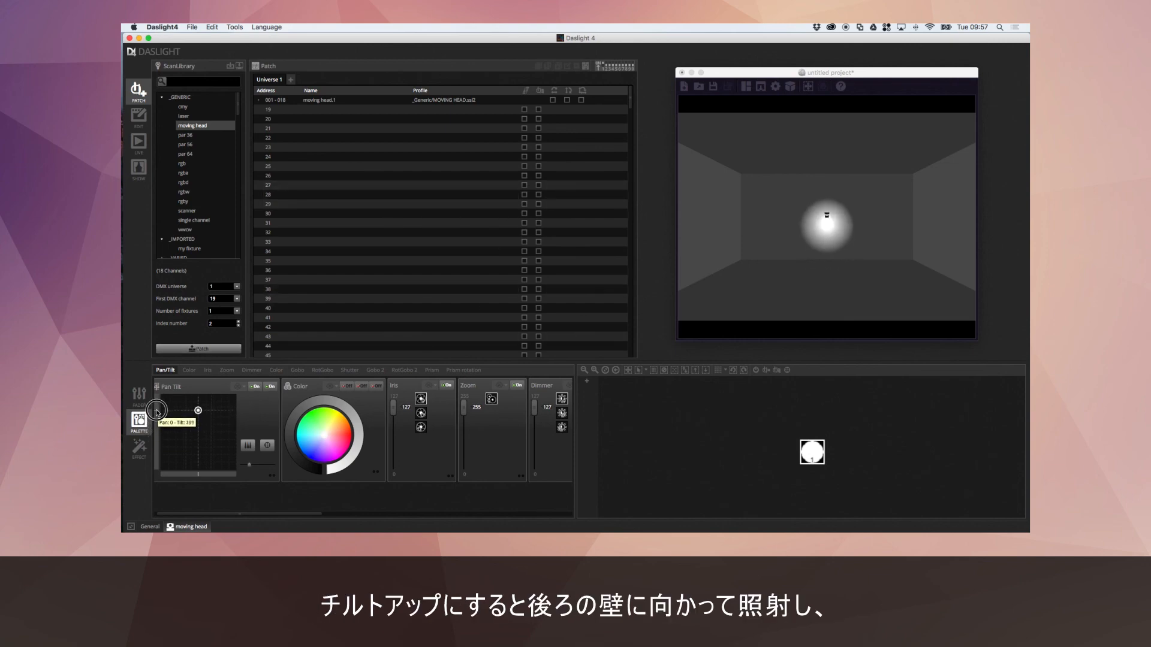
{"action": "left_click_drag", "start_coordinate": [155, 411], "coordinate": [156, 404]}
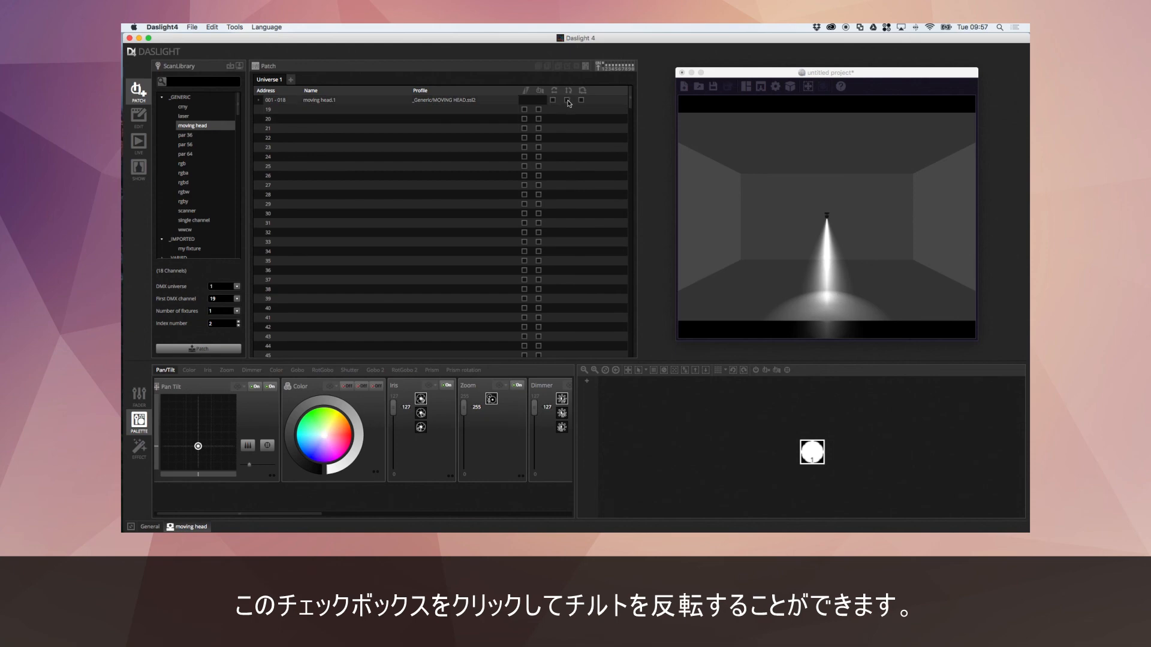
{"action": "left_click", "coordinate": [567, 101]}
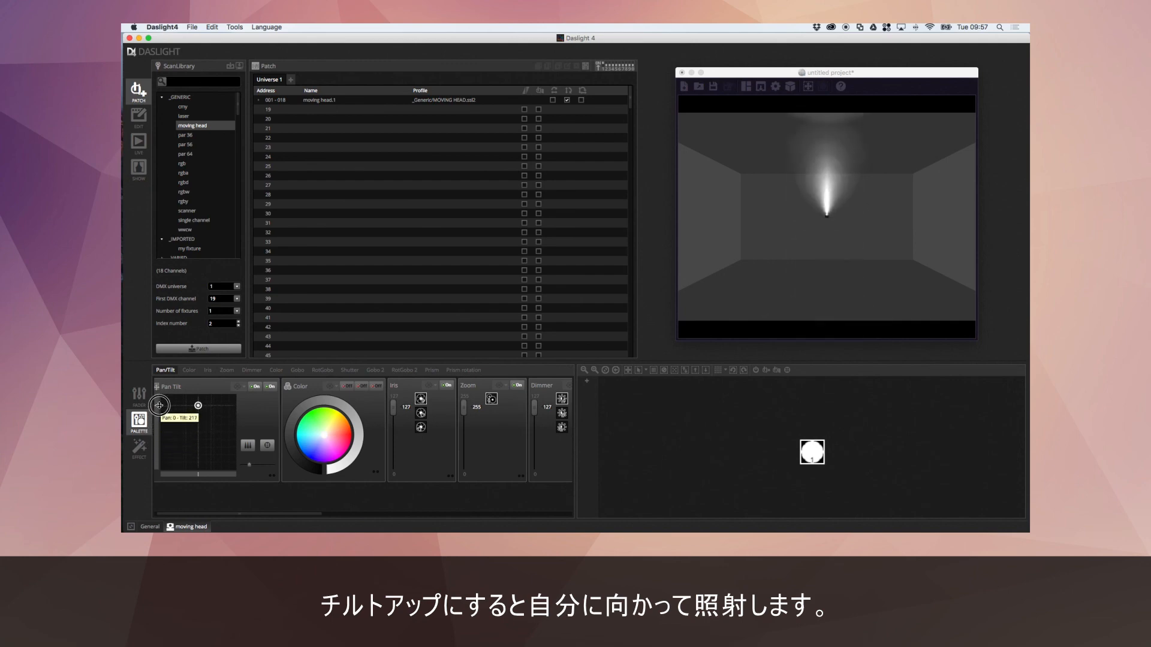
{"action": "left_click_drag", "start_coordinate": [158, 405], "coordinate": [156, 427]}
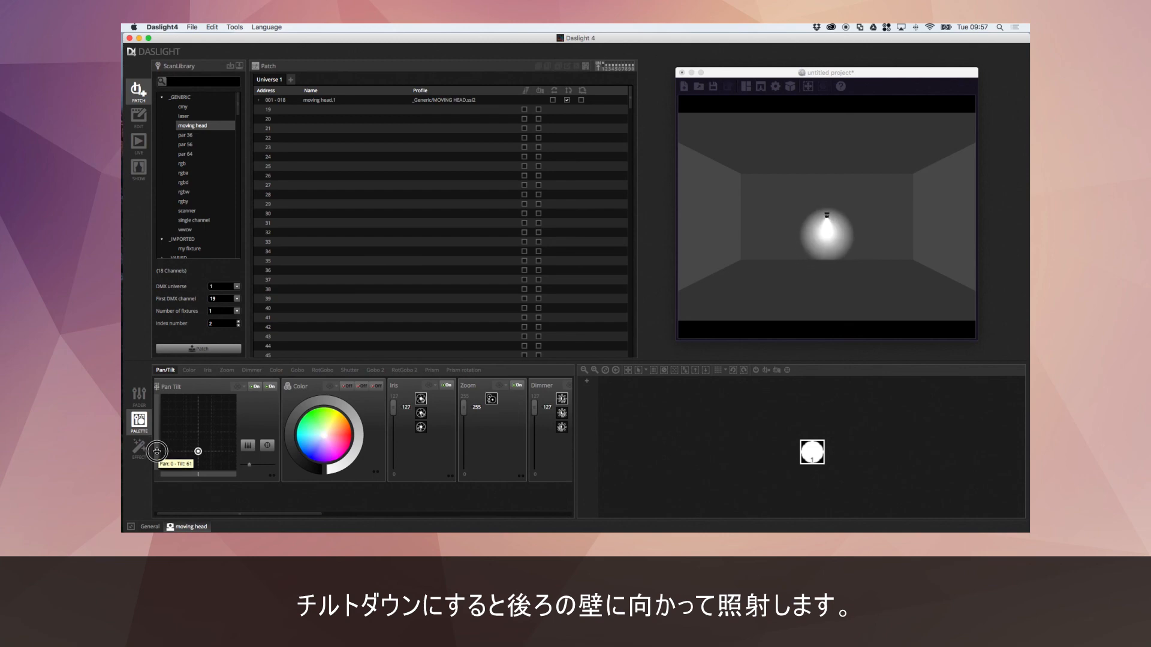
Step: Pan the head to swing the beam left, then pan again with Invert Pan enabled
{"action": "left_click_drag", "start_coordinate": [156, 451], "coordinate": [197, 450]}
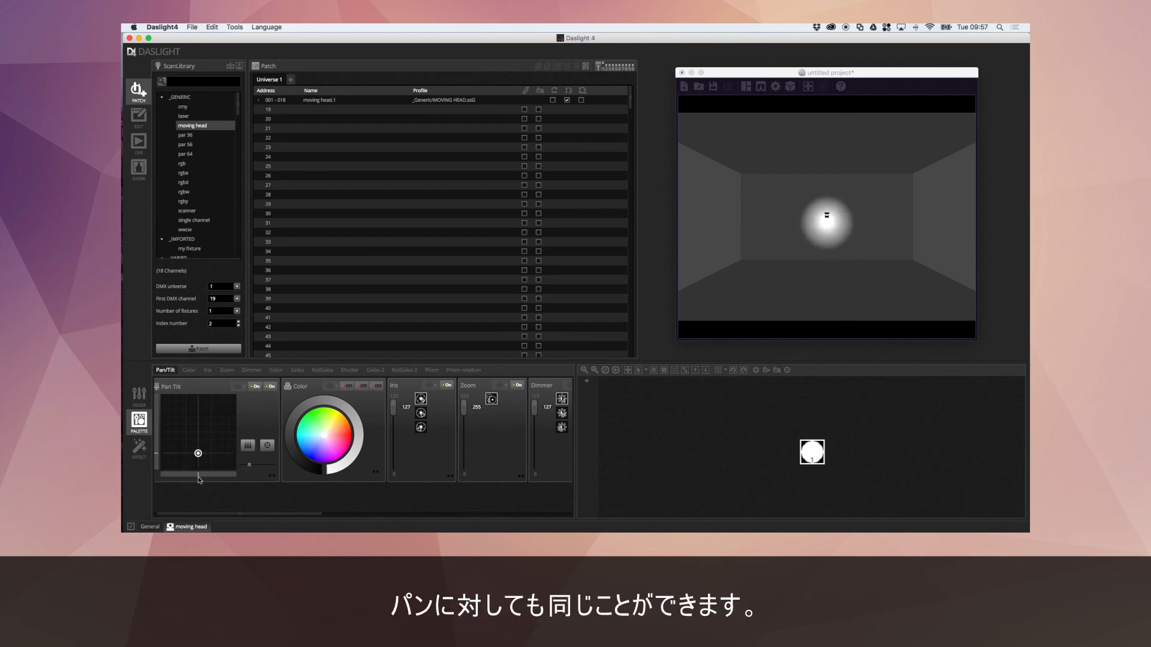
{"action": "left_click_drag", "start_coordinate": [197, 453], "coordinate": [192, 476]}
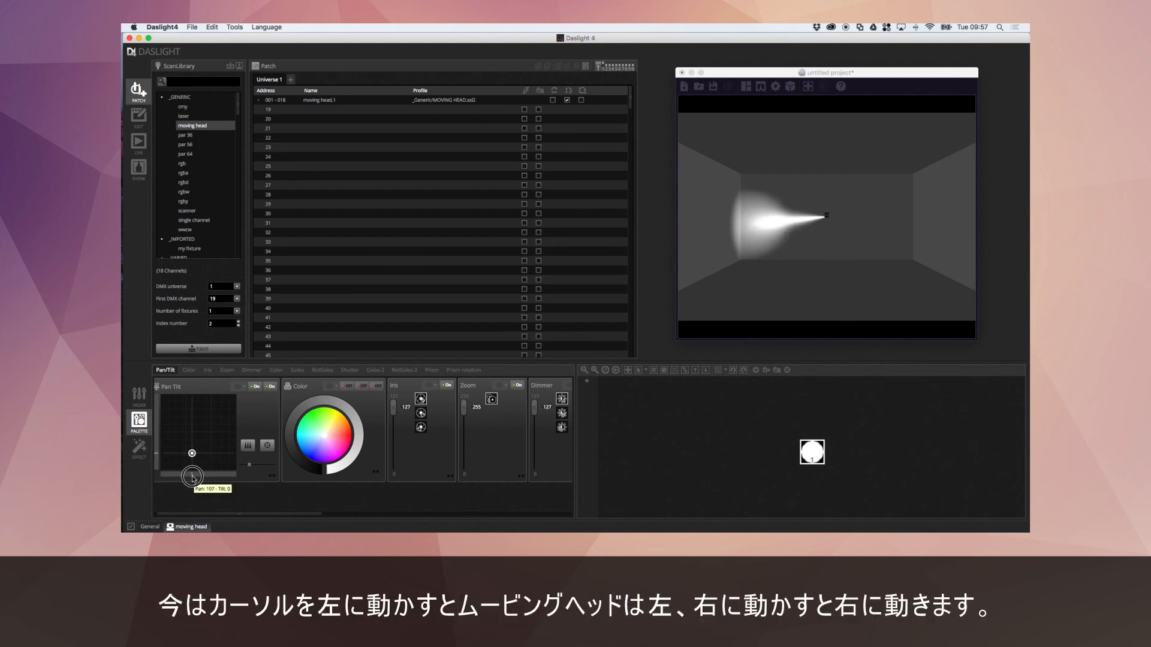
{"action": "left_click_drag", "start_coordinate": [193, 475], "coordinate": [205, 475]}
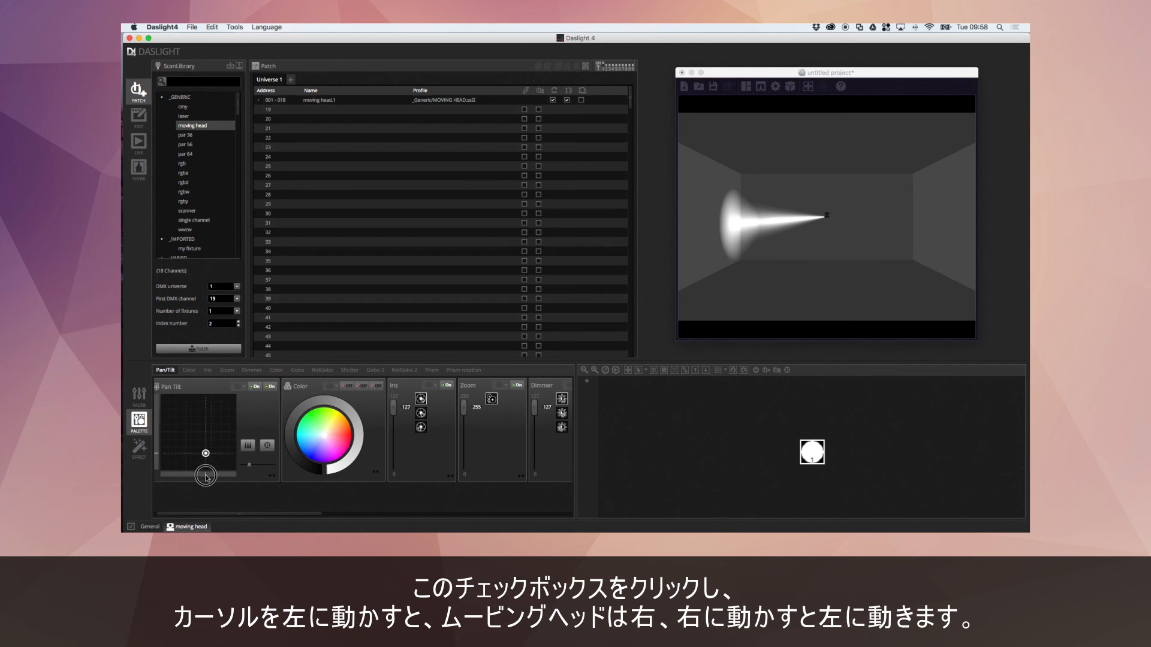
{"action": "left_click_drag", "start_coordinate": [206, 476], "coordinate": [191, 476]}
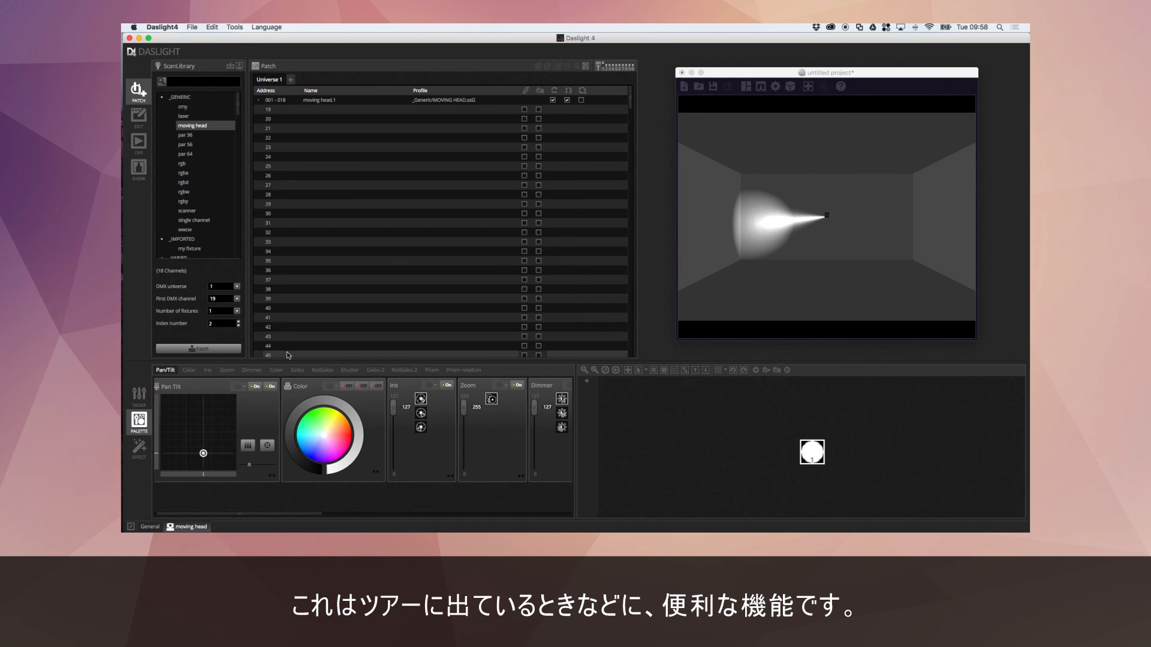
{"action": "mouse_move", "coordinate": [428, 270]}
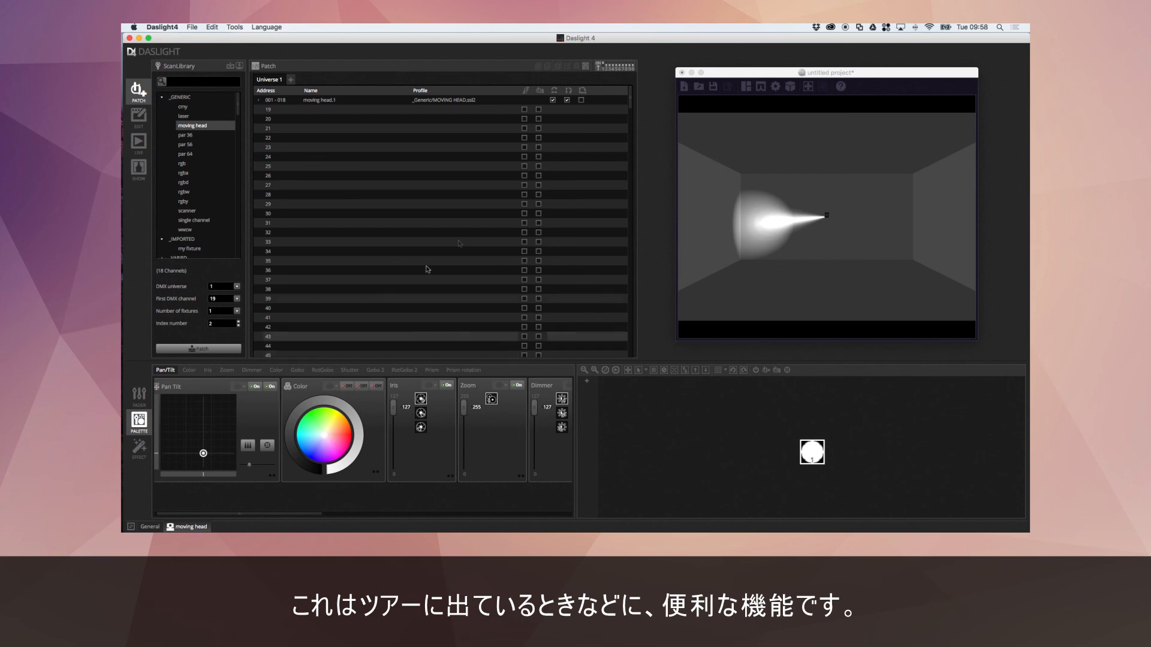
Step: Clear both the Invert Pan and Invert Tilt checkboxes on moving head.1
{"action": "left_click", "coordinate": [555, 100]}
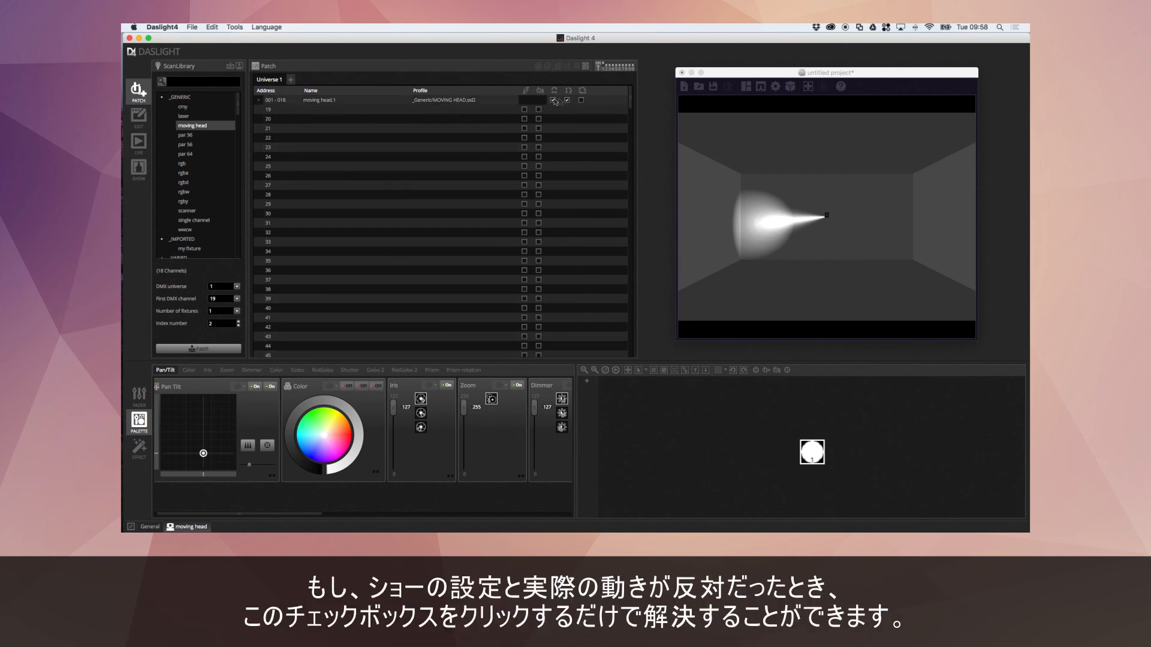
{"action": "left_click", "coordinate": [565, 99]}
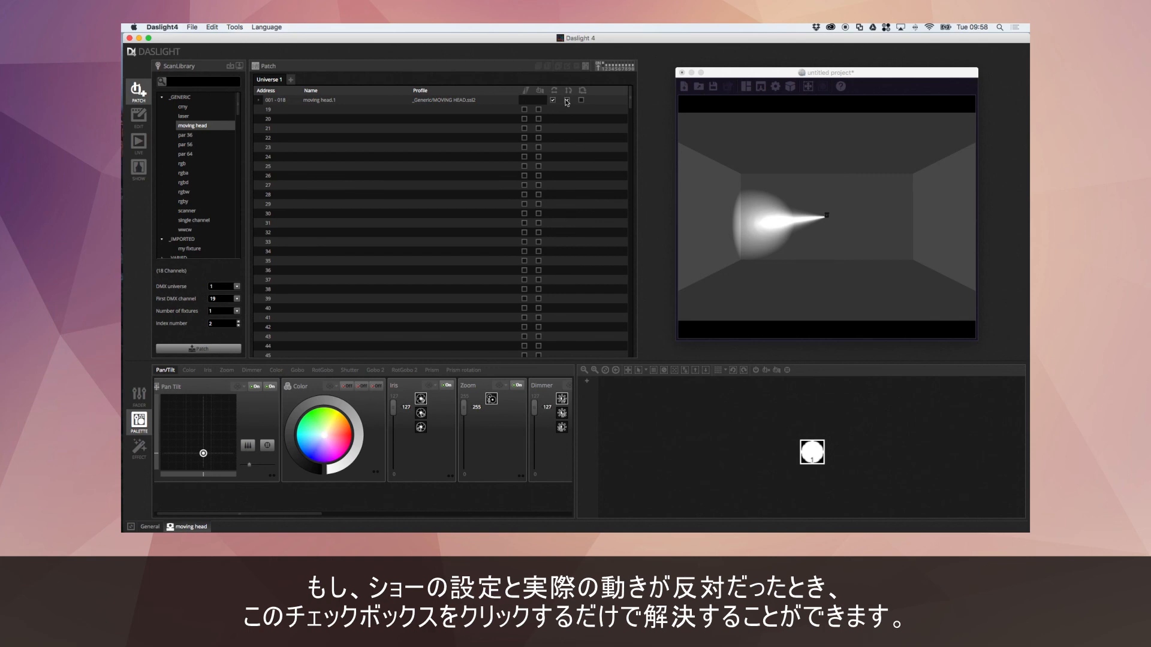
{"action": "left_click", "coordinate": [564, 99]}
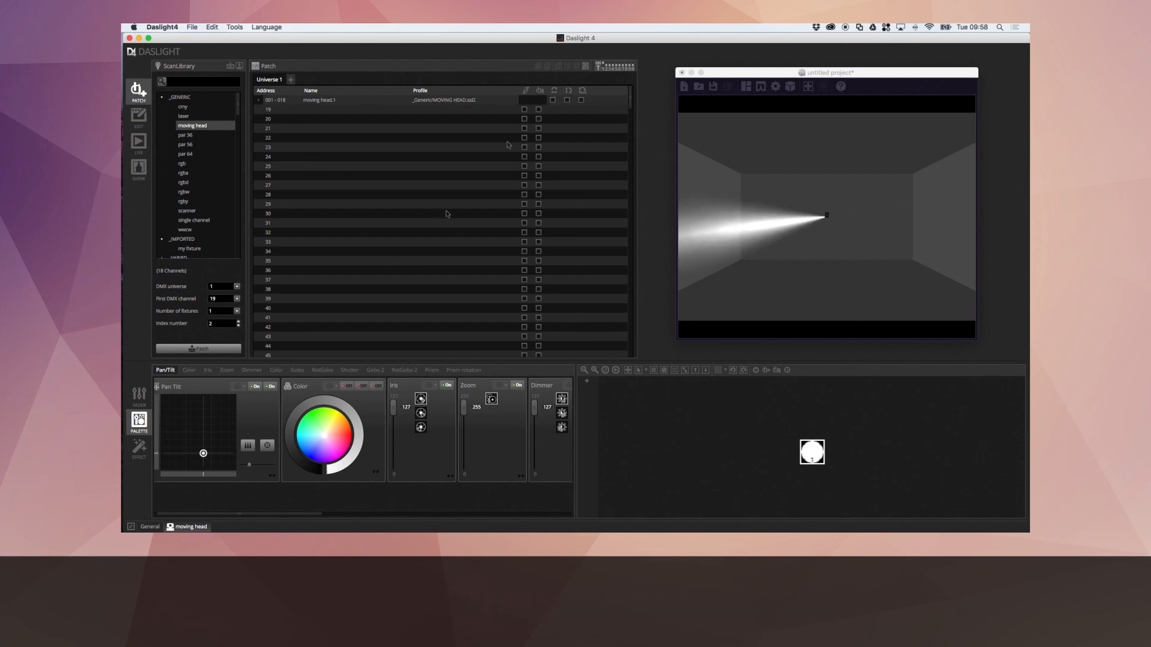
Step: With Swap Pan/Tilt enabled, drag the pan slider so the head tilts the beam toward the floor
{"action": "left_click_drag", "start_coordinate": [204, 453], "coordinate": [222, 473]}
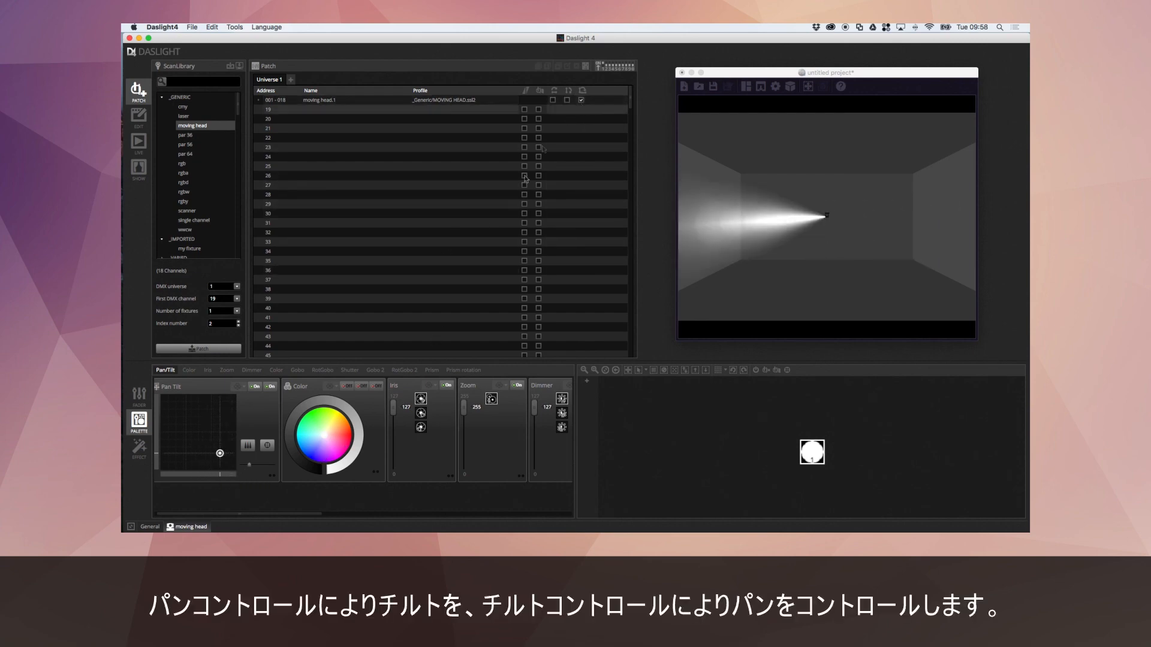
{"action": "left_click_drag", "start_coordinate": [220, 454], "coordinate": [204, 474]}
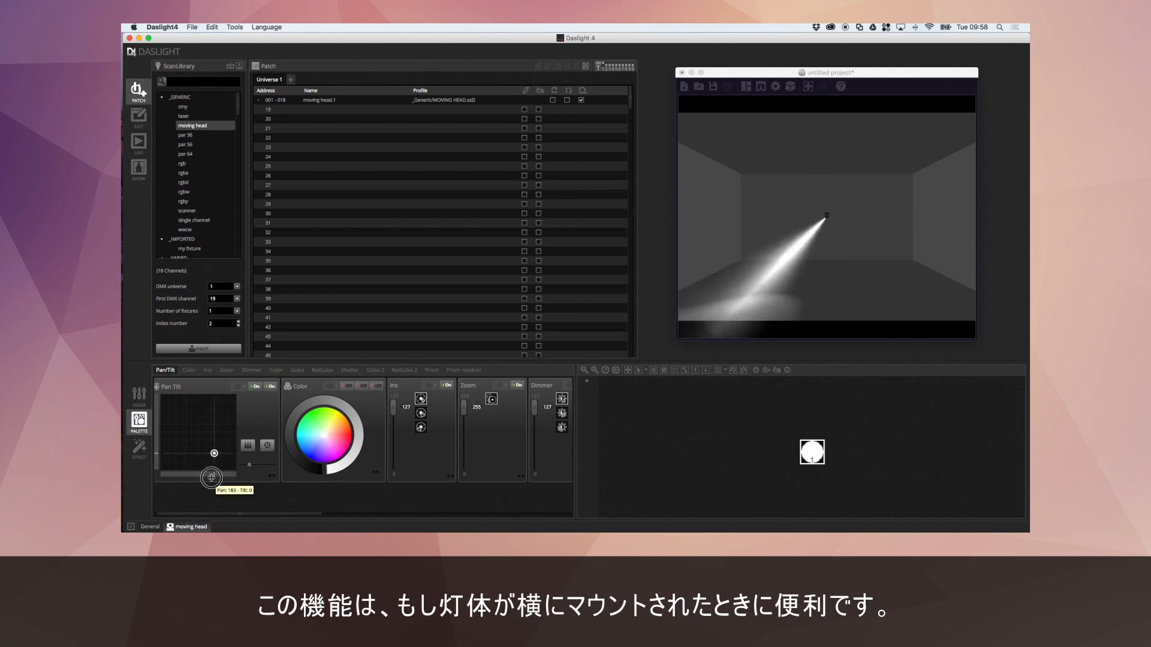
{"action": "left_click_drag", "start_coordinate": [211, 477], "coordinate": [211, 453]}
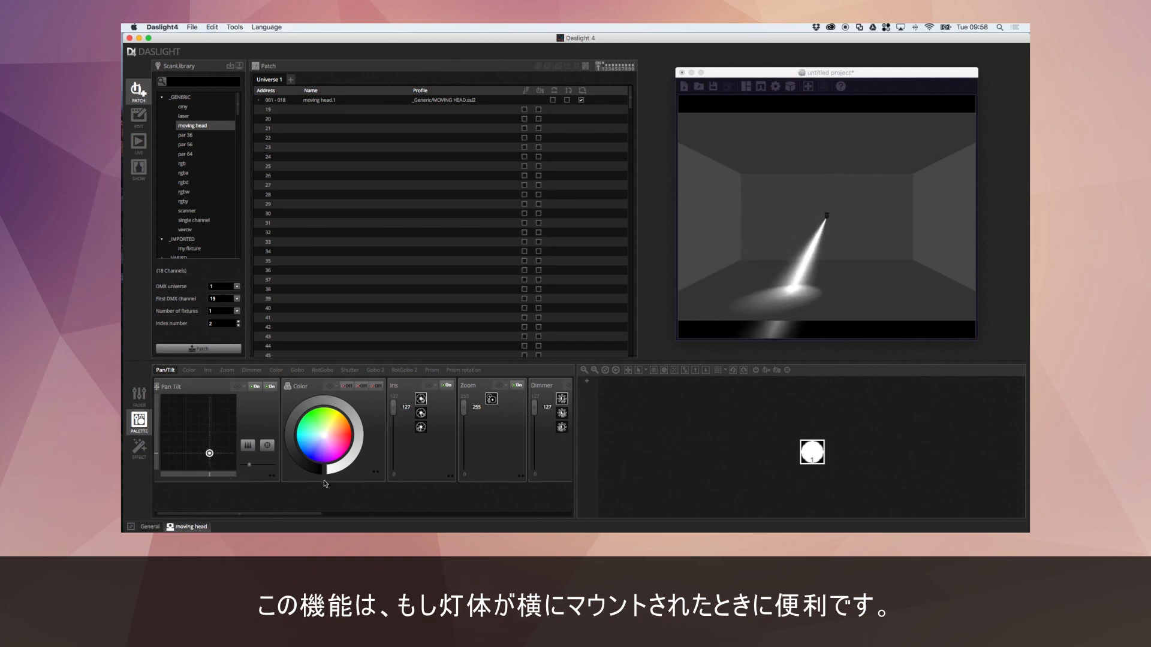